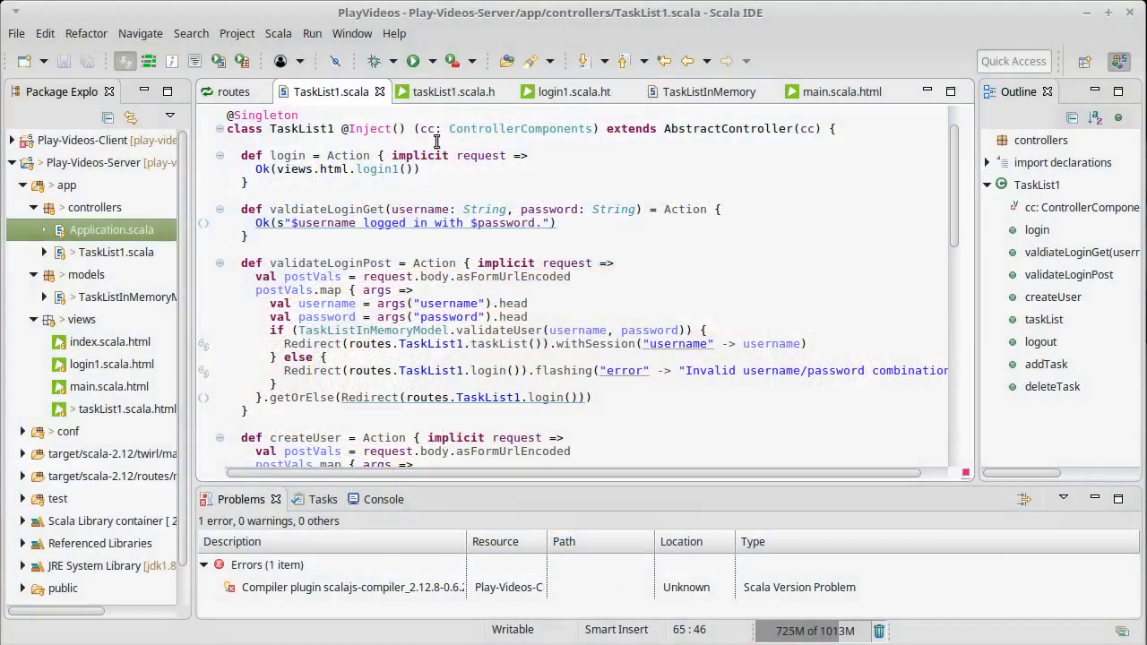
# - Review the Login with POST form in the login1 template
pyautogui.click(575, 91)
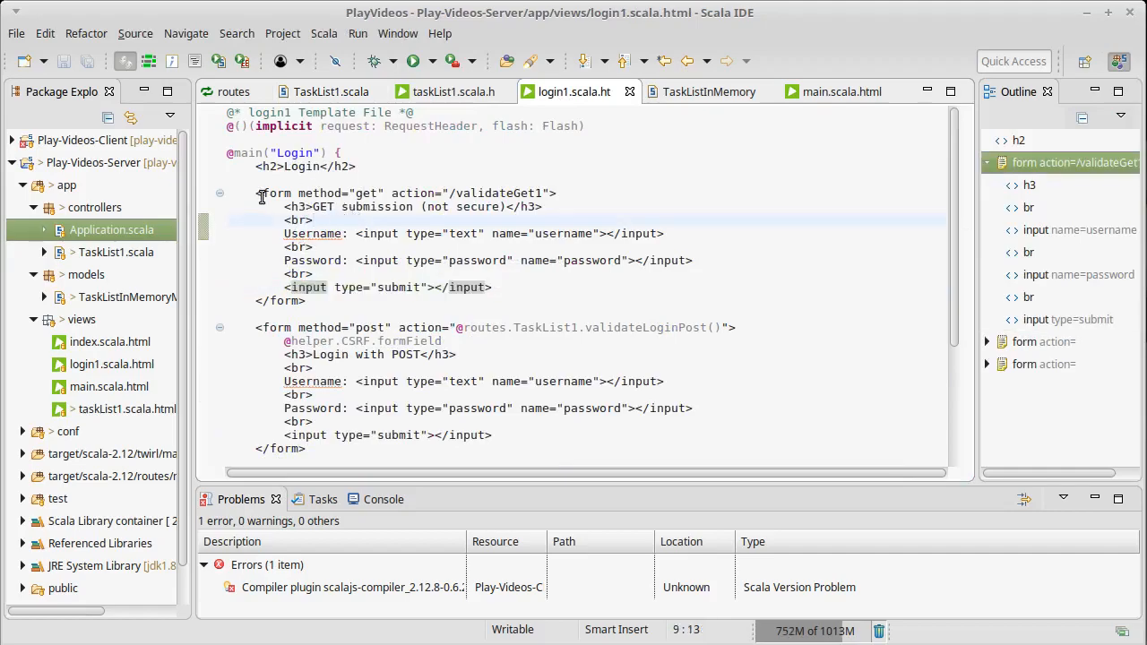
pyautogui.click(331, 300)
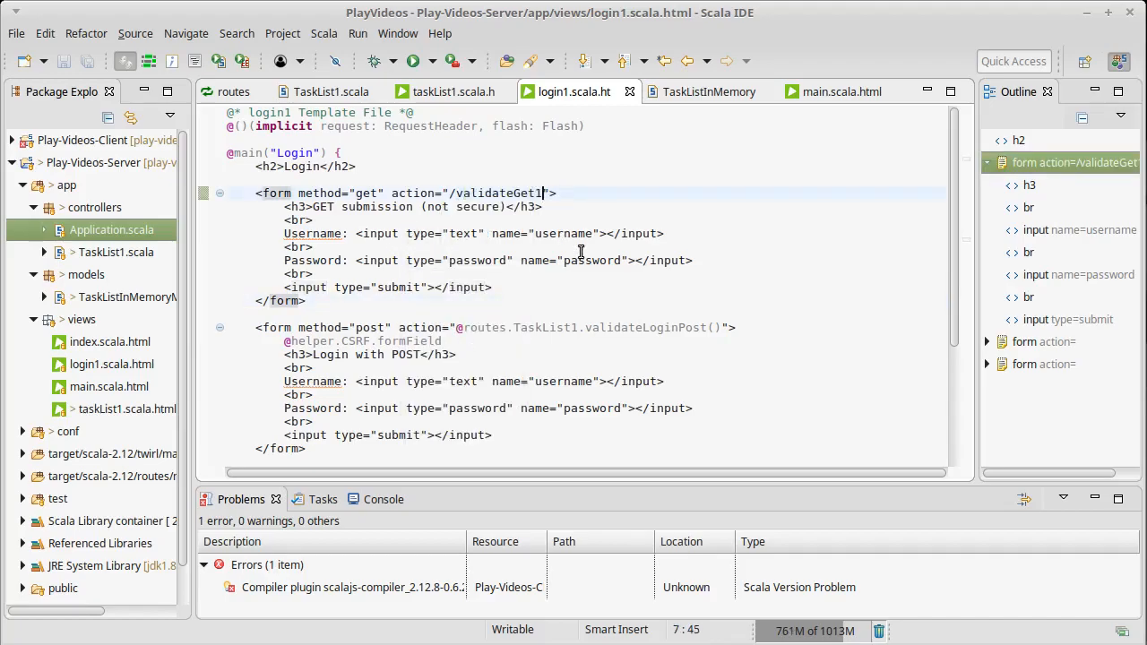
pyautogui.scroll(-3)
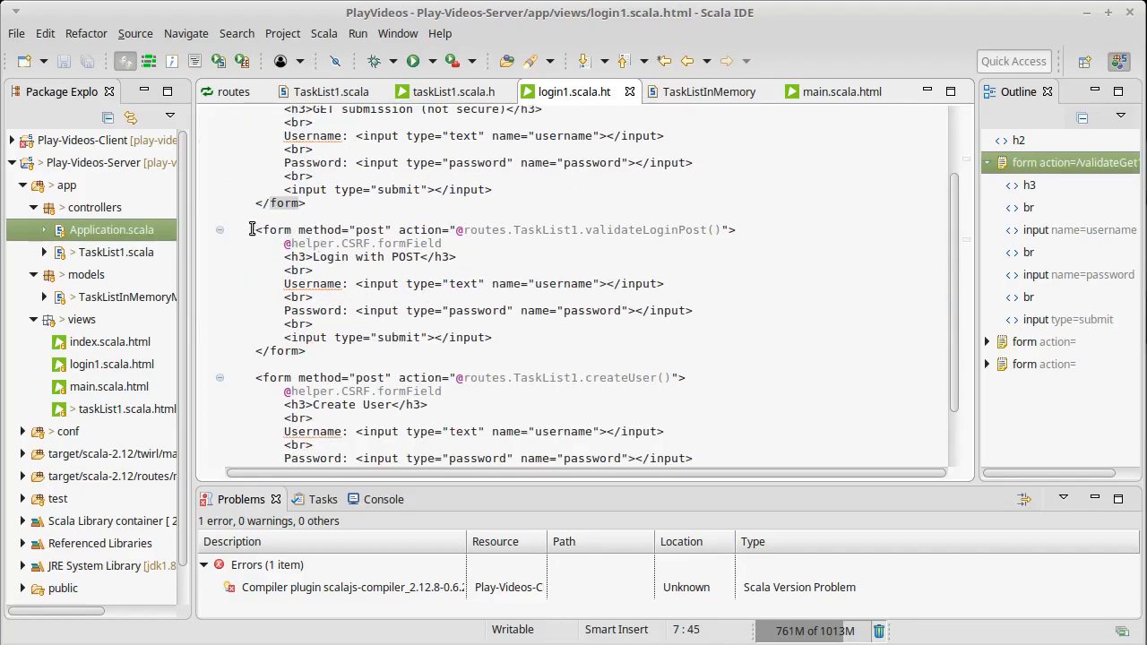
pyautogui.moveTo(255, 230); pyautogui.dragTo(310, 351)
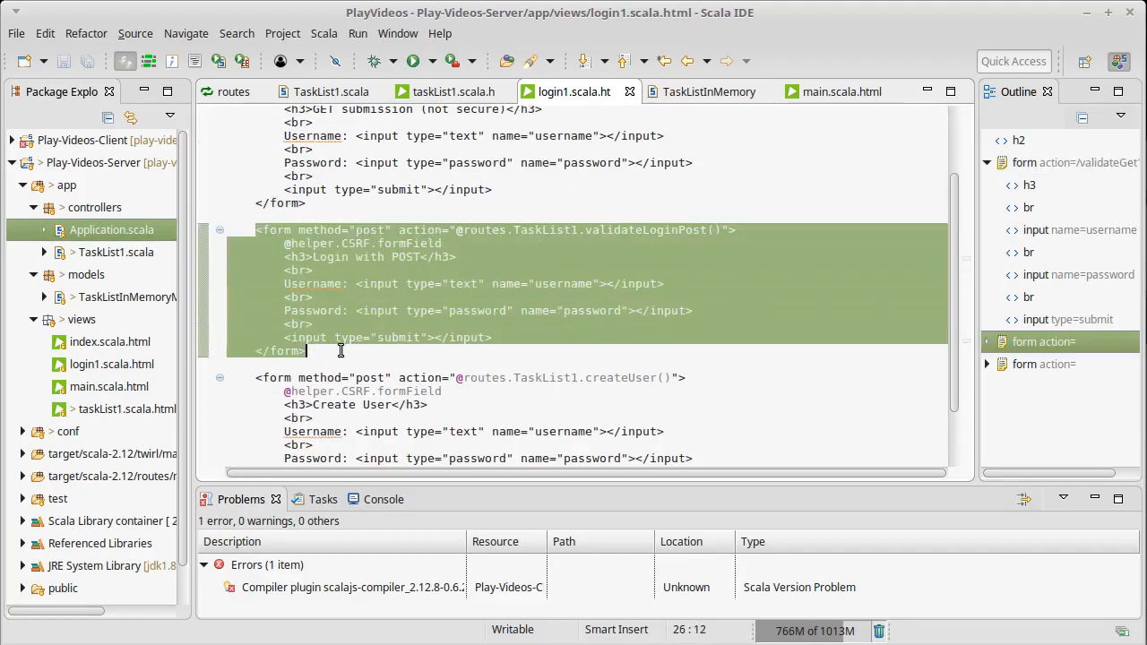
pyautogui.click(340, 350)
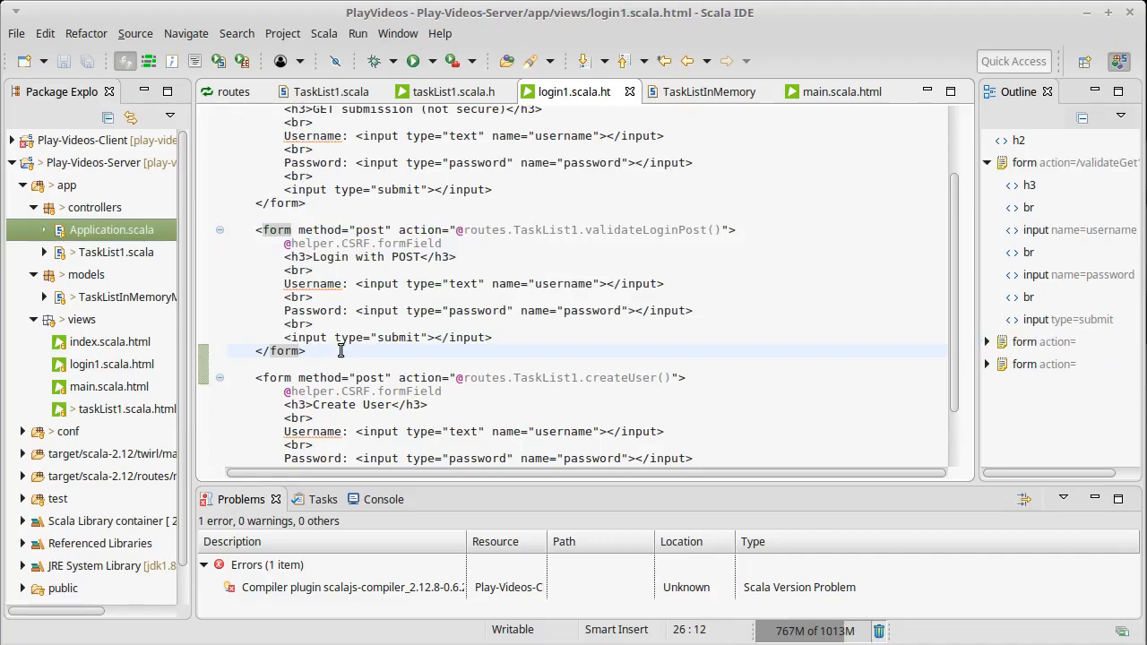
pyautogui.moveTo(674, 231)
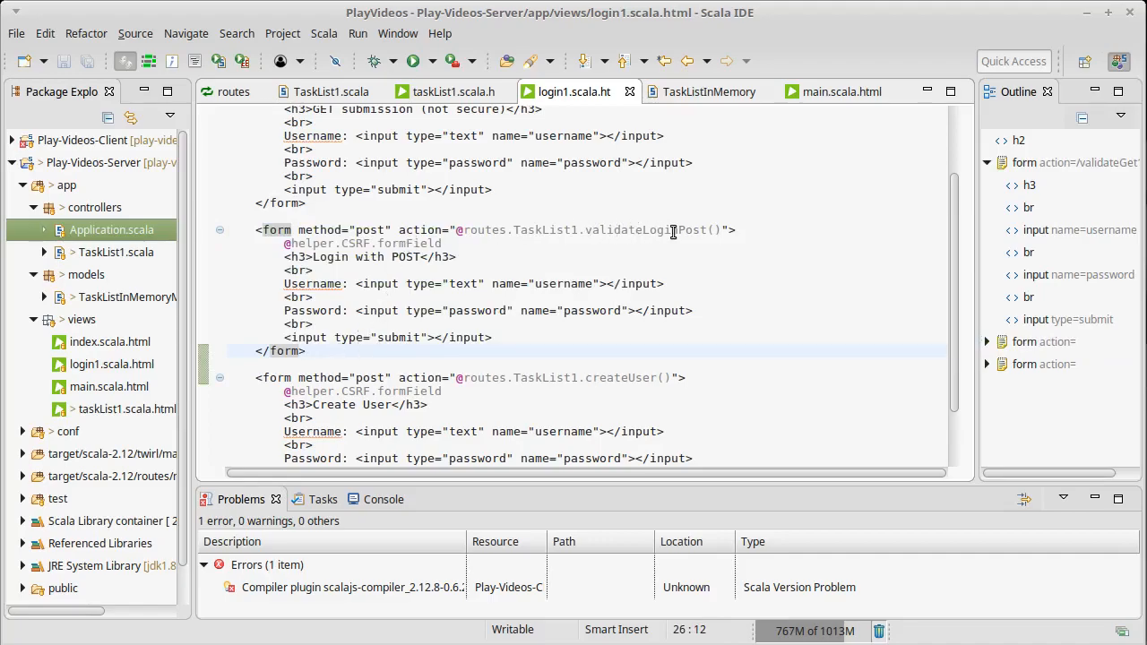
# - Back in TaskList1.scala, place the cursor at the end of the last import line
pyautogui.click(331, 92)
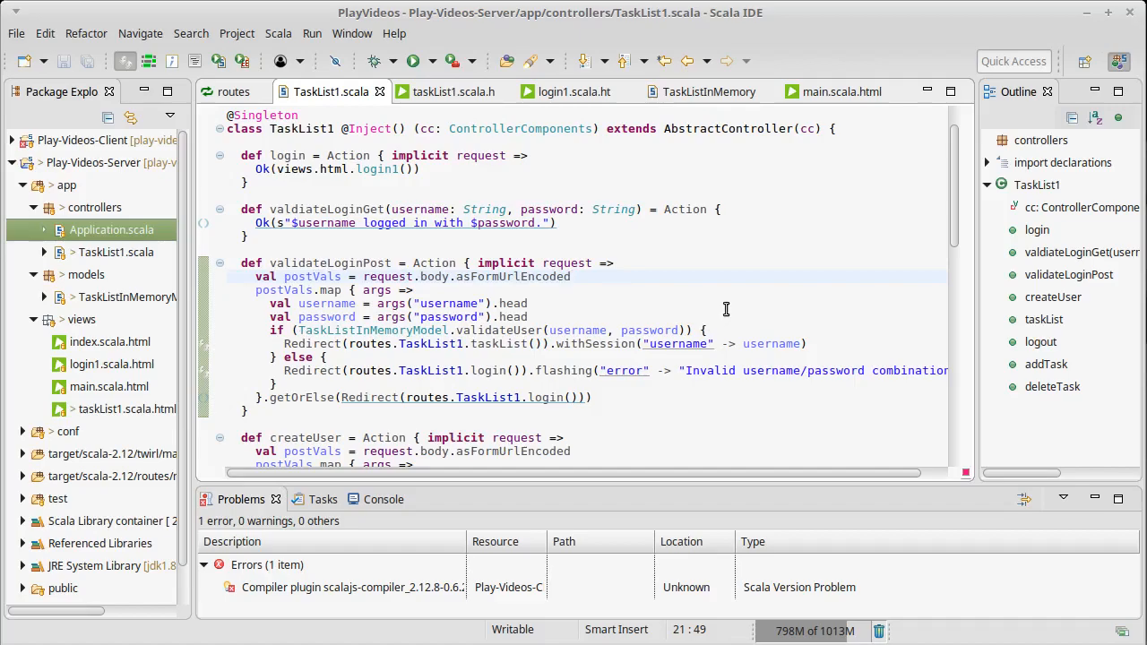
pyautogui.click(571, 276)
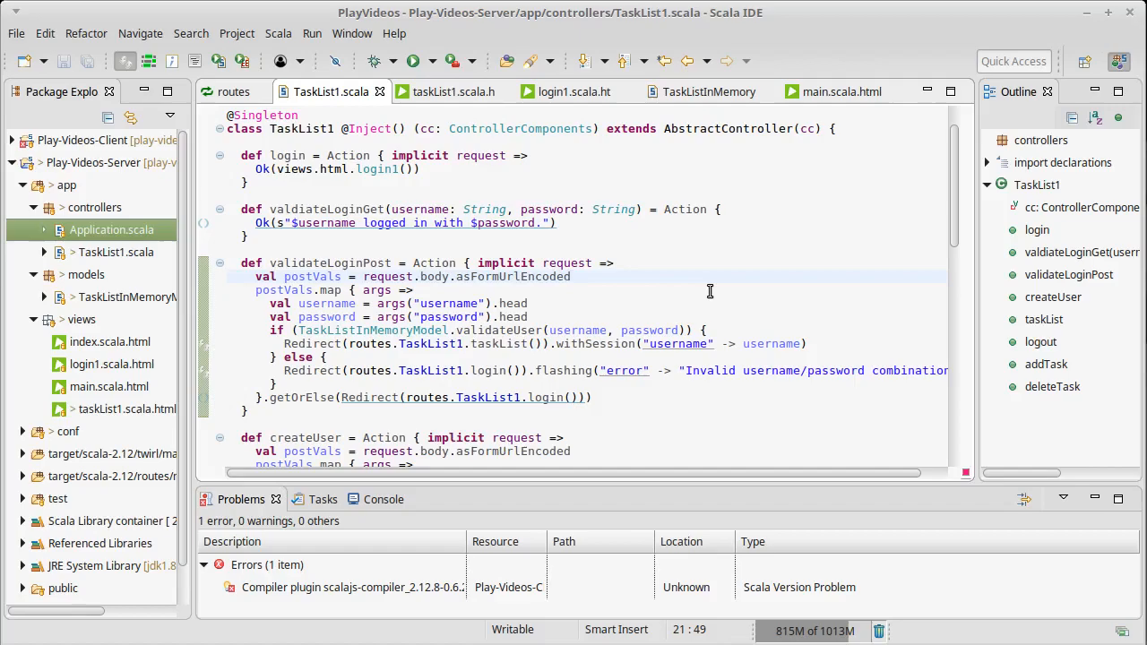
pyautogui.click(571, 276)
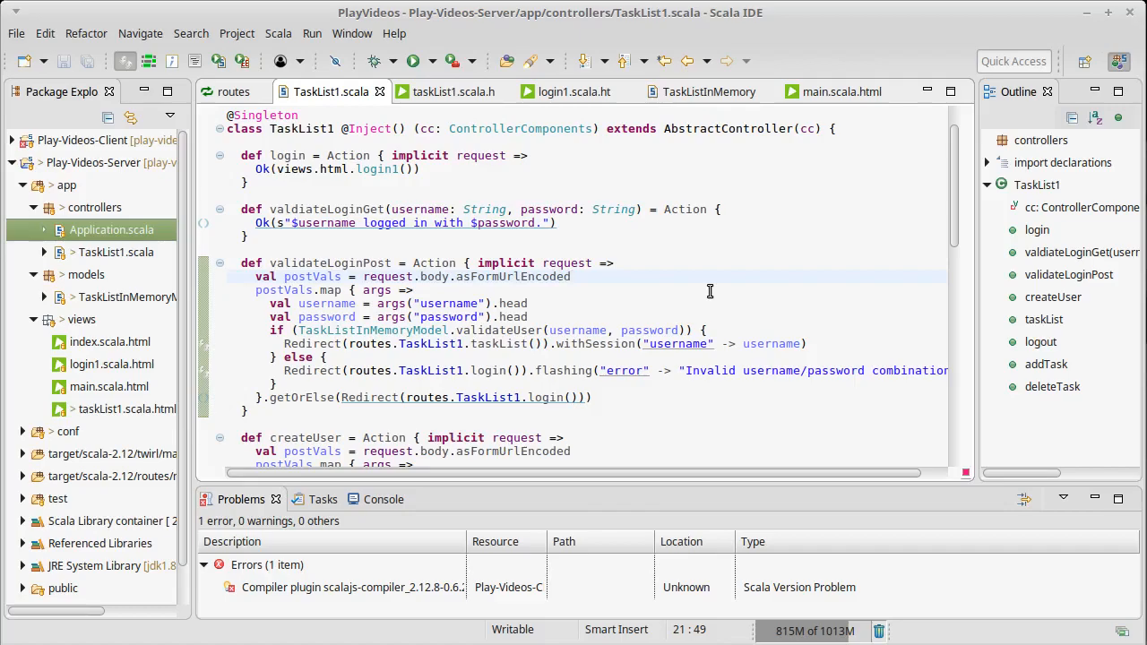
pyautogui.click(572, 276)
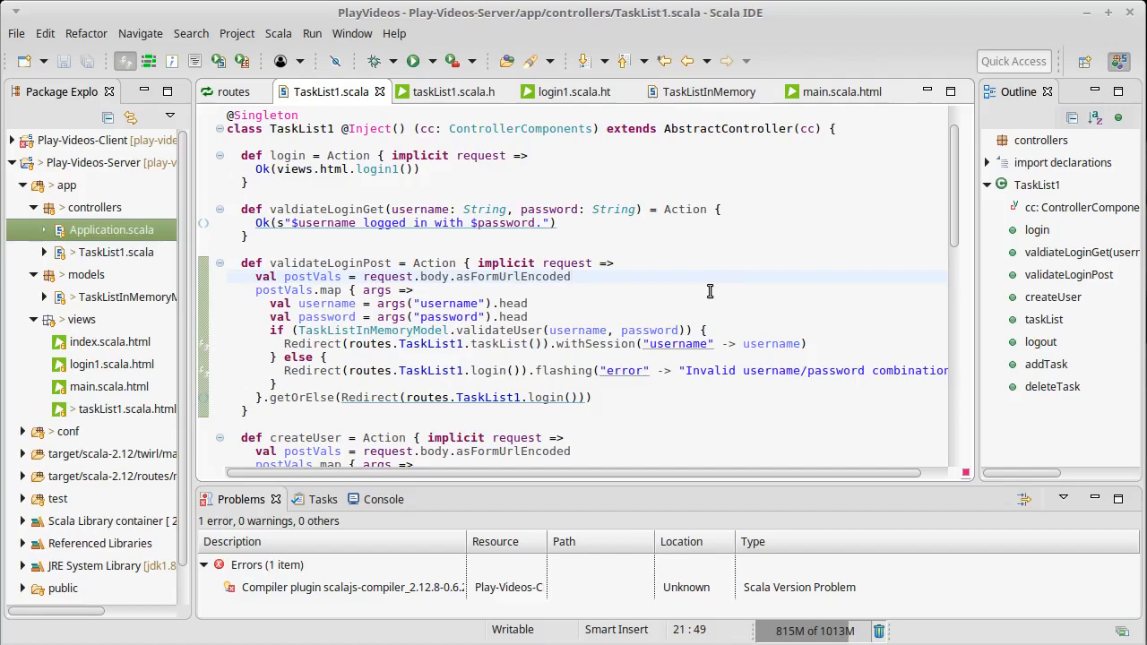
pyautogui.click(571, 276)
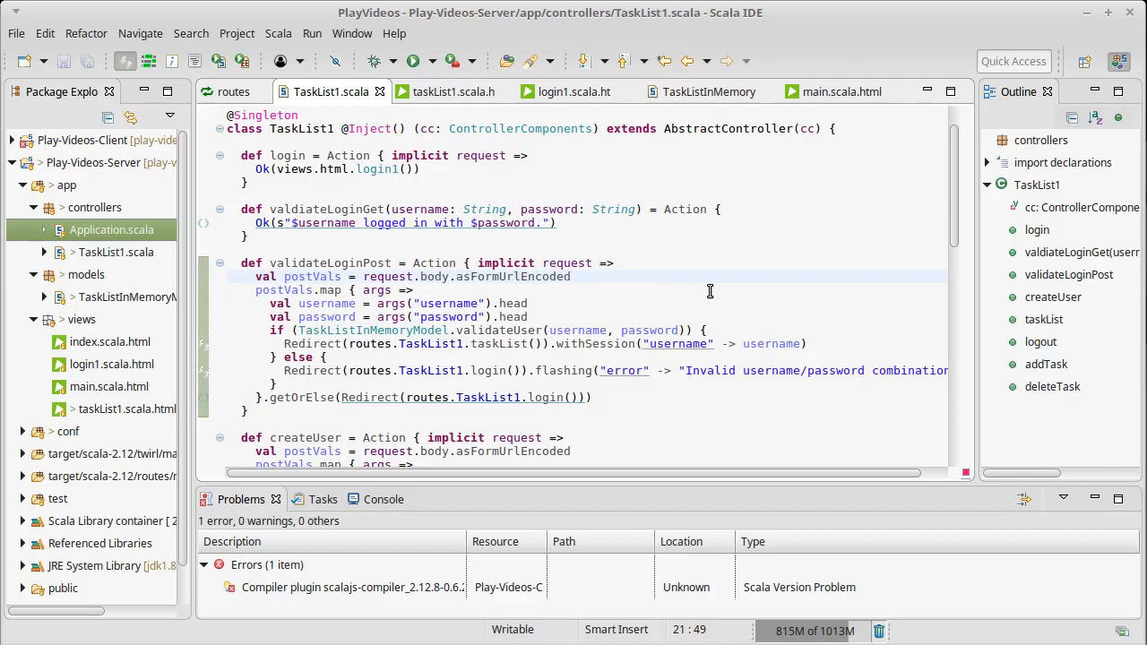
pyautogui.scroll(3)
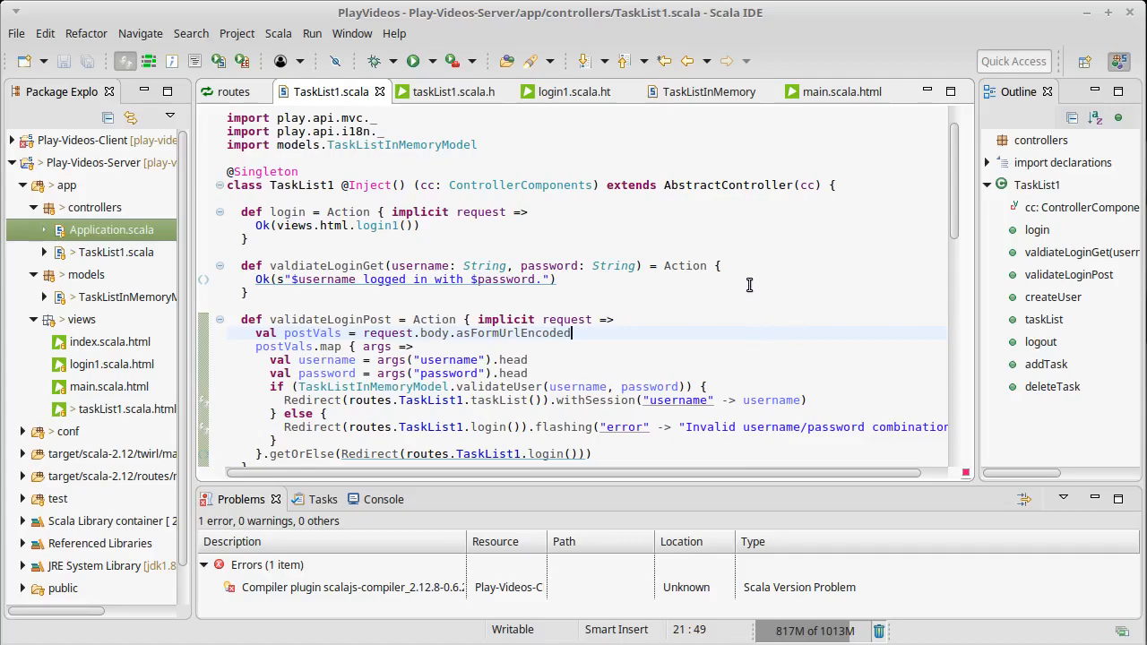
pyautogui.moveTo(507, 161)
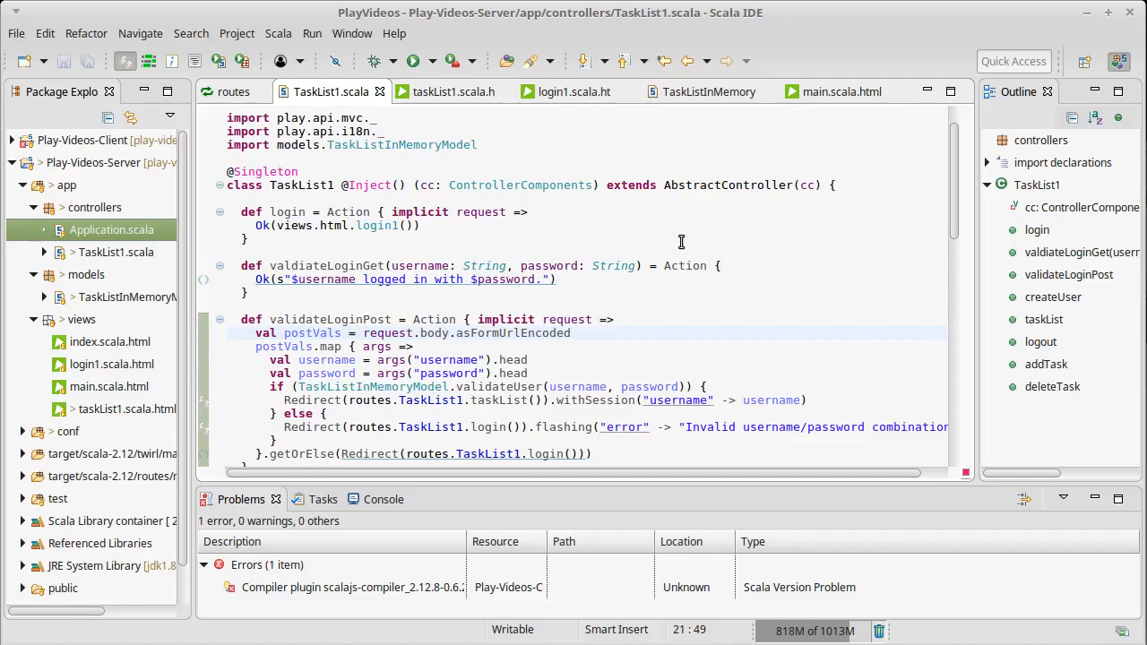
pyautogui.click(571, 333)
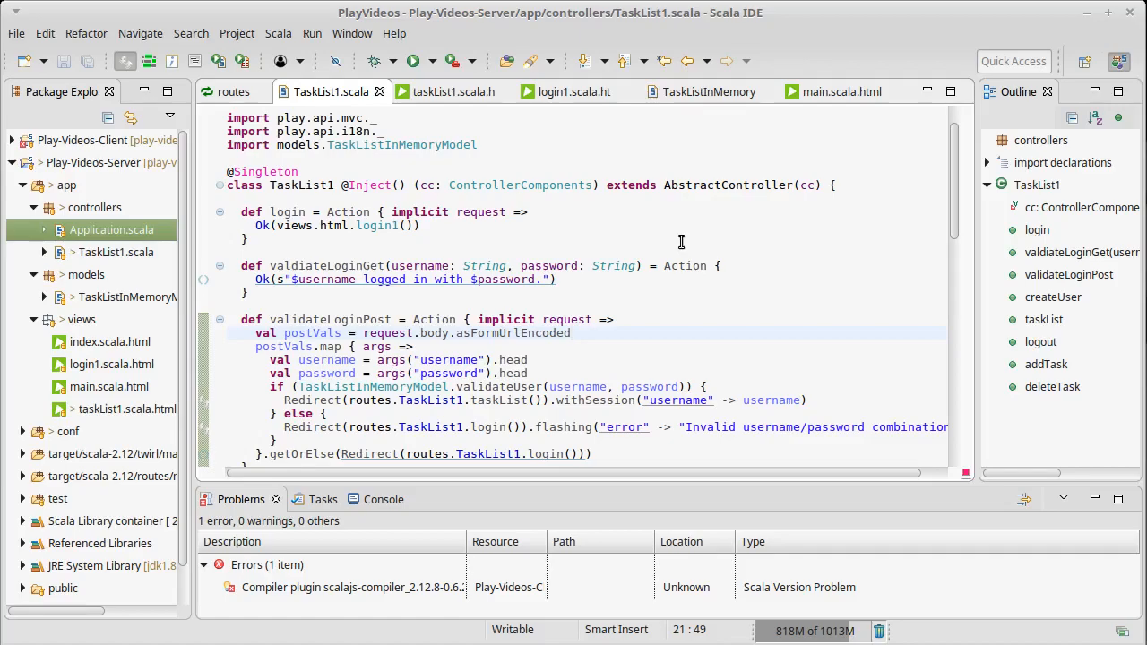
pyautogui.click(572, 332)
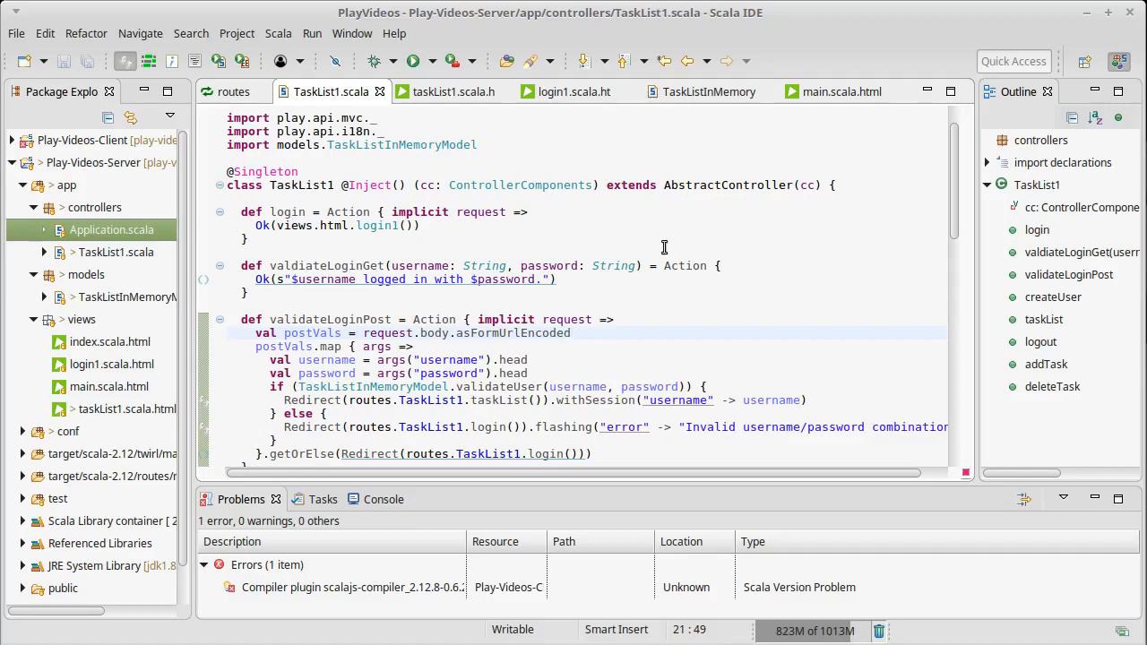
pyautogui.click(510, 144)
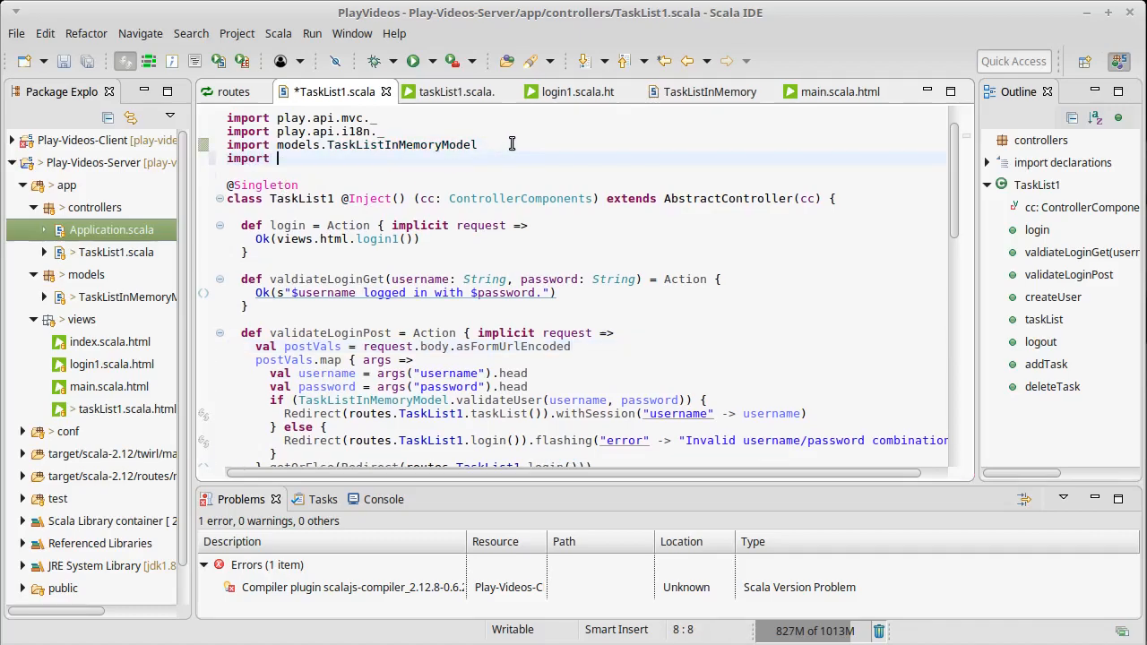
# - Import play.api.data._ and play.api.data.Forms._, then start a case class line
pyautogui.write('play')
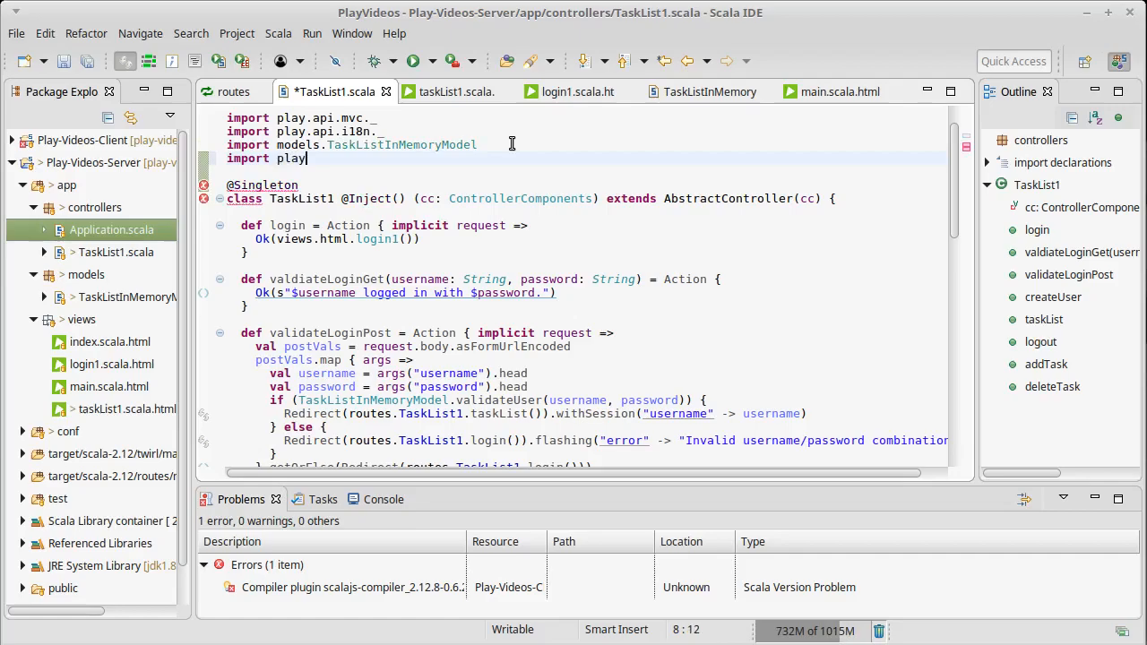
pyautogui.write('.api.')
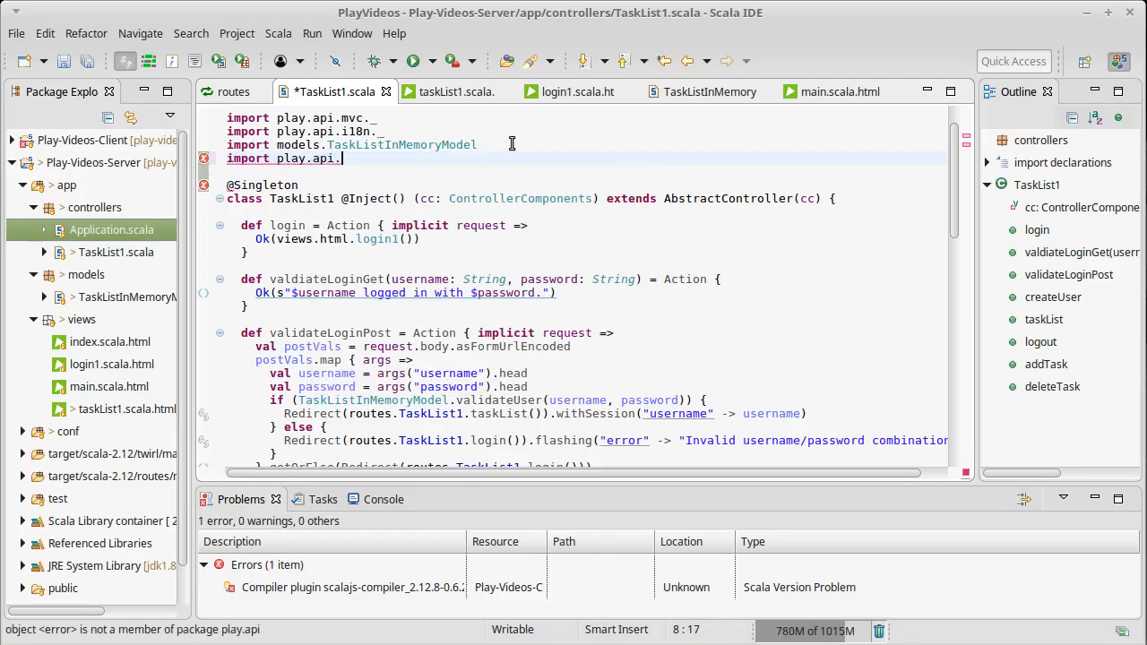
pyautogui.write('mvc.data')
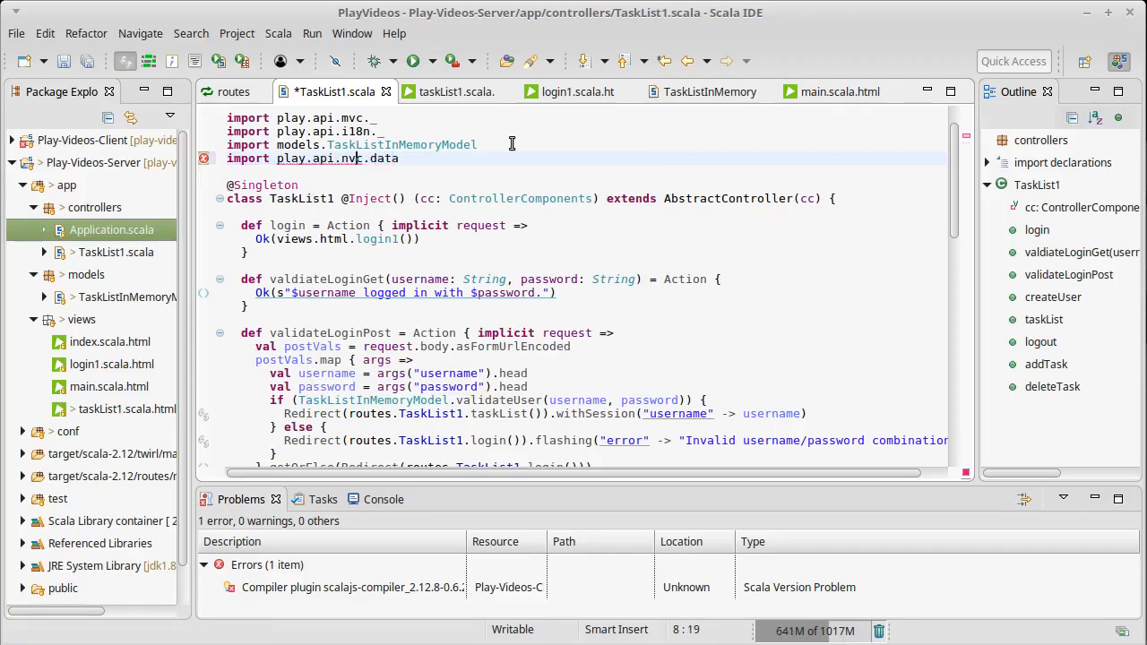
pyautogui.write('._')
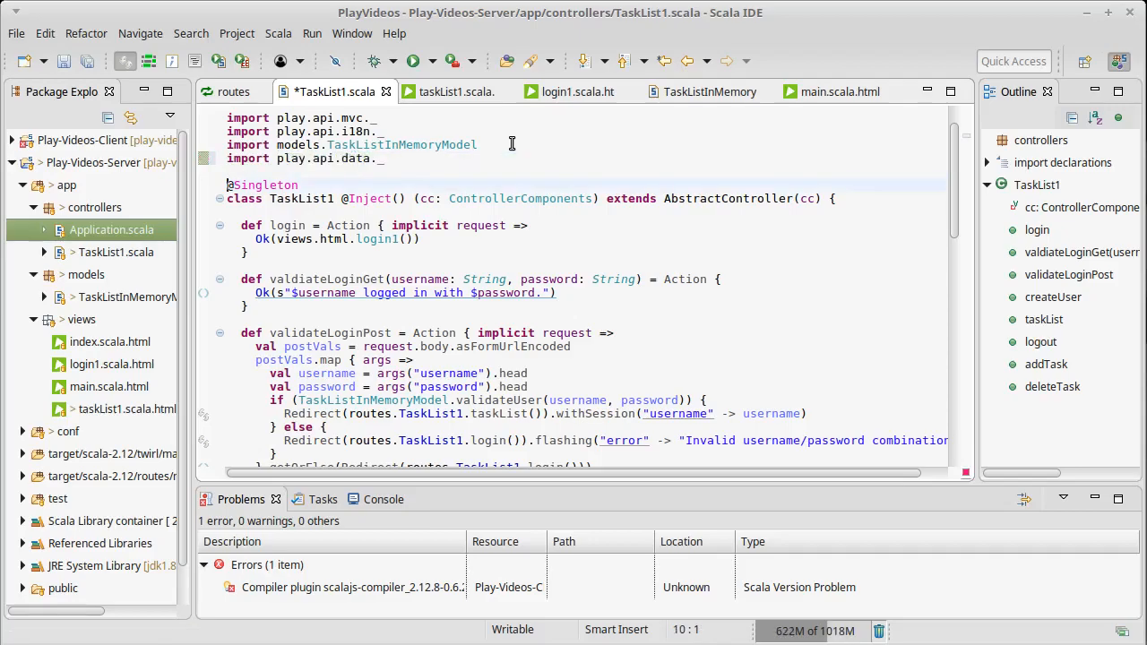
pyautogui.write('import play.api.data.')
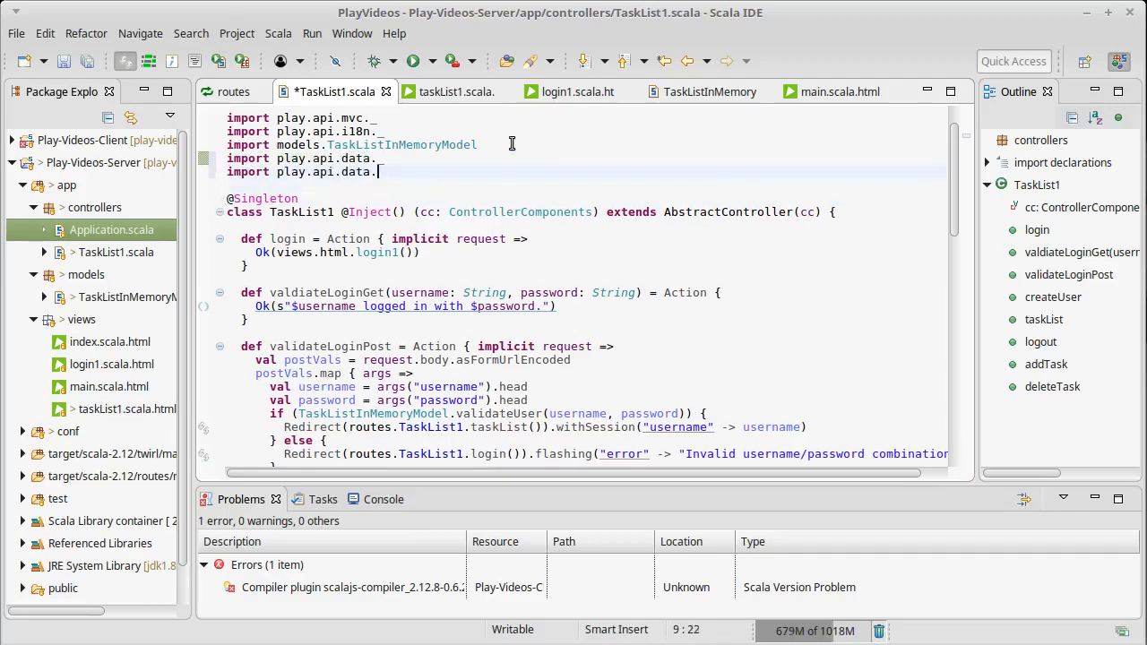
pyautogui.write('F')
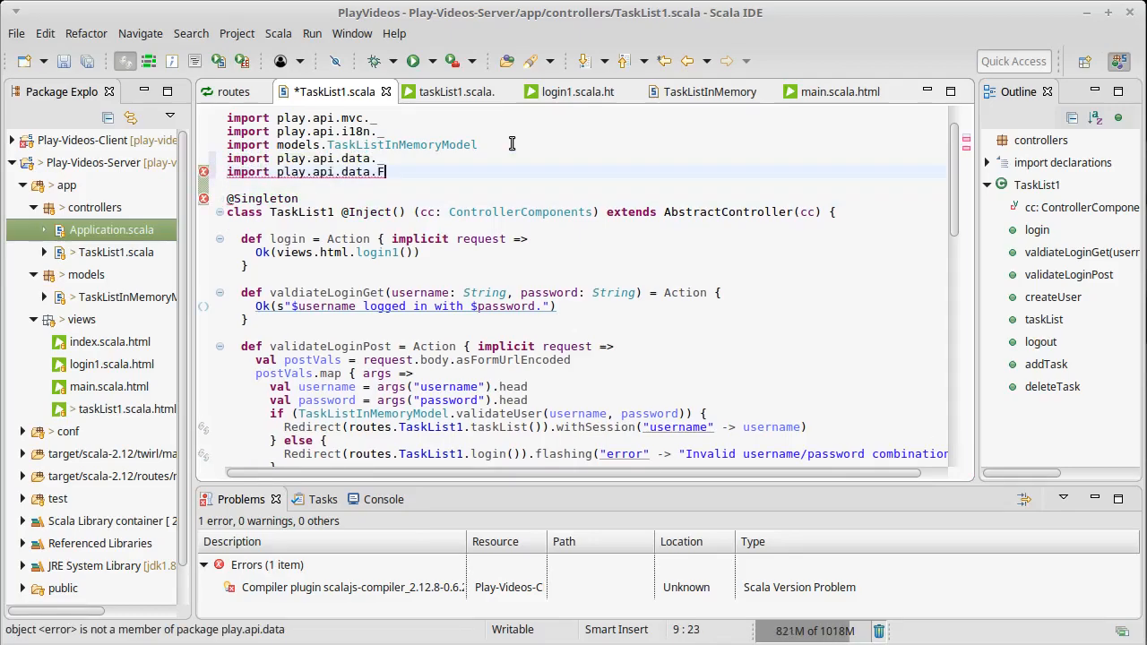
pyautogui.write('orms._')
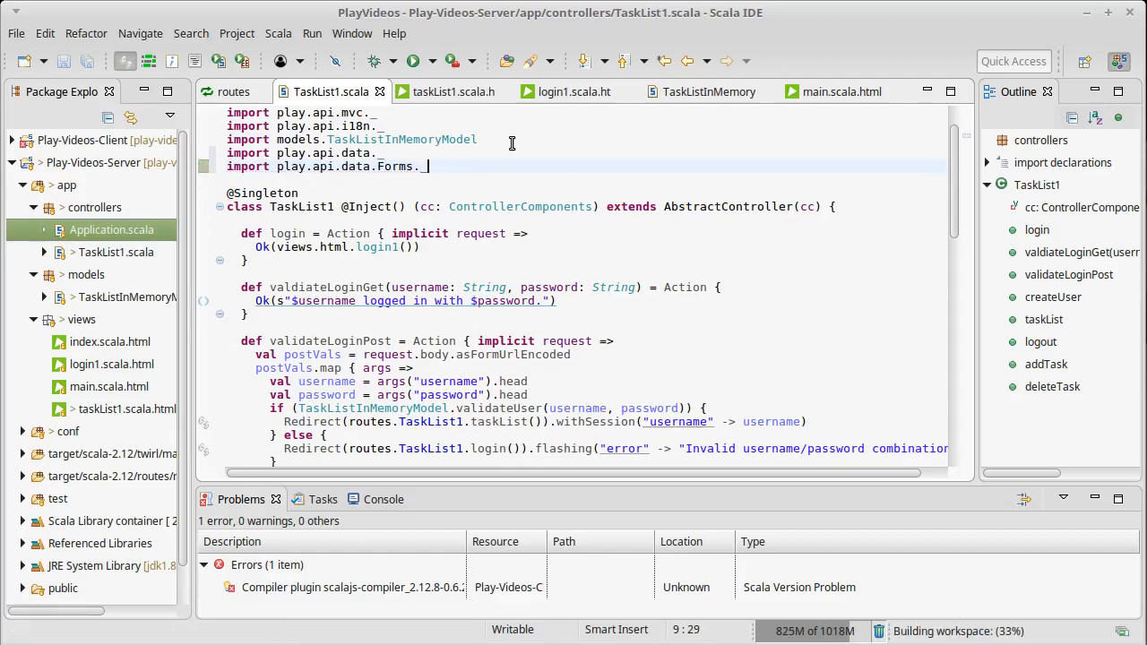
pyautogui.moveTo(551, 174)
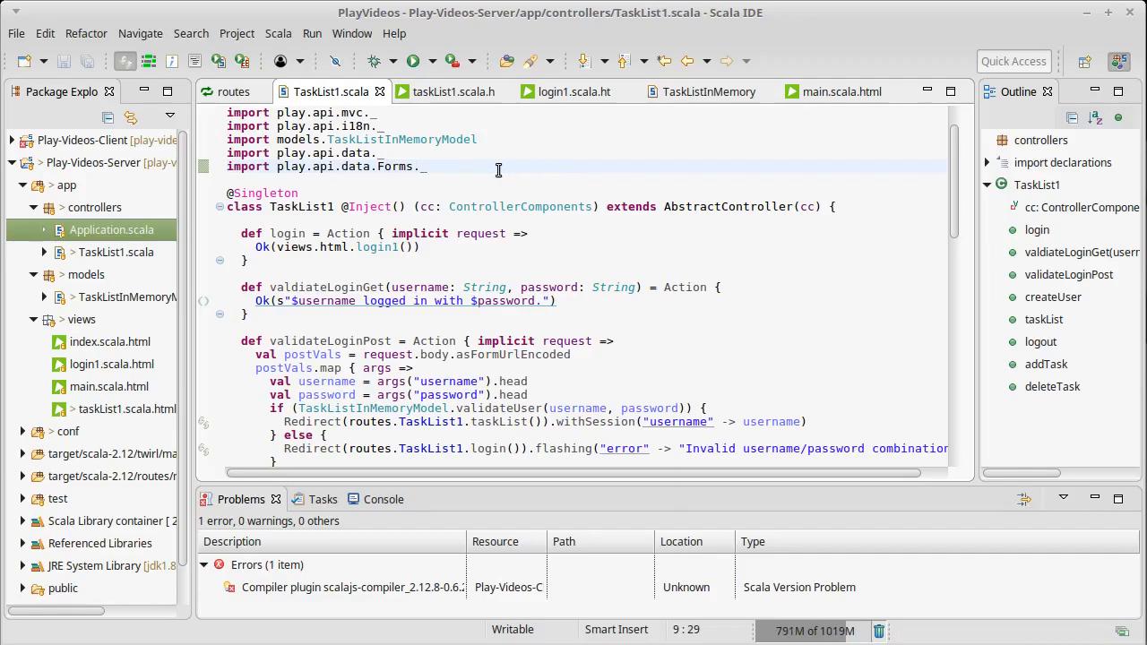
pyautogui.write('case class')
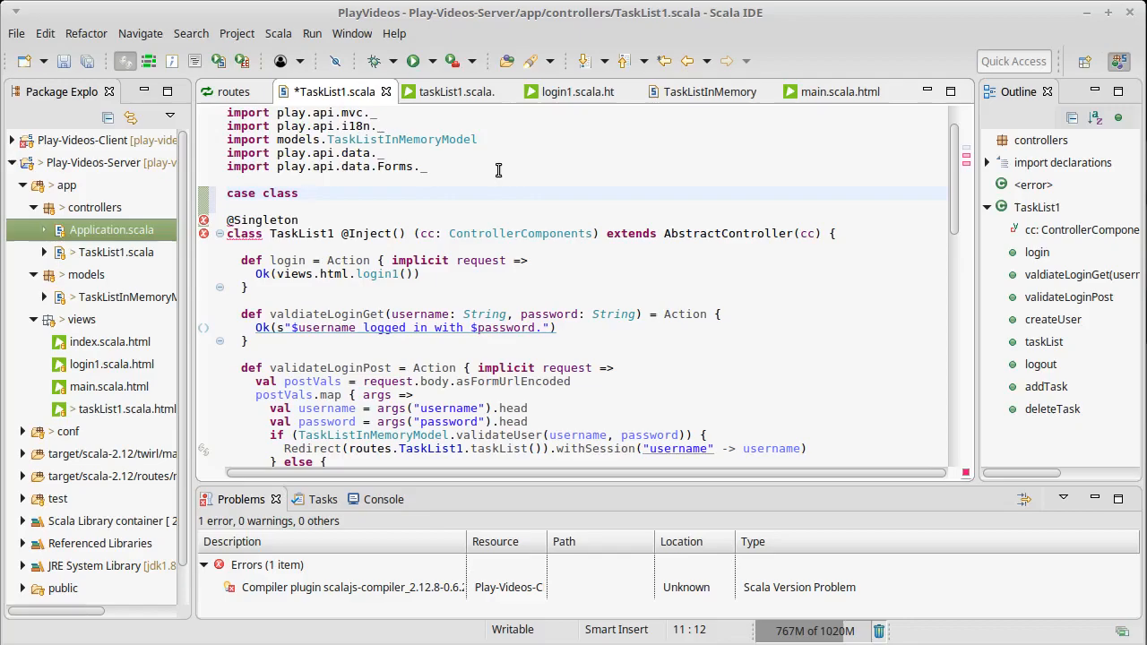
# - Declare case class LoginData(username: String, password: String)
pyautogui.write('Lo')
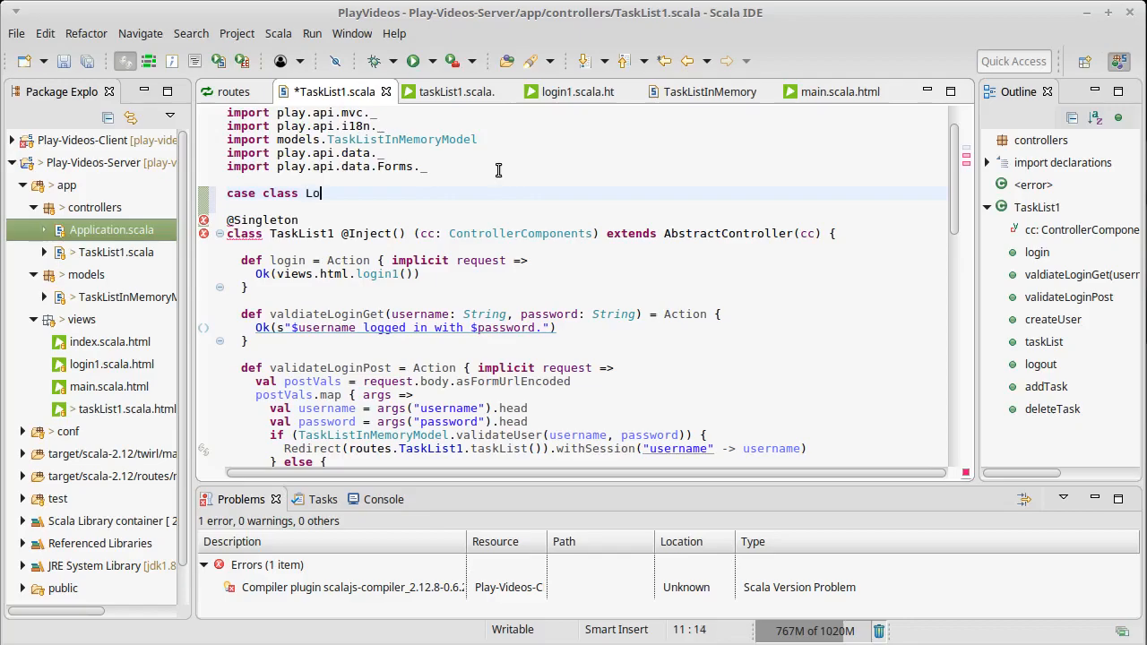
pyautogui.write('ginData(')
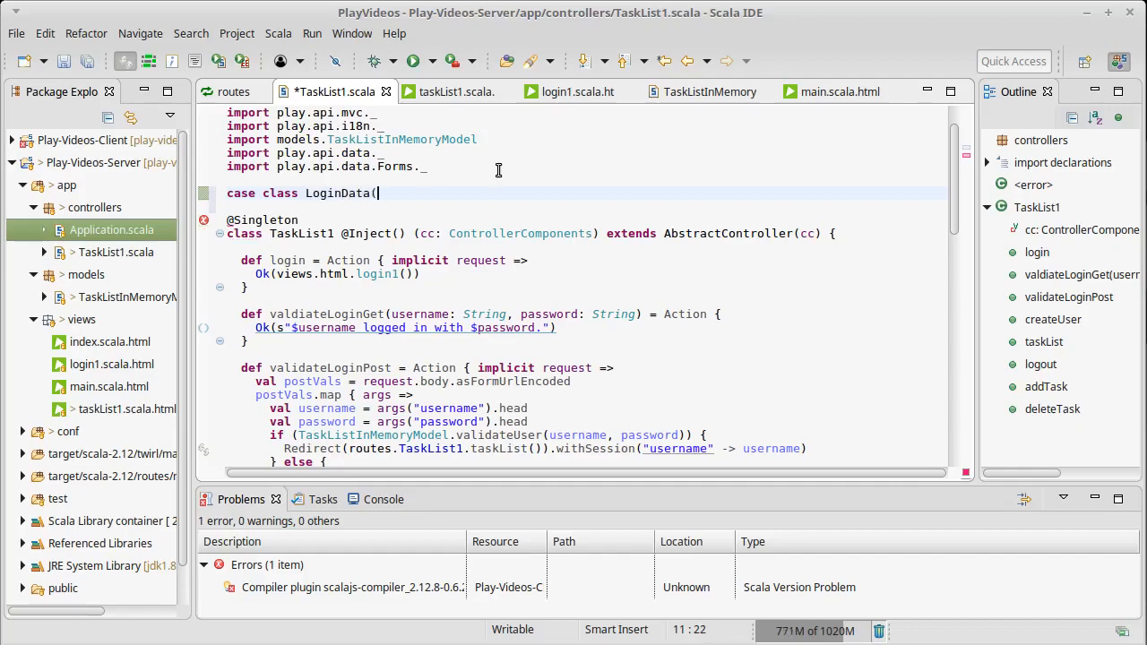
pyautogui.write('username:')
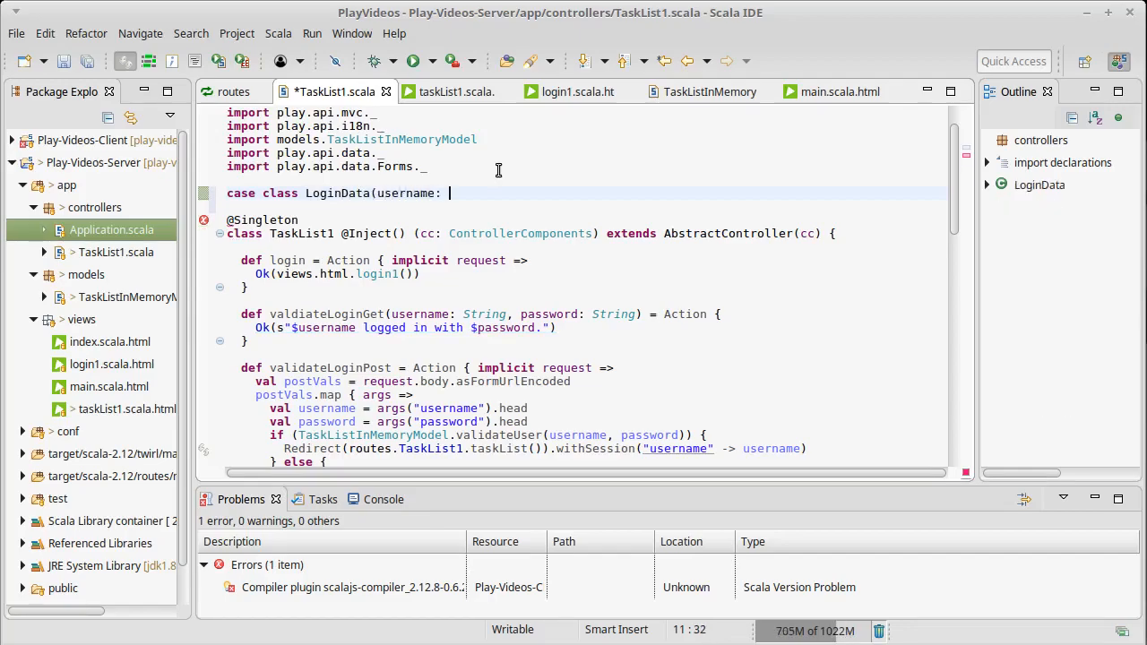
pyautogui.write('String, password:')
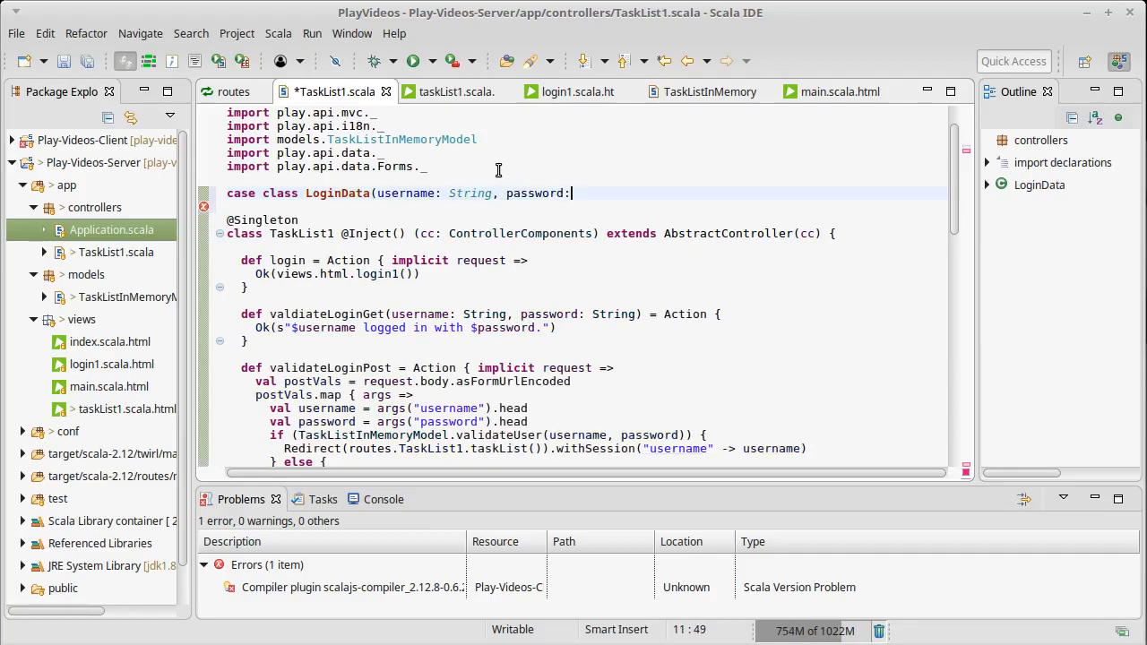
pyautogui.write('String)')
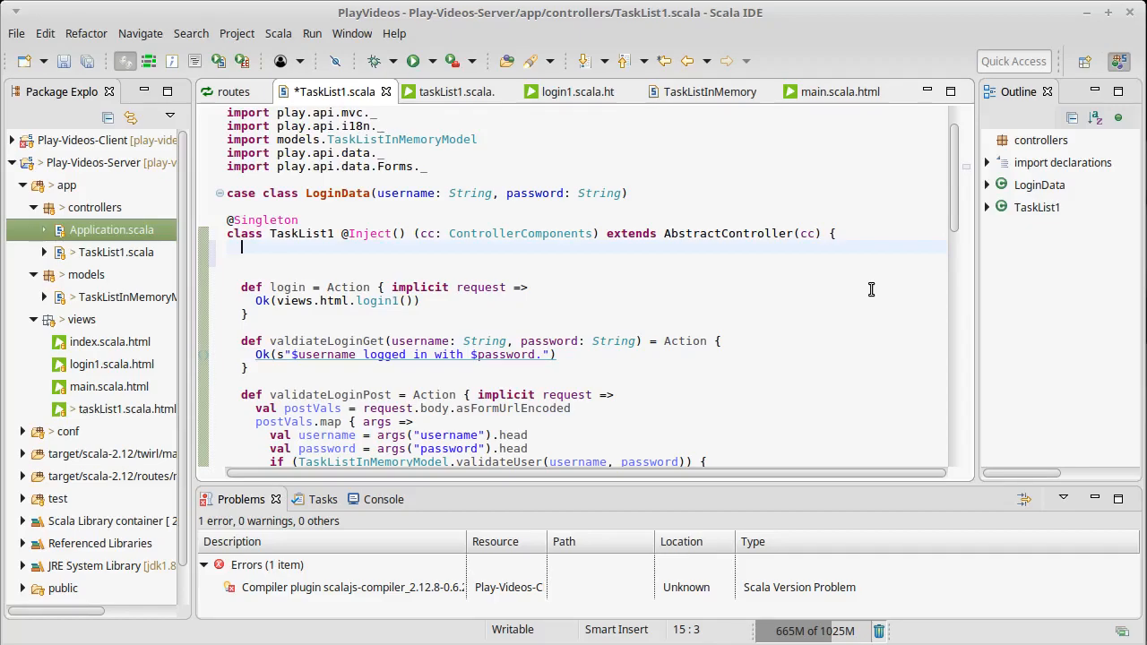
# - Start val loginForm = Form(mapping(...)) inside the TaskList1 class
pyautogui.write('val logi')
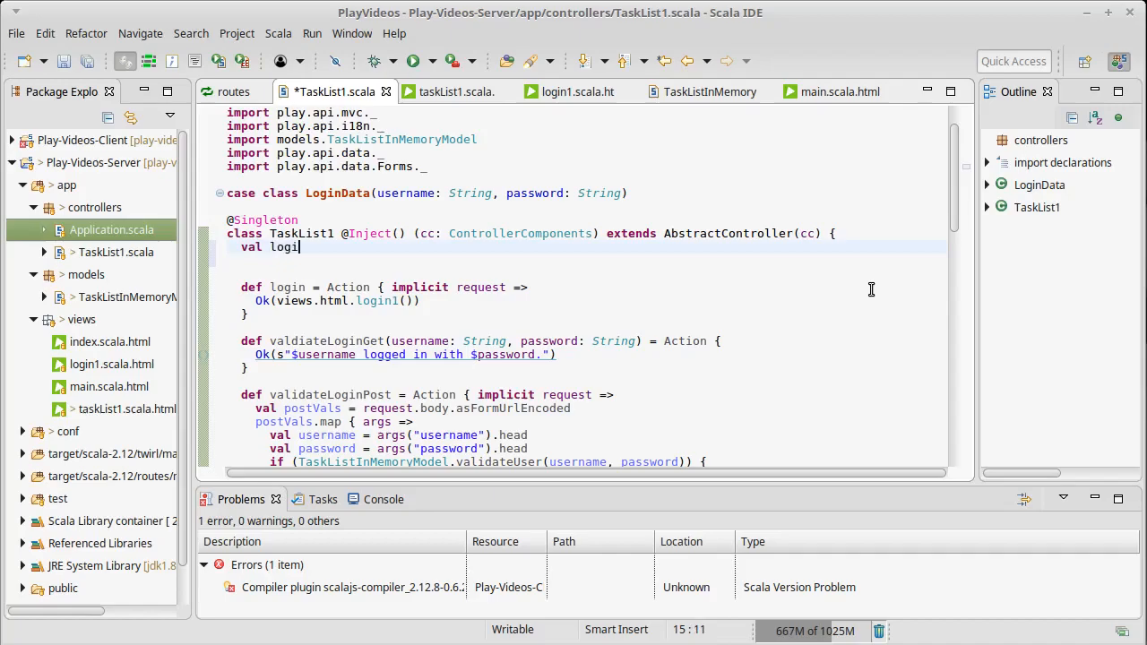
pyautogui.write('nForm')
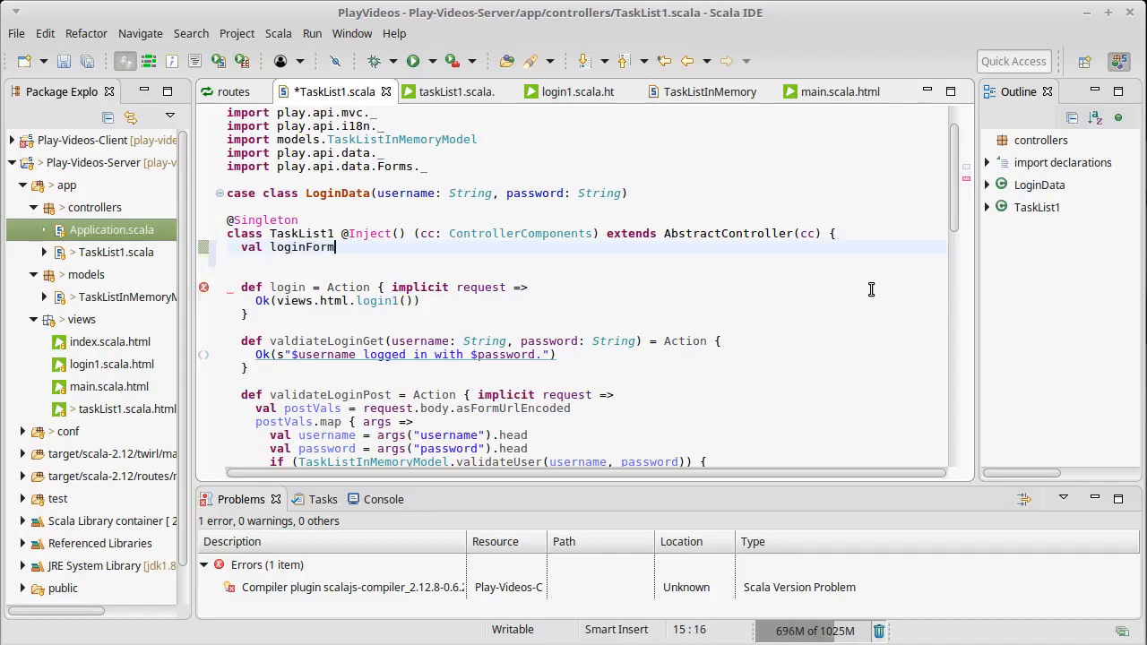
pyautogui.write('=')
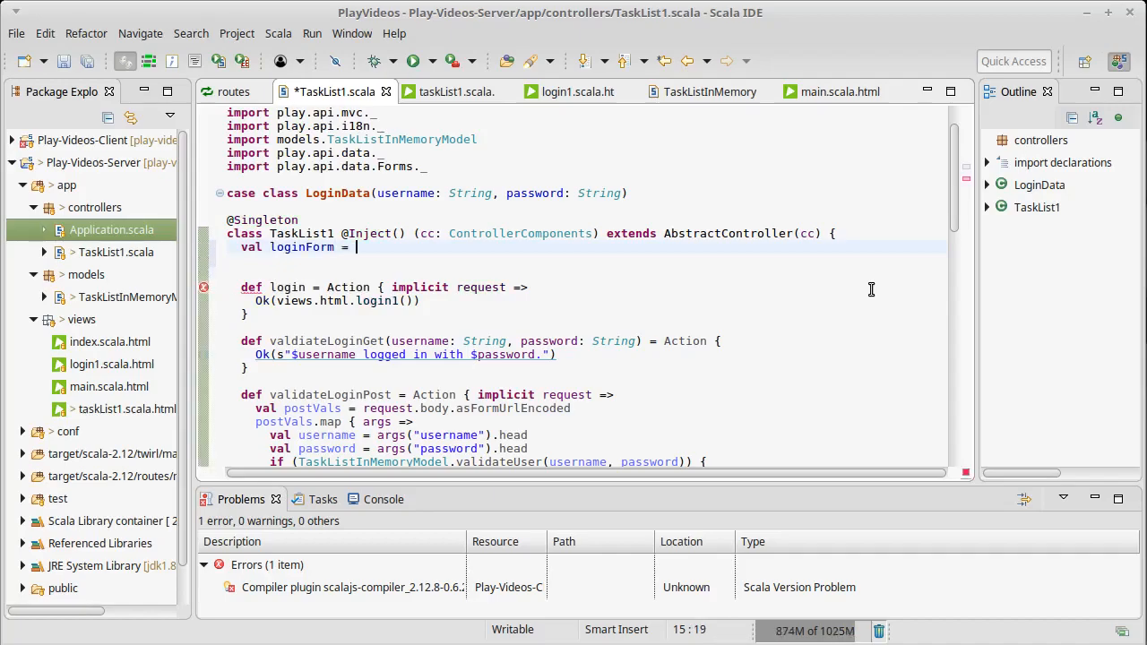
pyautogui.write('For')
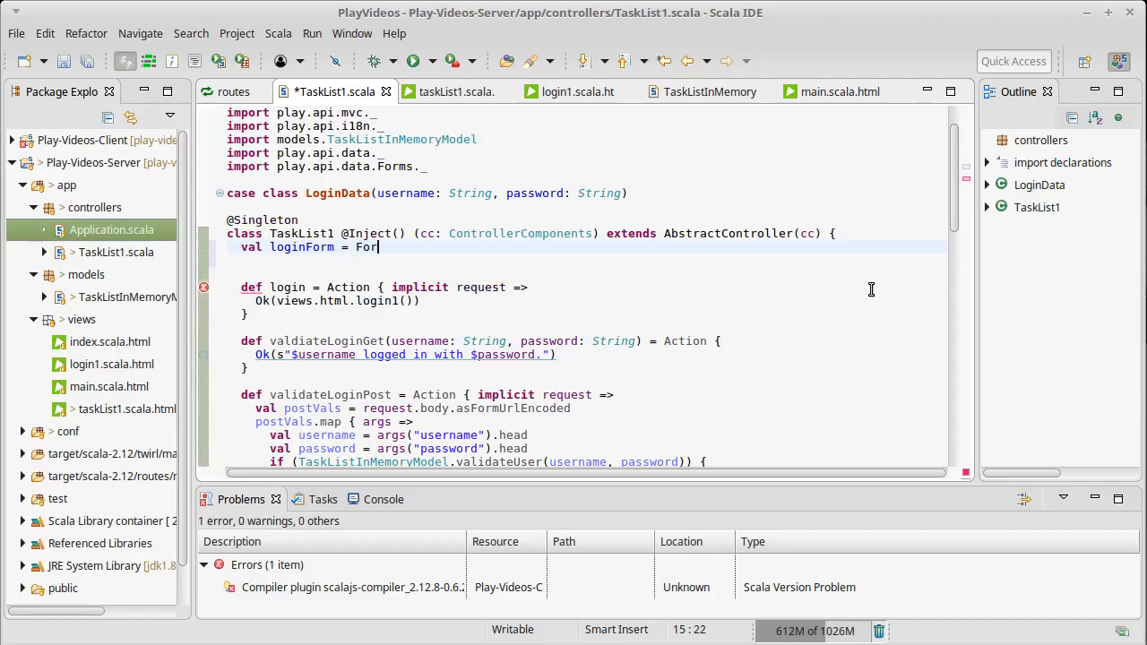
pyautogui.write('m()')
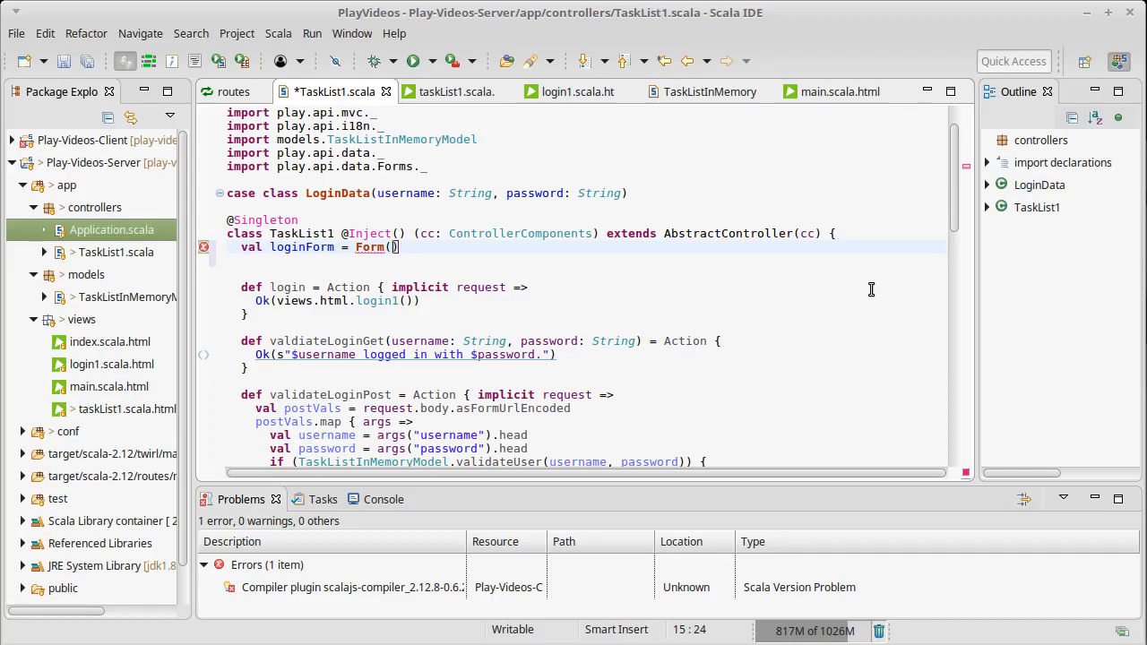
pyautogui.write('mapping')
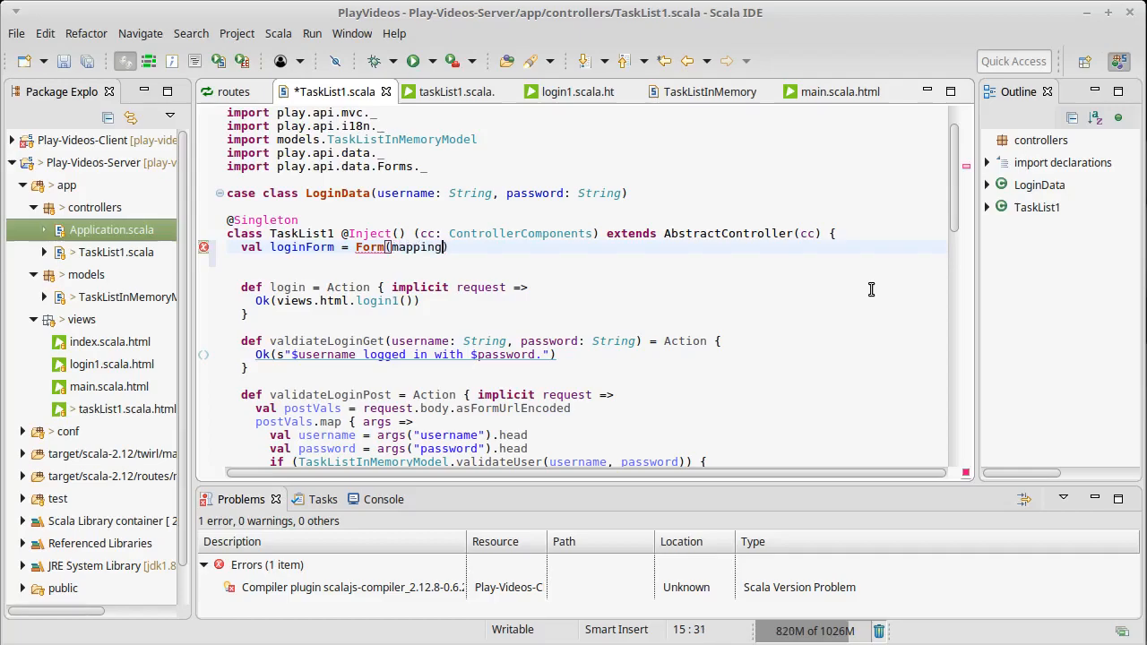
pyautogui.write('()')
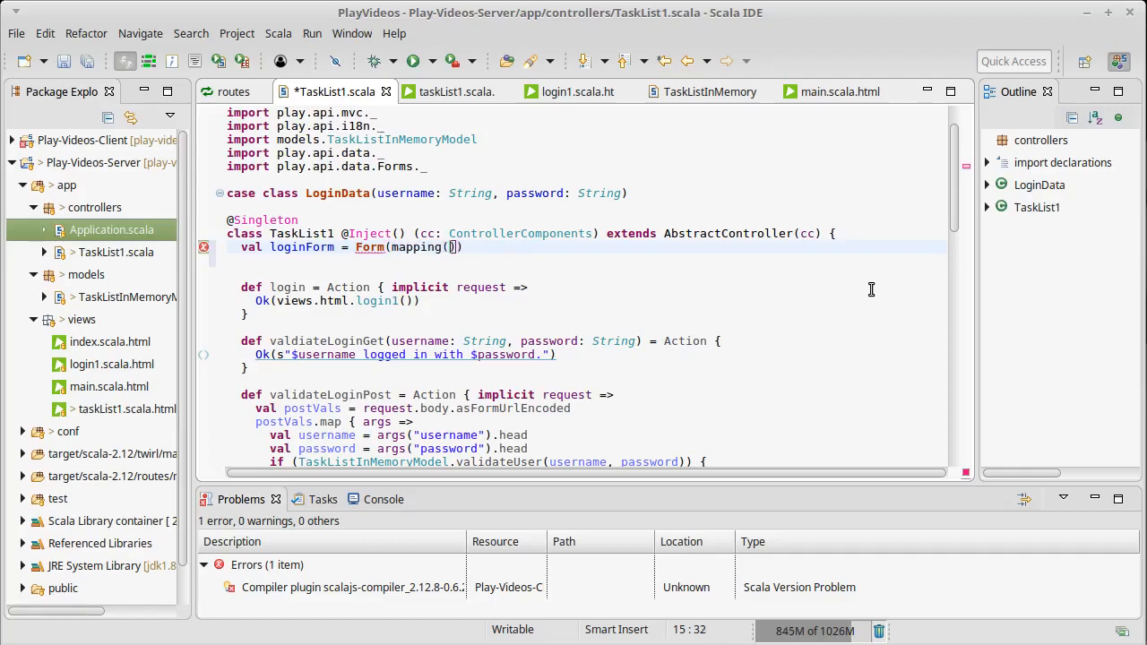
pyautogui.press('Return')
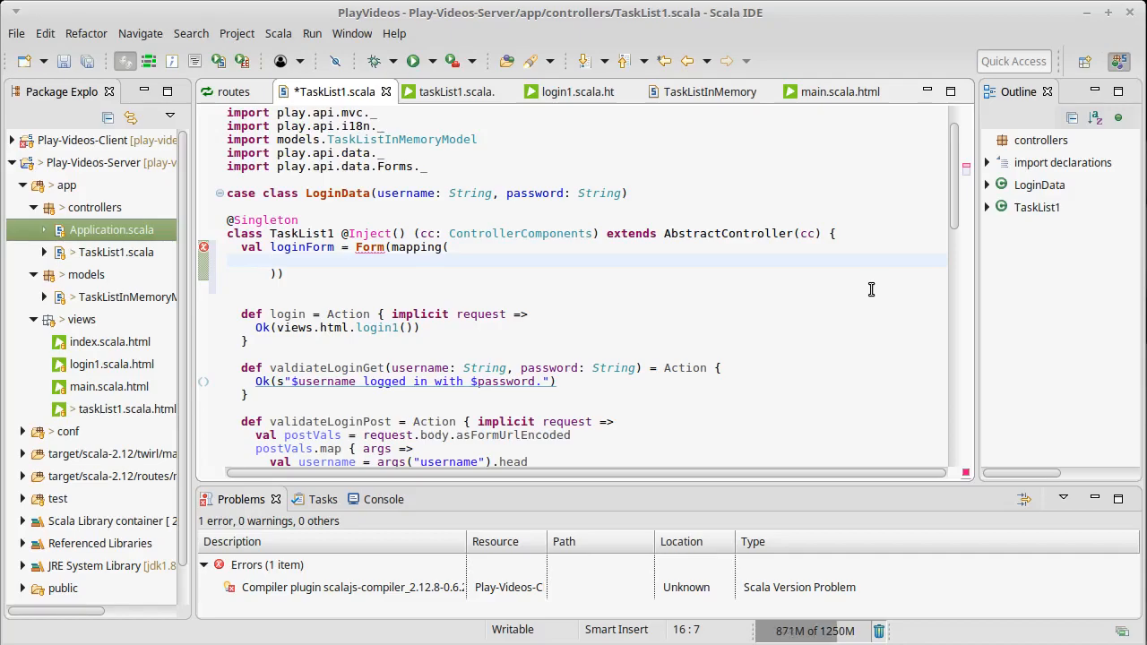
# - Add the "Username" -> text and "Password" -> text mapping entries
pyautogui.write('"u')
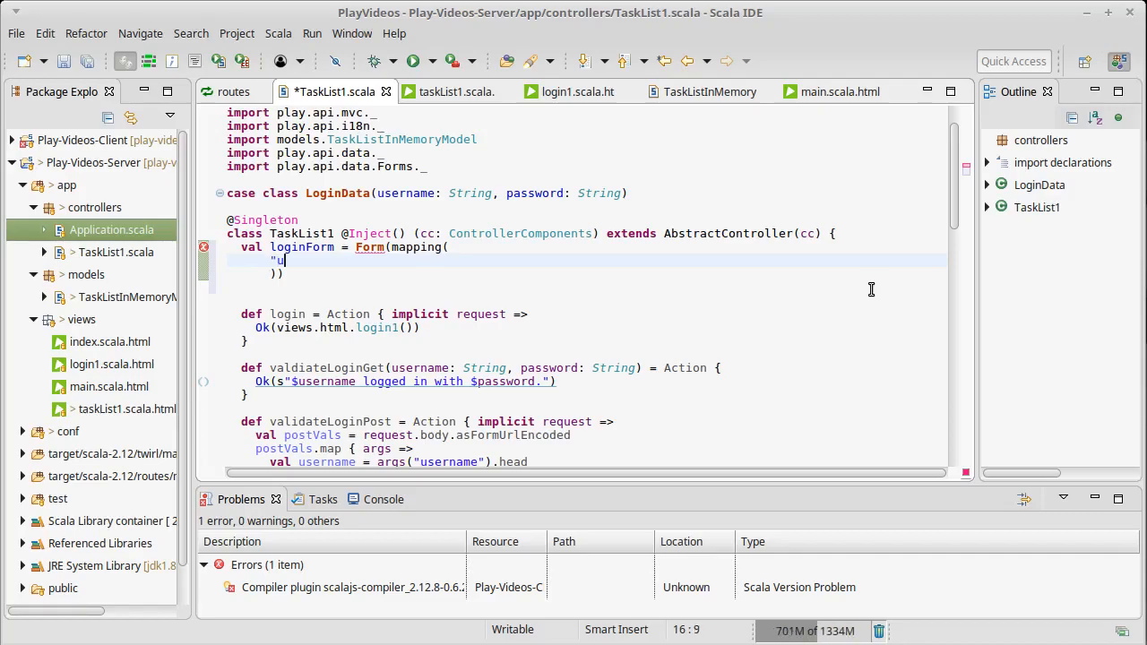
pyautogui.write('sername')
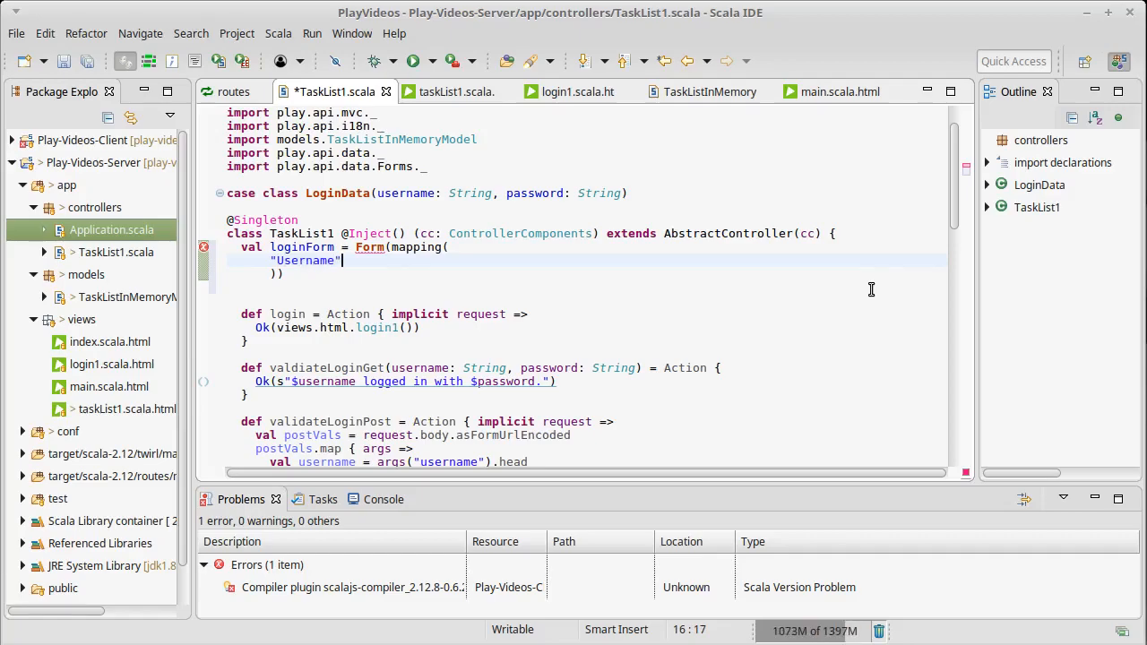
pyautogui.write('->')
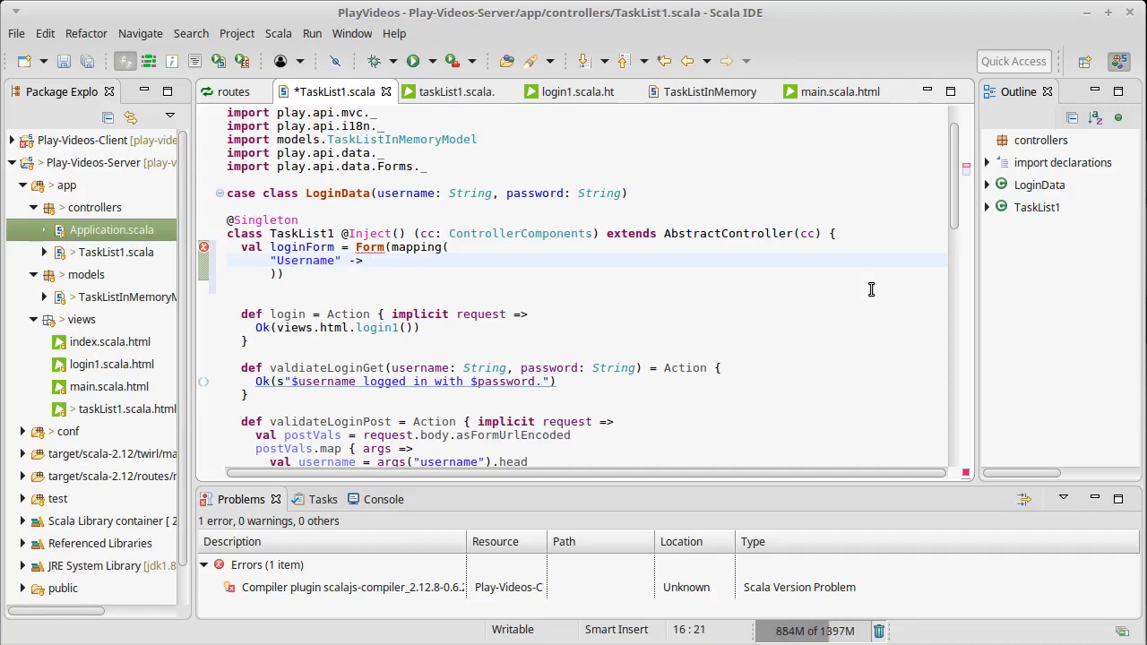
pyautogui.write('text')
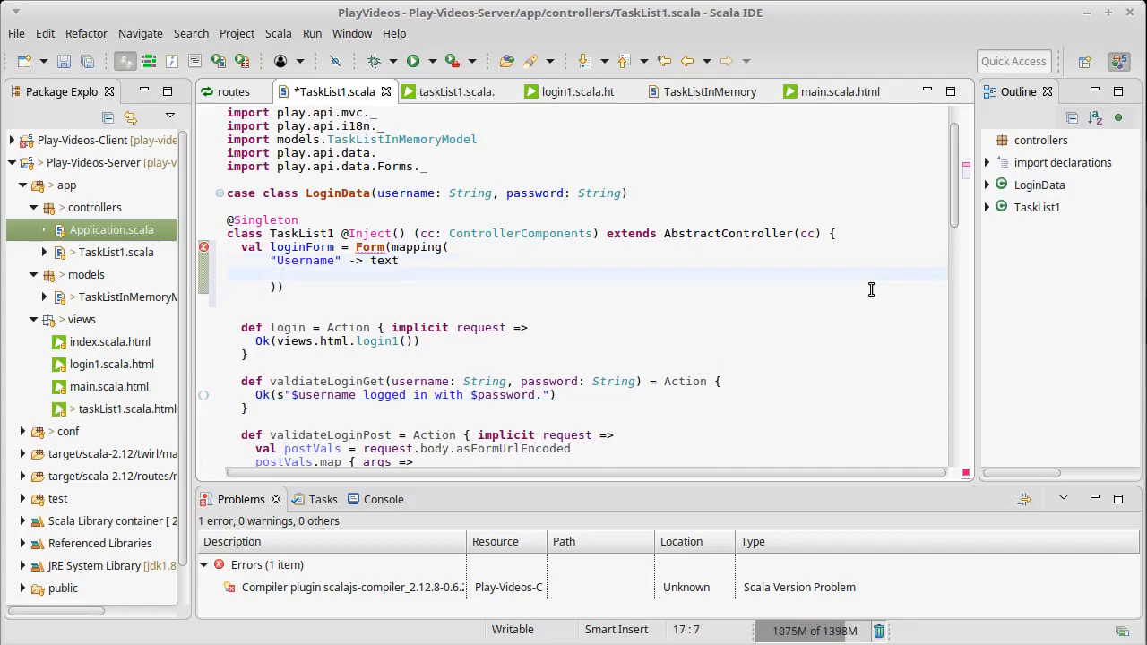
pyautogui.write('"Password" ->')
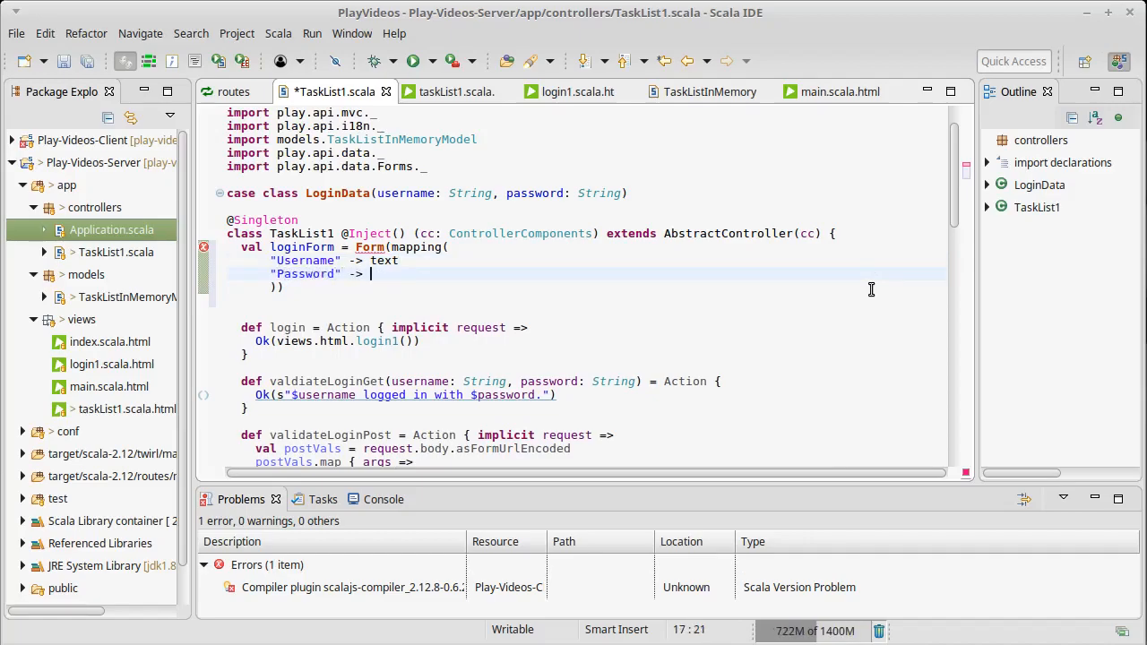
pyautogui.write('text')
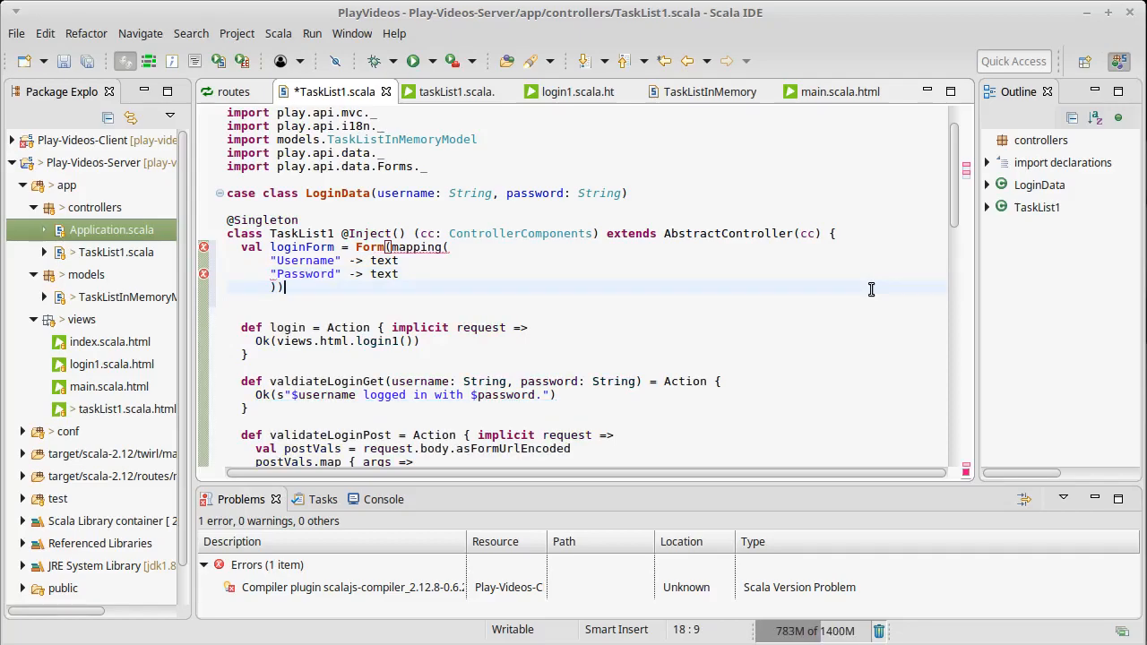
# - Append (LoginData.apply) to the mapping, add the Username comma, and save
pyautogui.write('(')
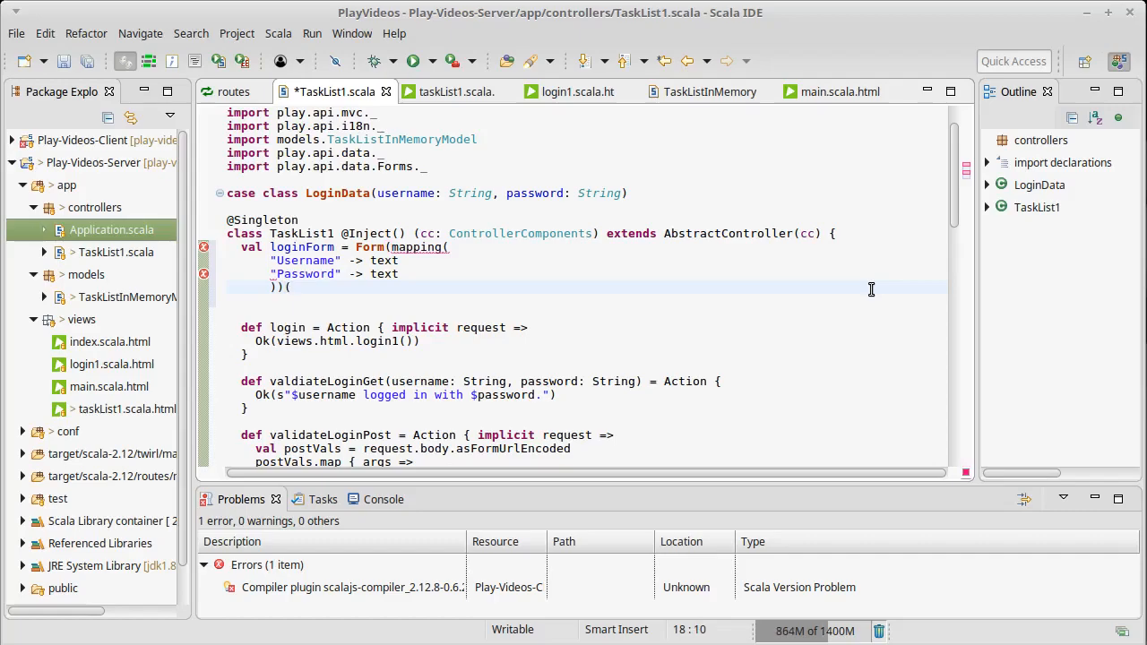
pyautogui.write('li')
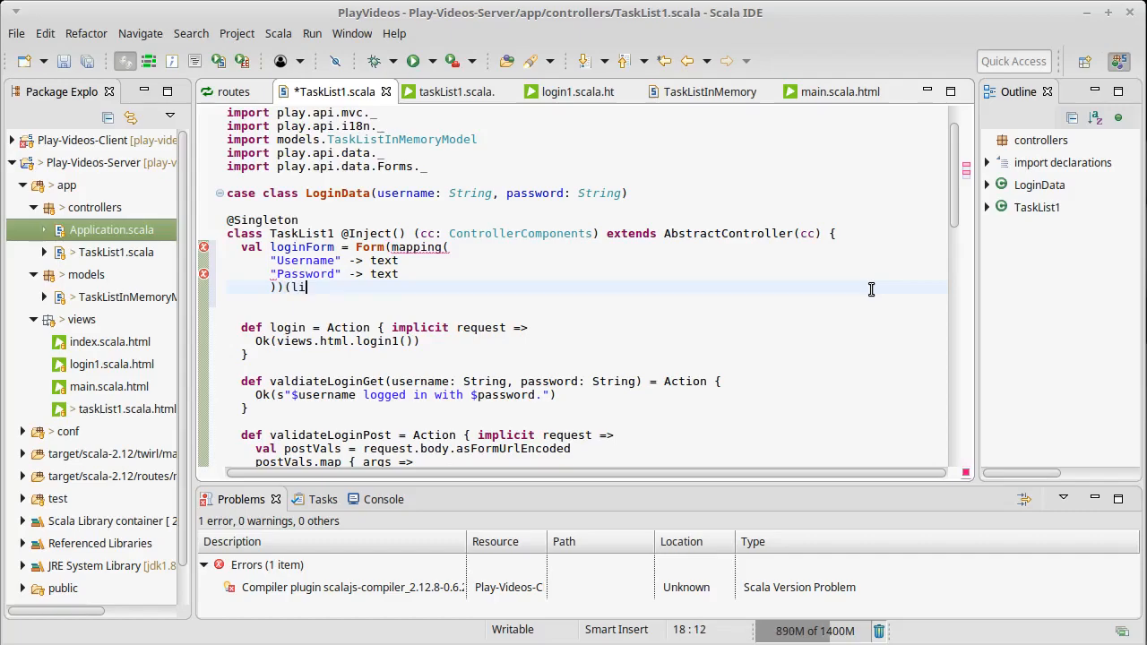
pyautogui.write('loginData')
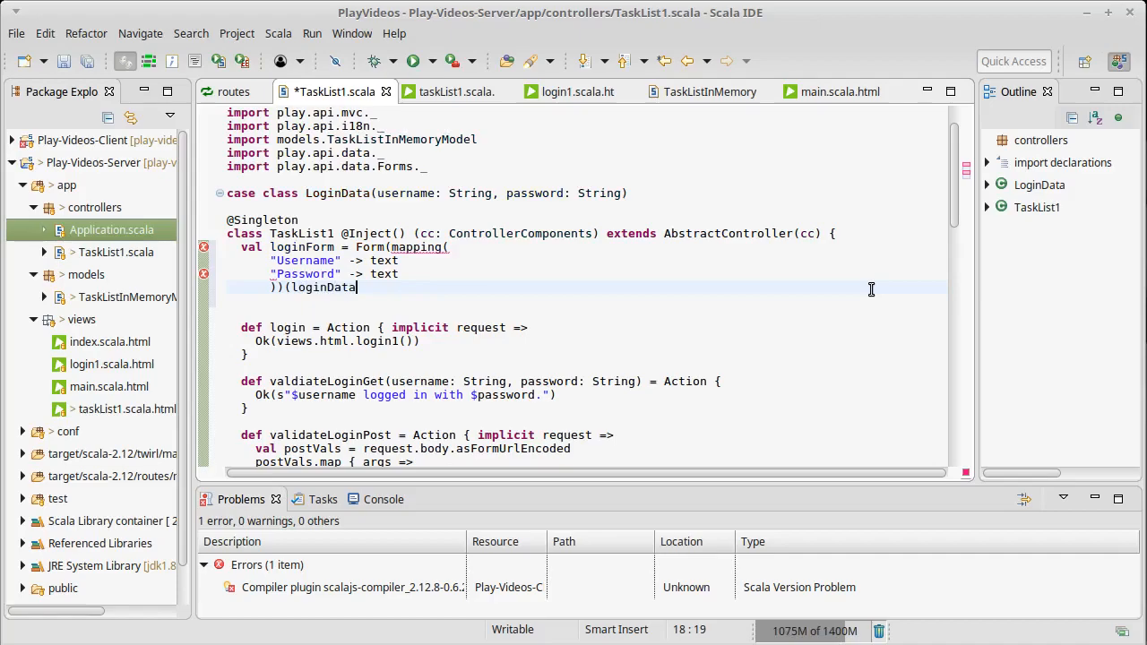
pyautogui.write('.apply')
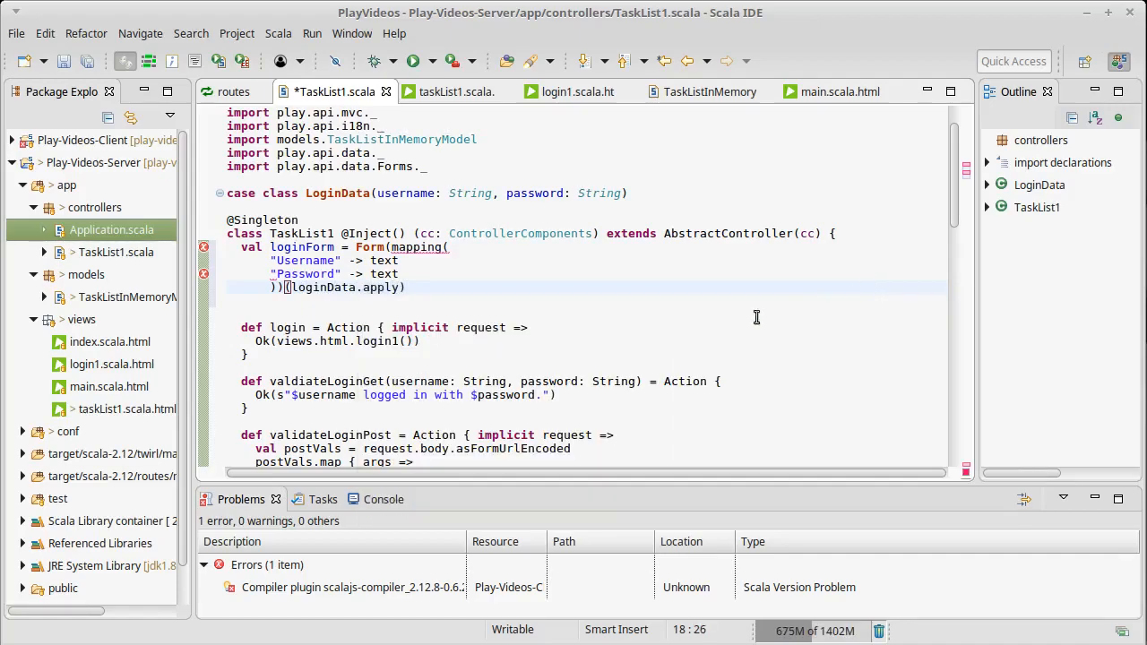
pyautogui.click(291, 287)
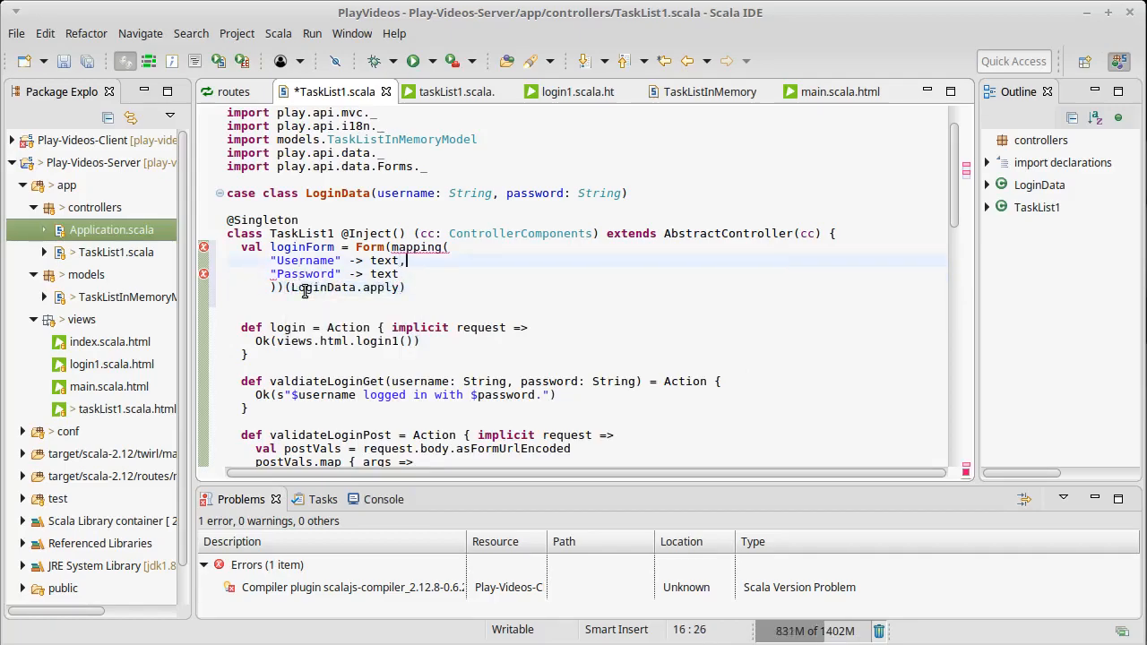
pyautogui.press('ctrl+s')
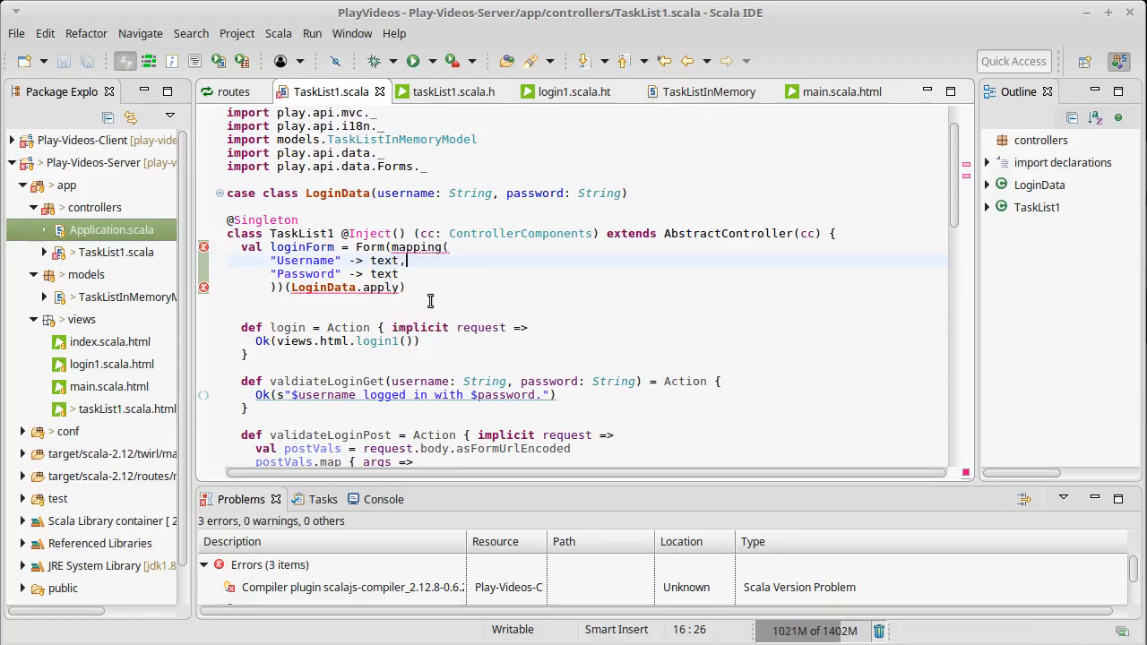
# - Complete the mapping with (LoginData.unapply) and save TaskList1.scala
pyautogui.click(408, 287)
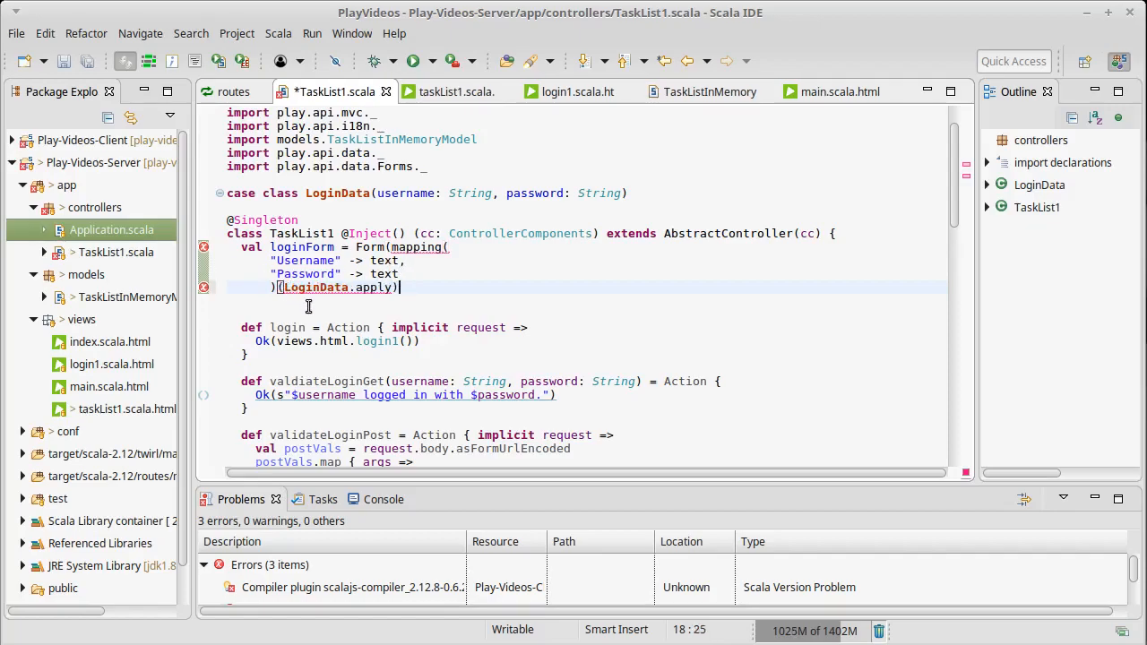
pyautogui.write('()')
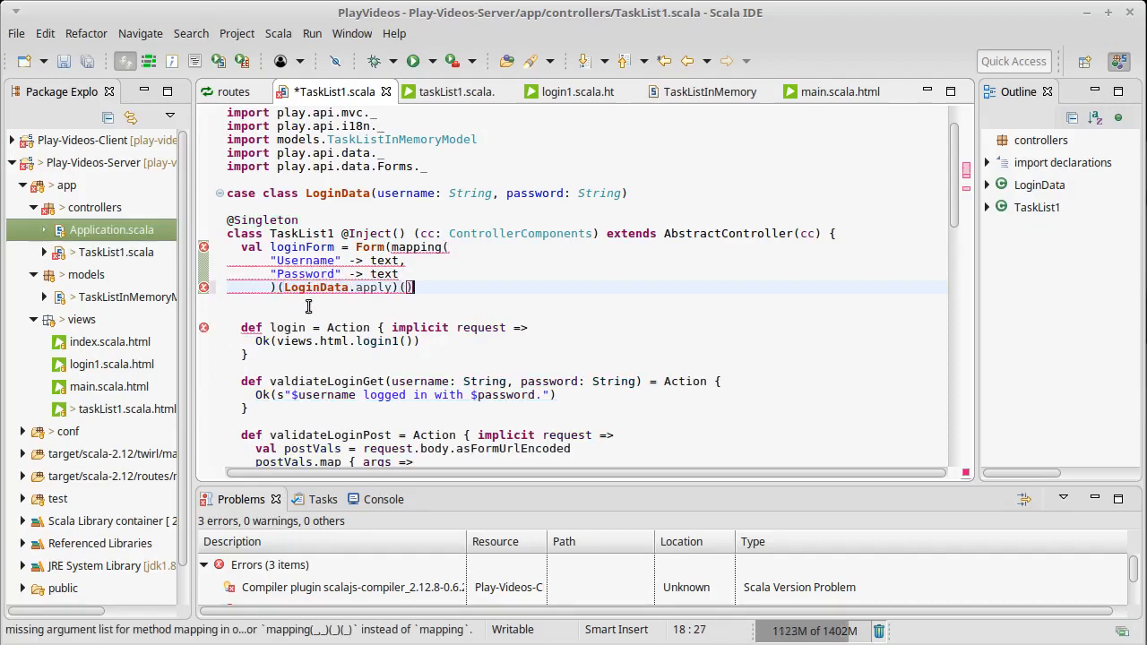
pyautogui.write('()')
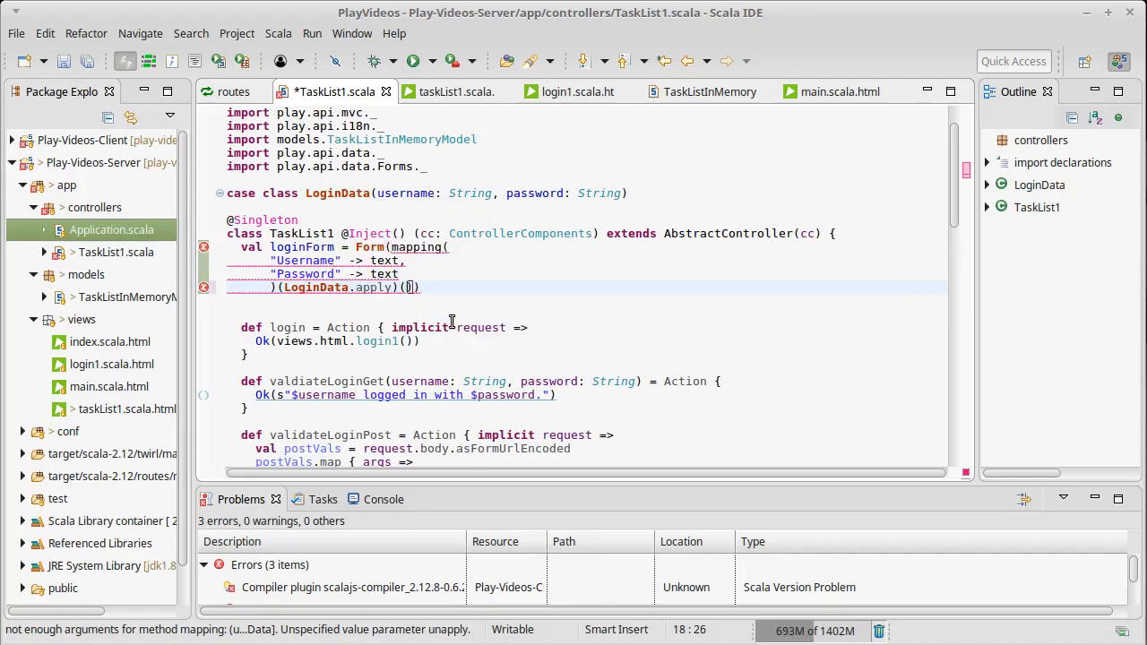
pyautogui.moveTo(451, 322)
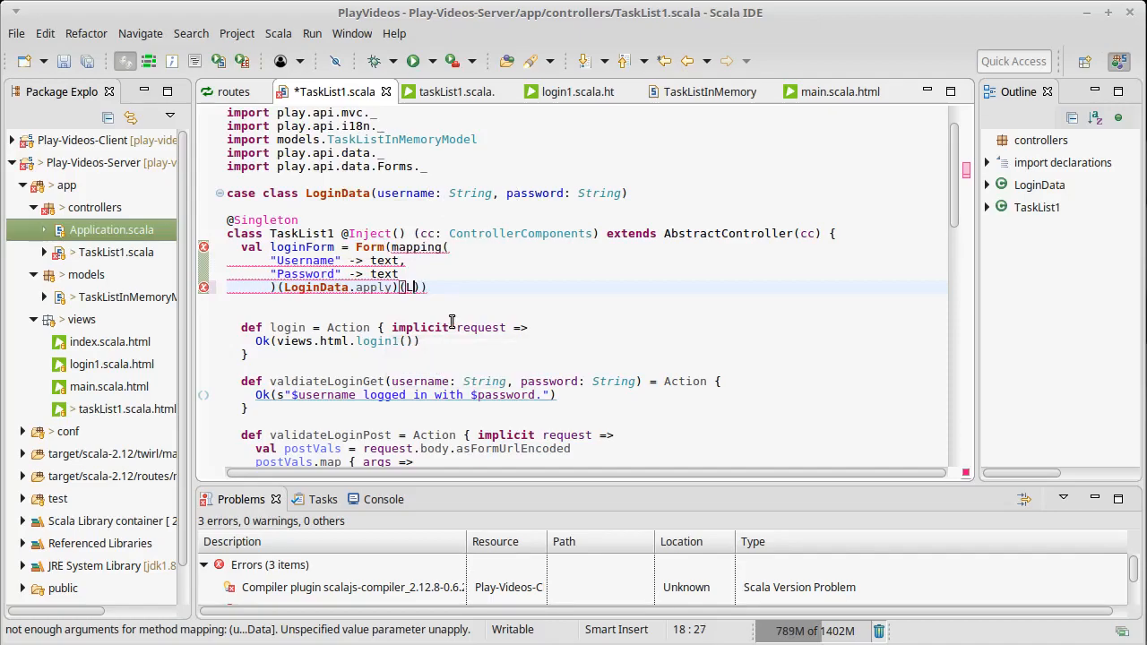
pyautogui.write('LoginData.u')
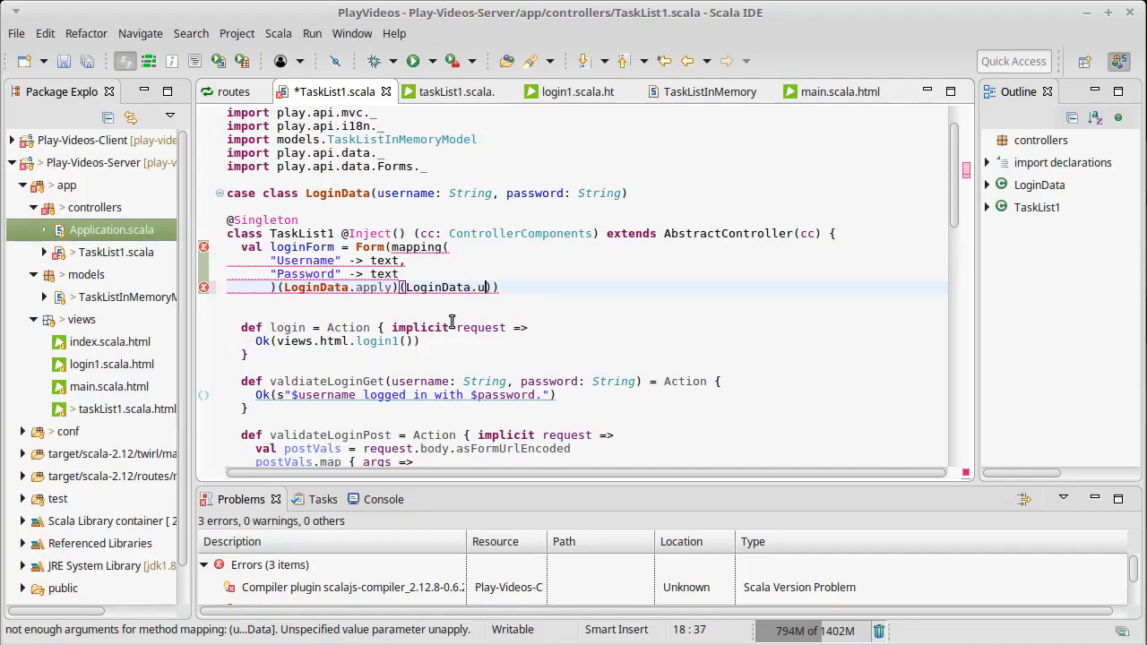
pyautogui.write('napply')
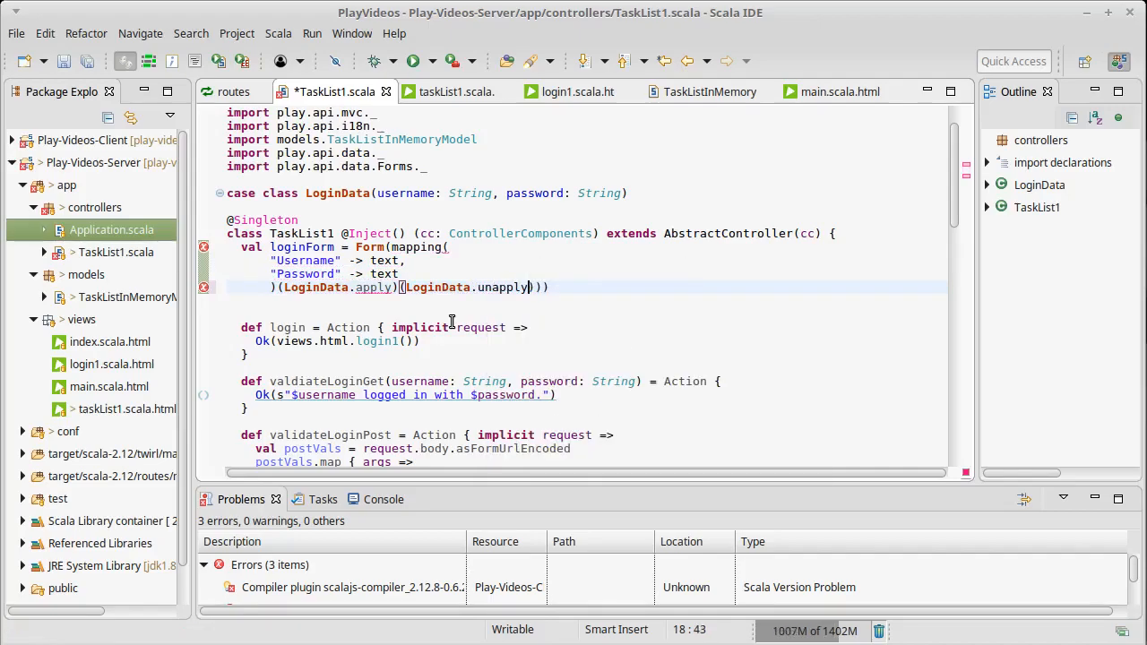
pyautogui.press('ctrl+s')
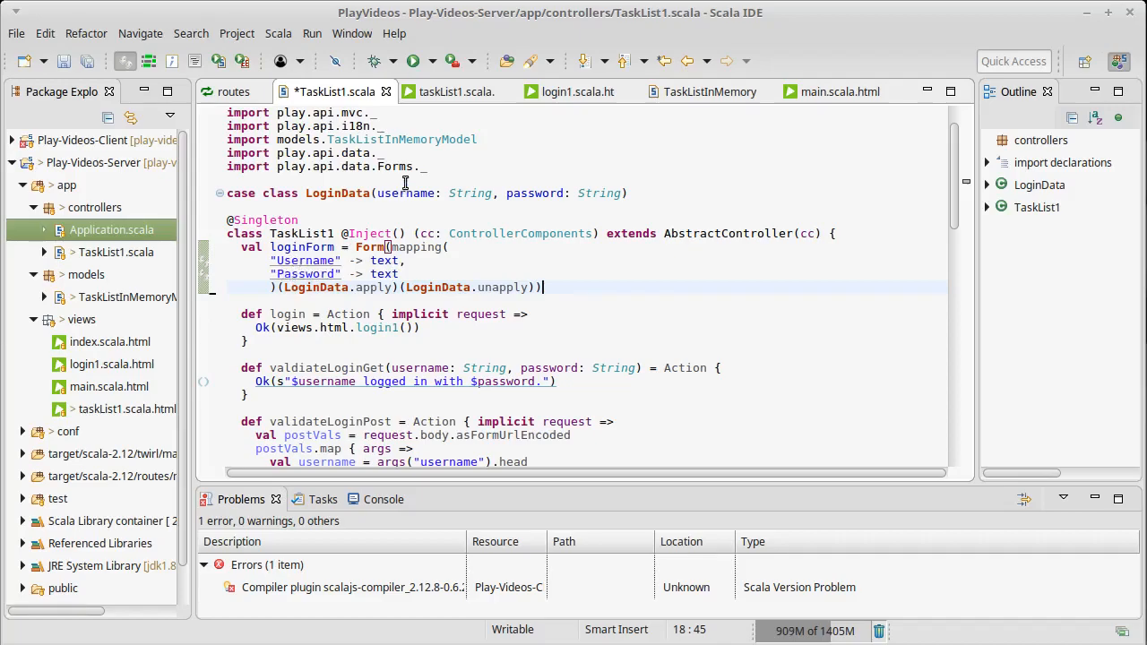
pyautogui.moveTo(410, 193)
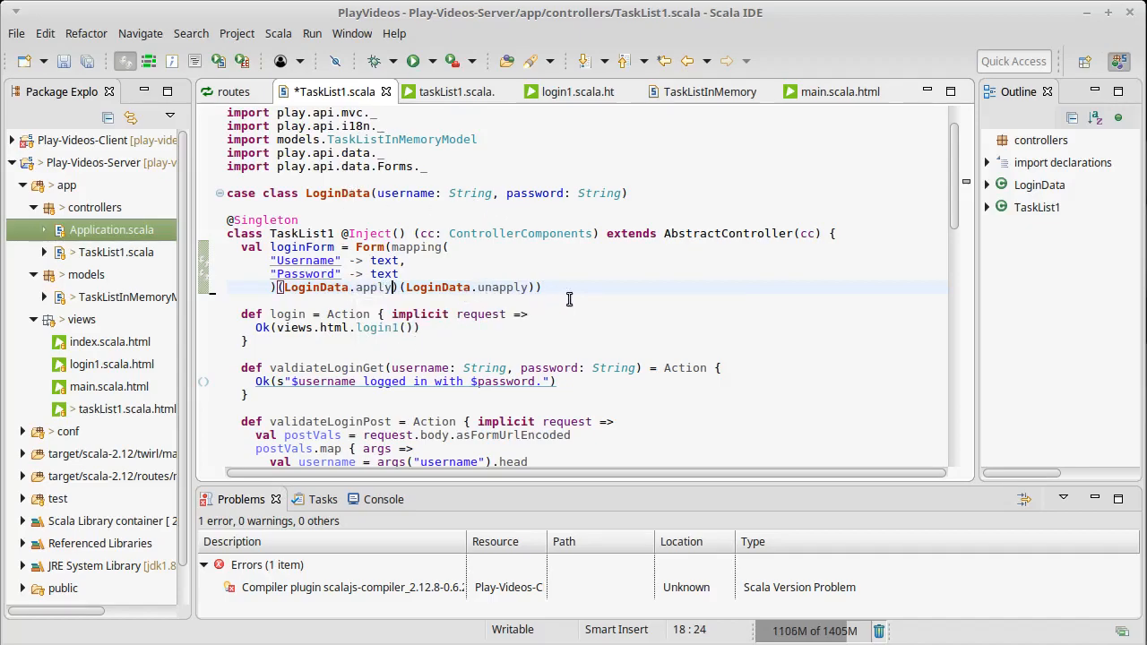
pyautogui.moveTo(620, 306)
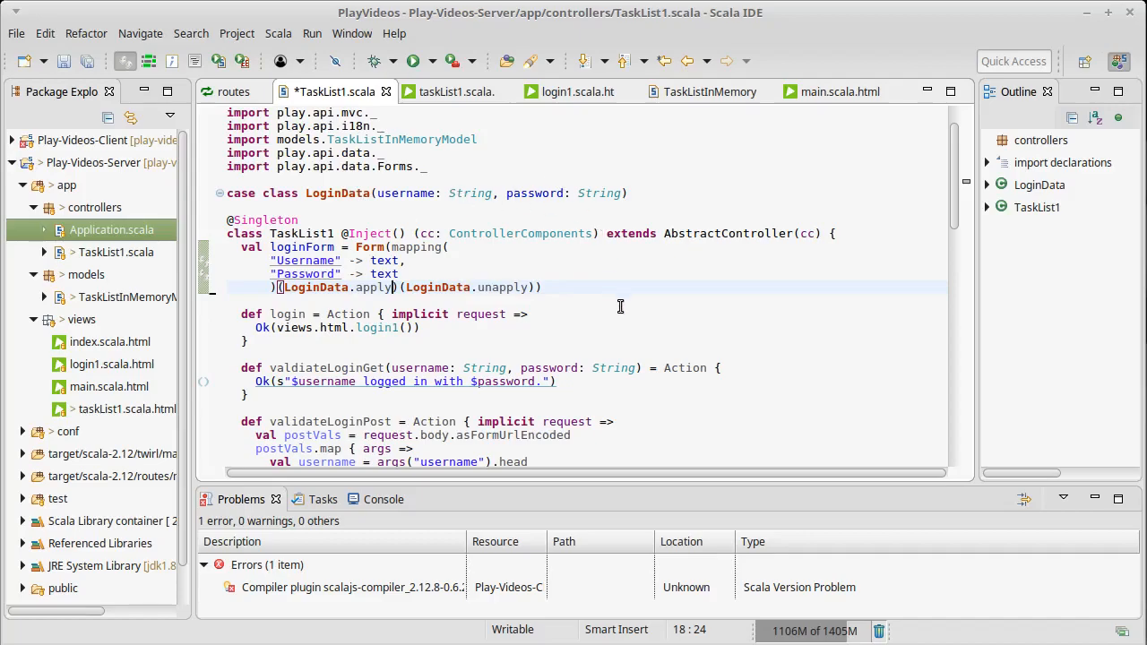
pyautogui.moveTo(388, 300)
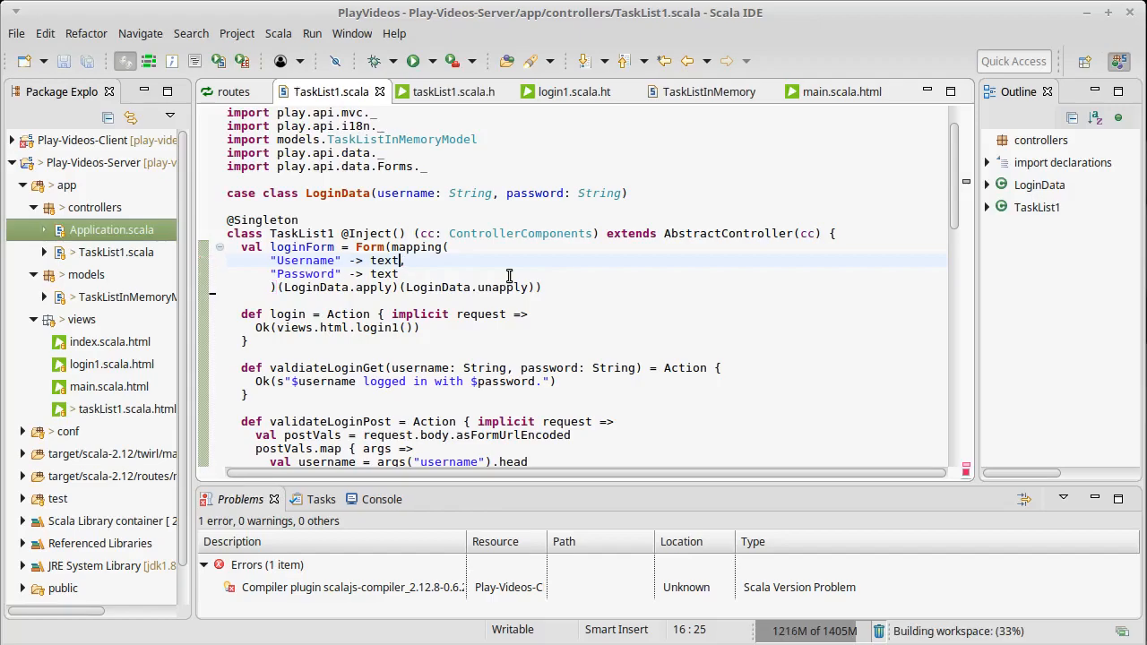
# - Give the Username text field arguments (3, 10) and Password text field (8)
pyautogui.write('(')
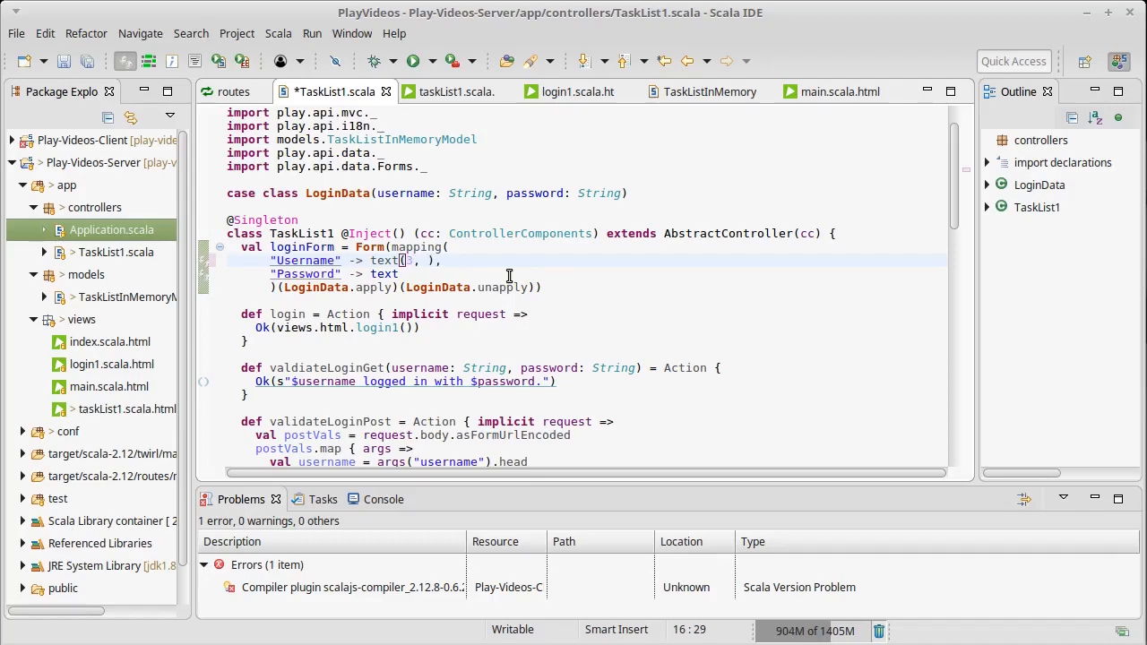
pyautogui.write('3, 10')
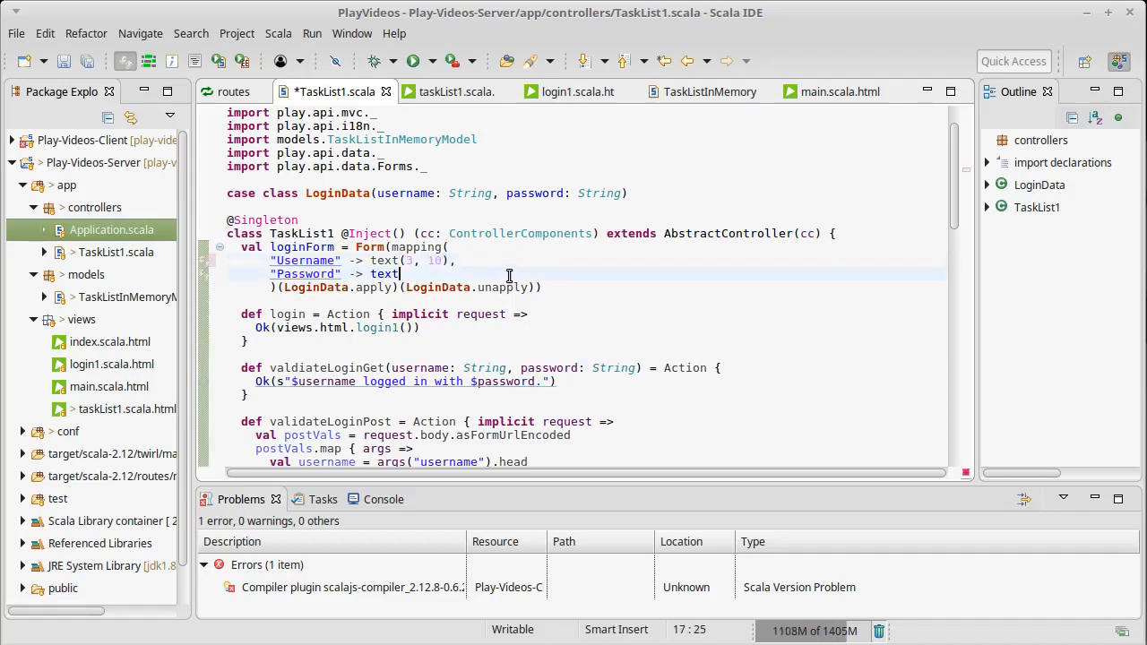
pyautogui.write('(8')
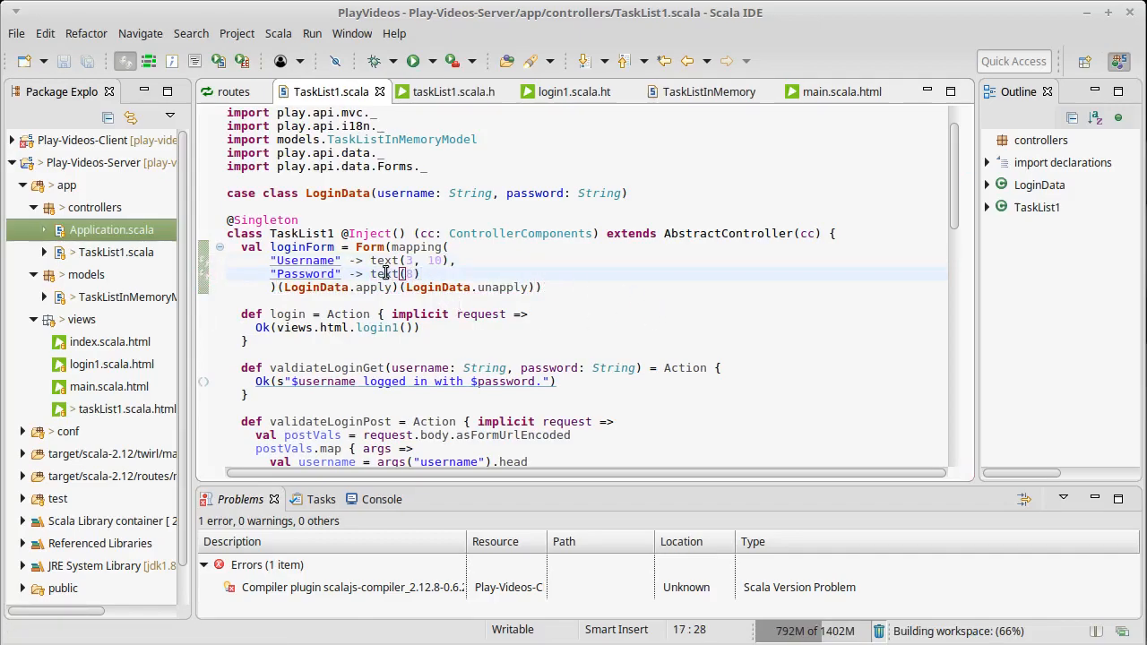
pyautogui.moveTo(386, 273)
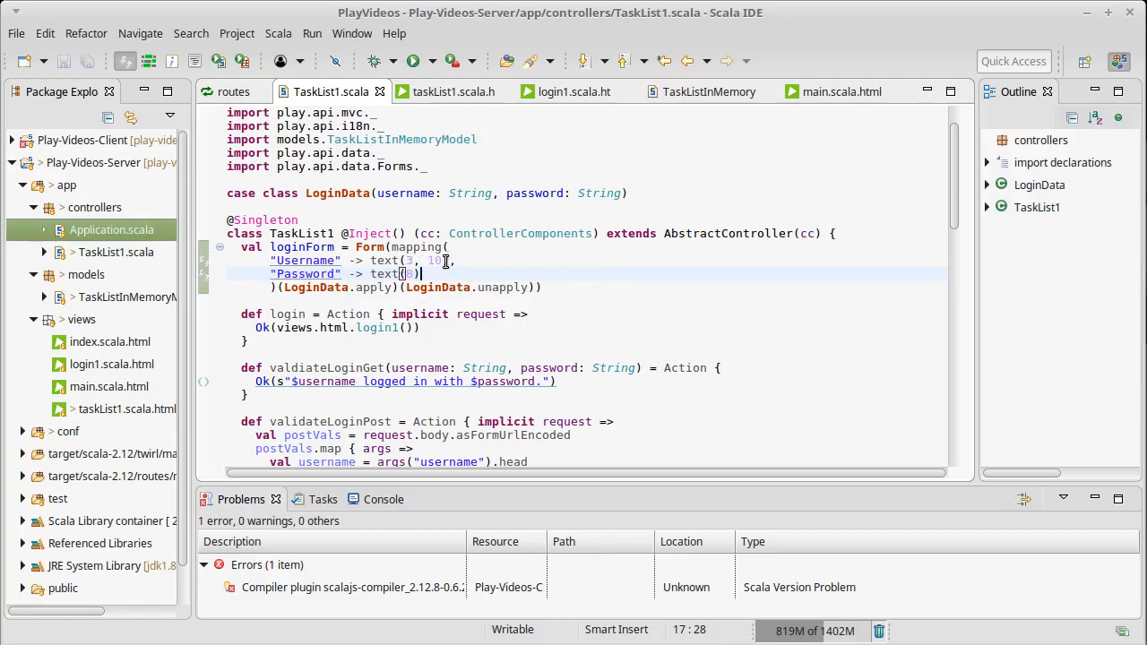
pyautogui.moveTo(540, 258)
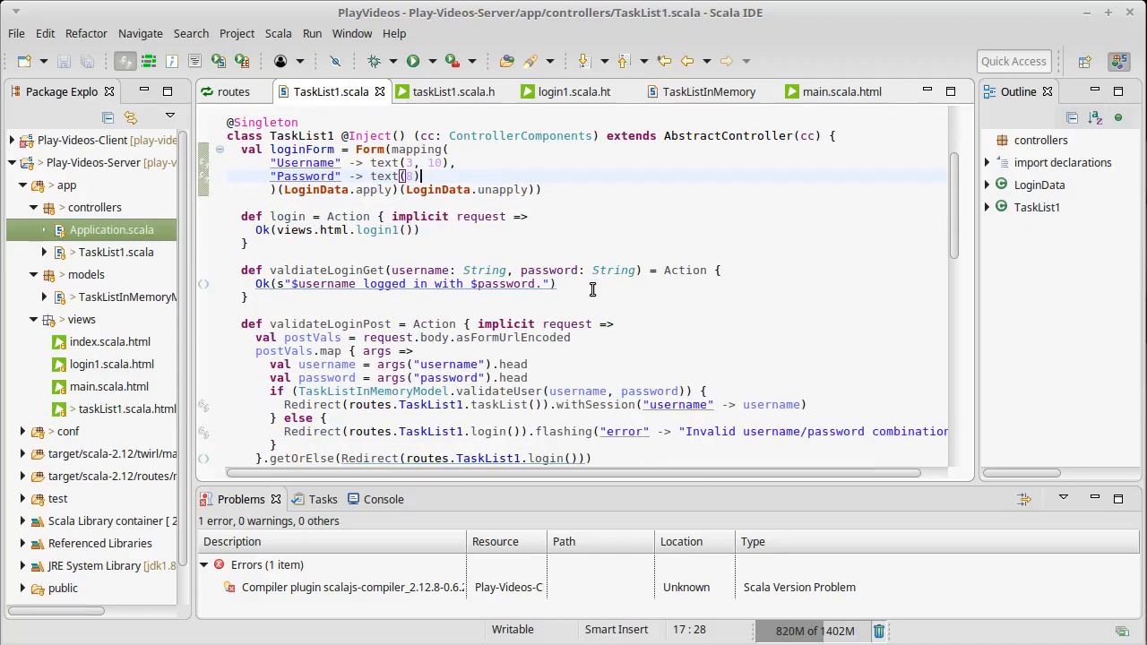
pyautogui.scroll(-3)
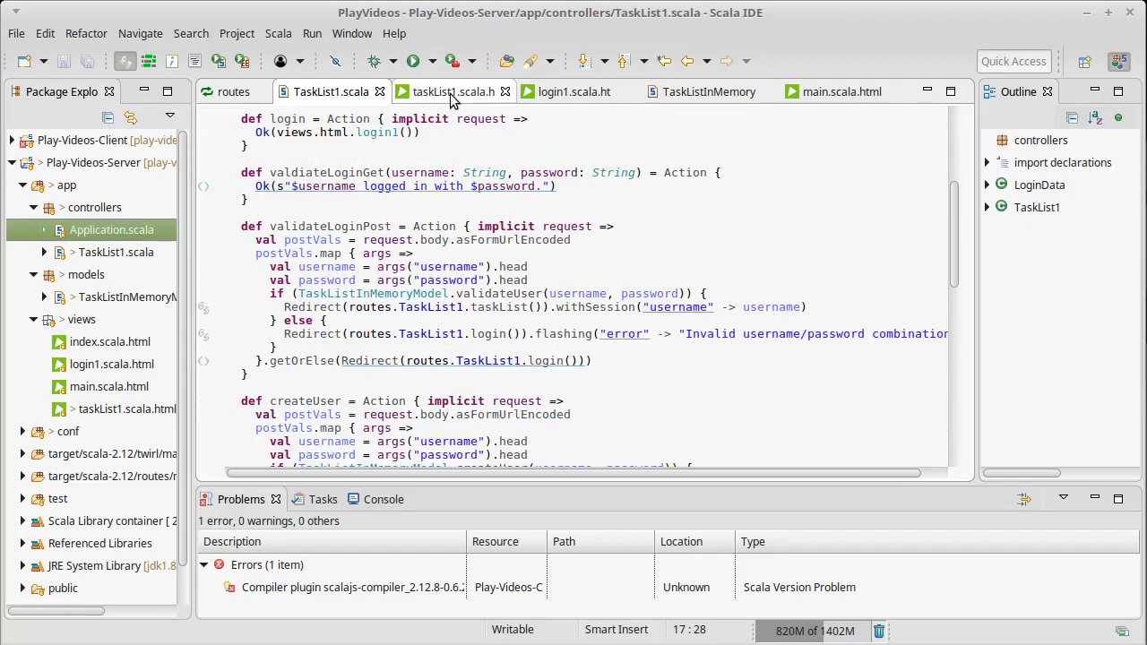
pyautogui.moveTo(574, 92)
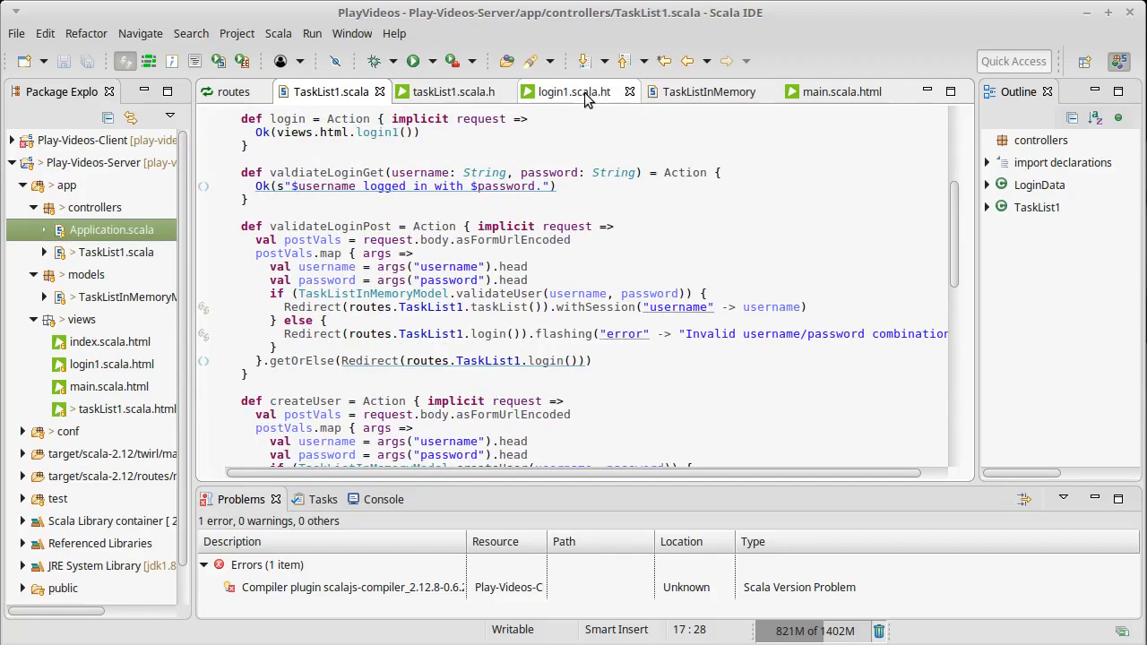
pyautogui.click(573, 91)
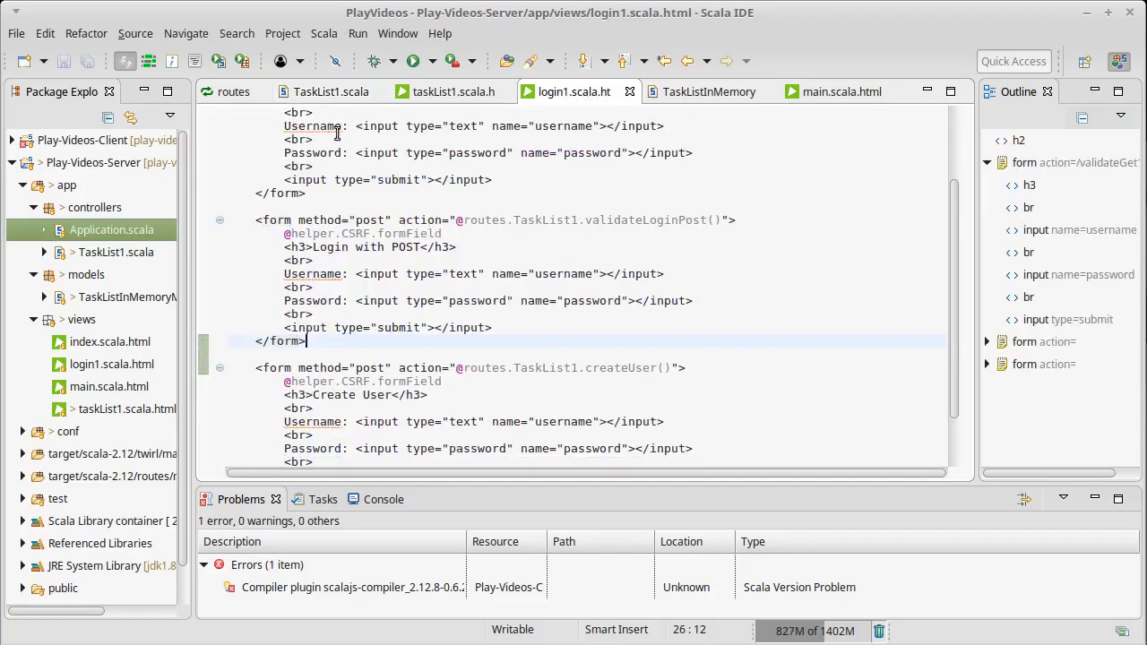
pyautogui.click(330, 91)
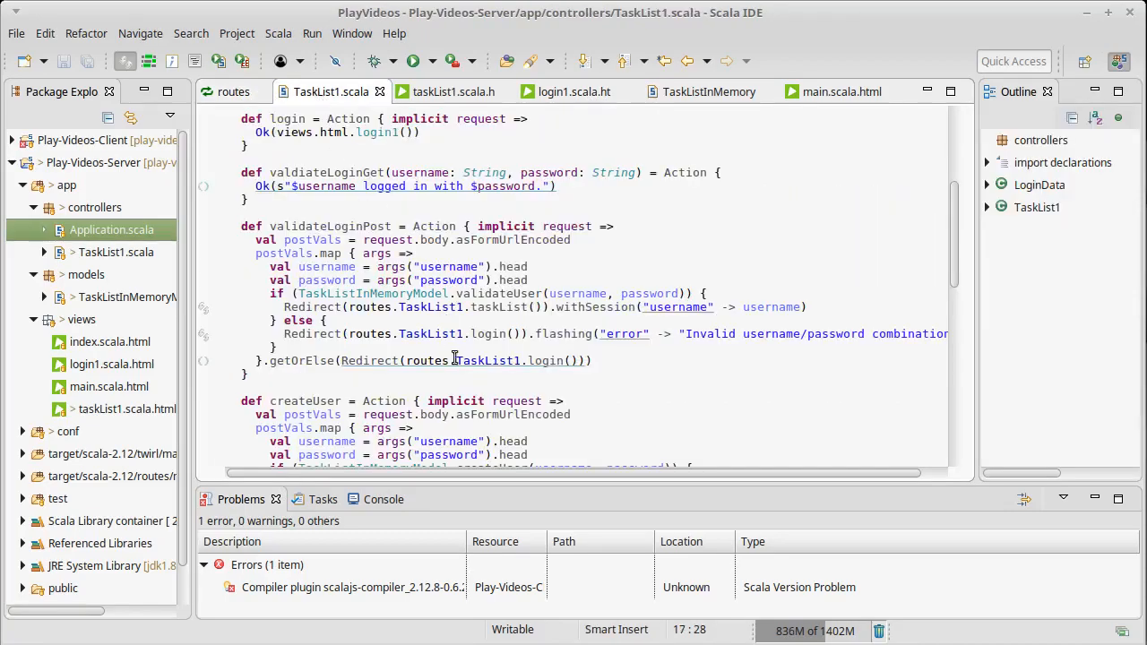
# - Write def validateLoginForm = Action { implicit request => Ok("") } and save
pyautogui.write('def')
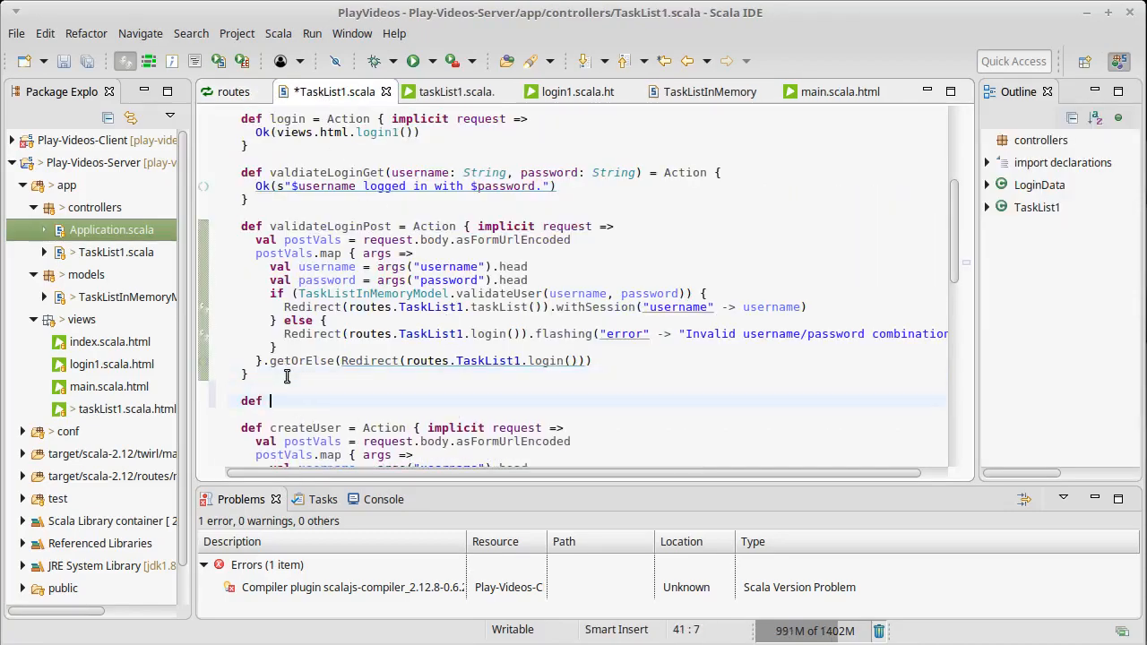
pyautogui.write('validate')
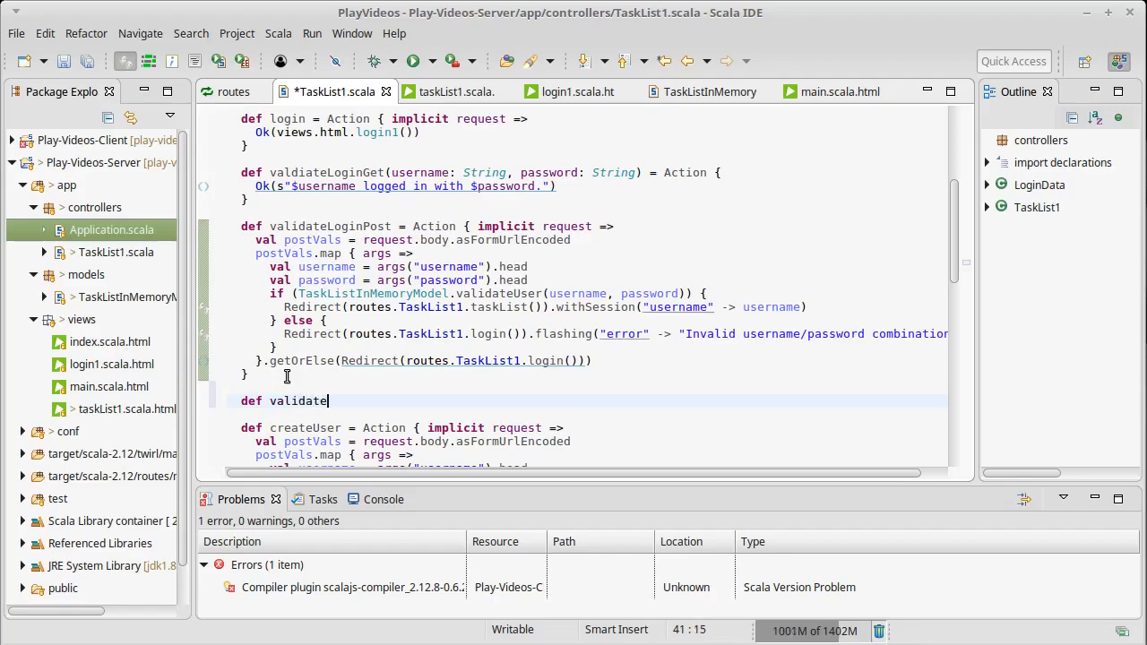
pyautogui.write('Login')
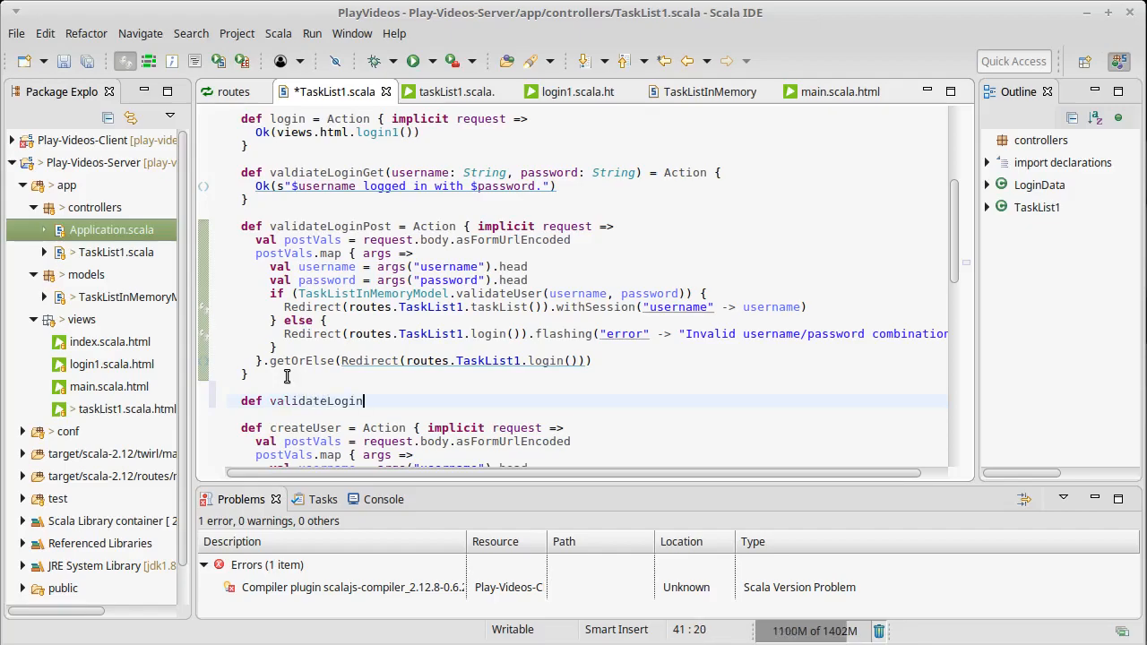
pyautogui.write('Form')
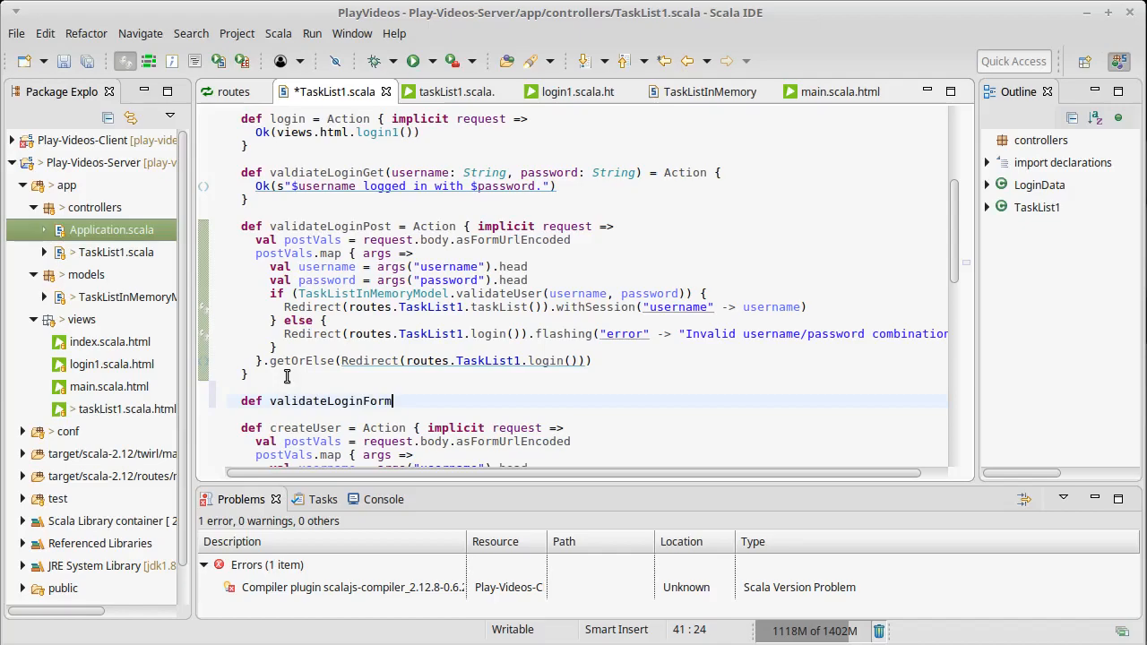
pyautogui.write('= Action')
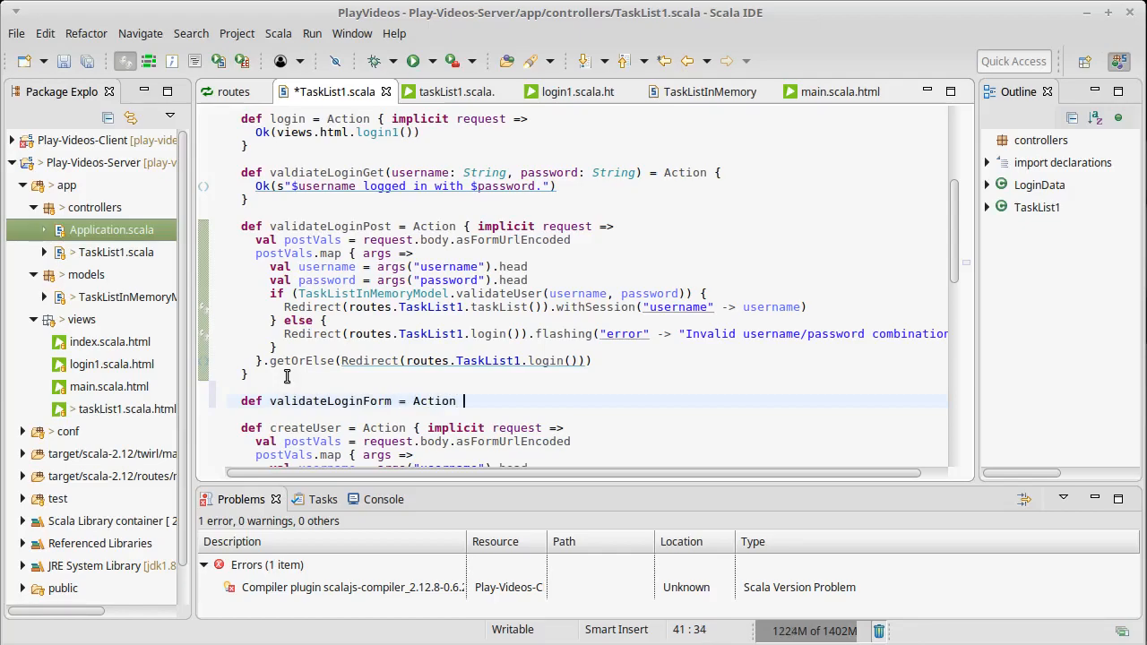
pyautogui.write('{ implicit request')
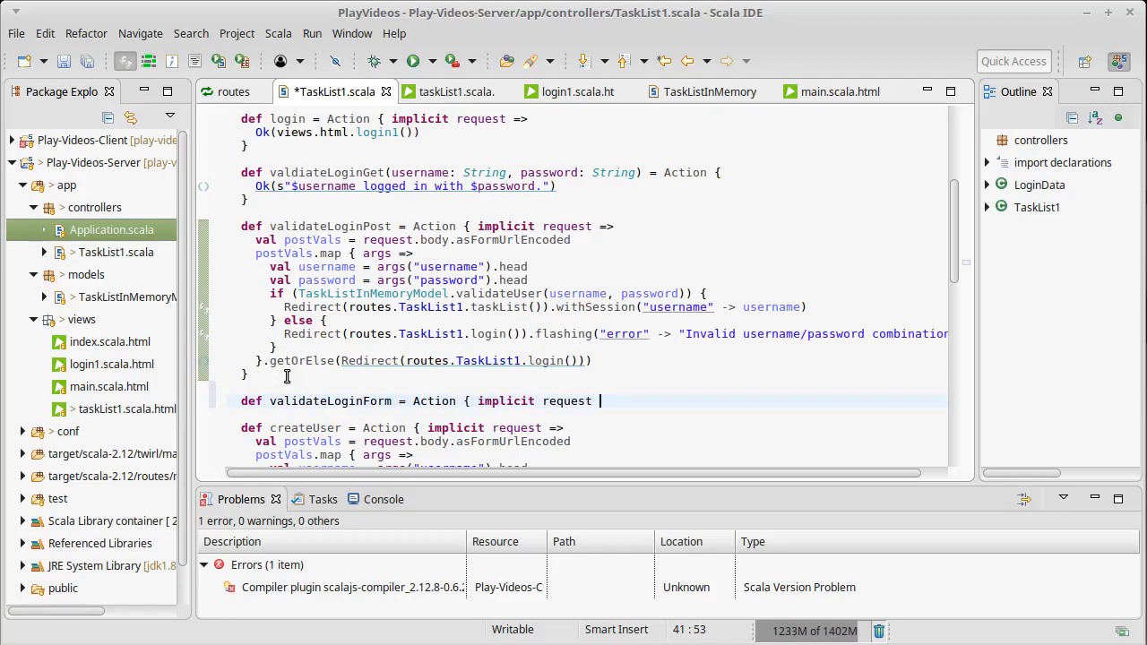
pyautogui.write('=>')
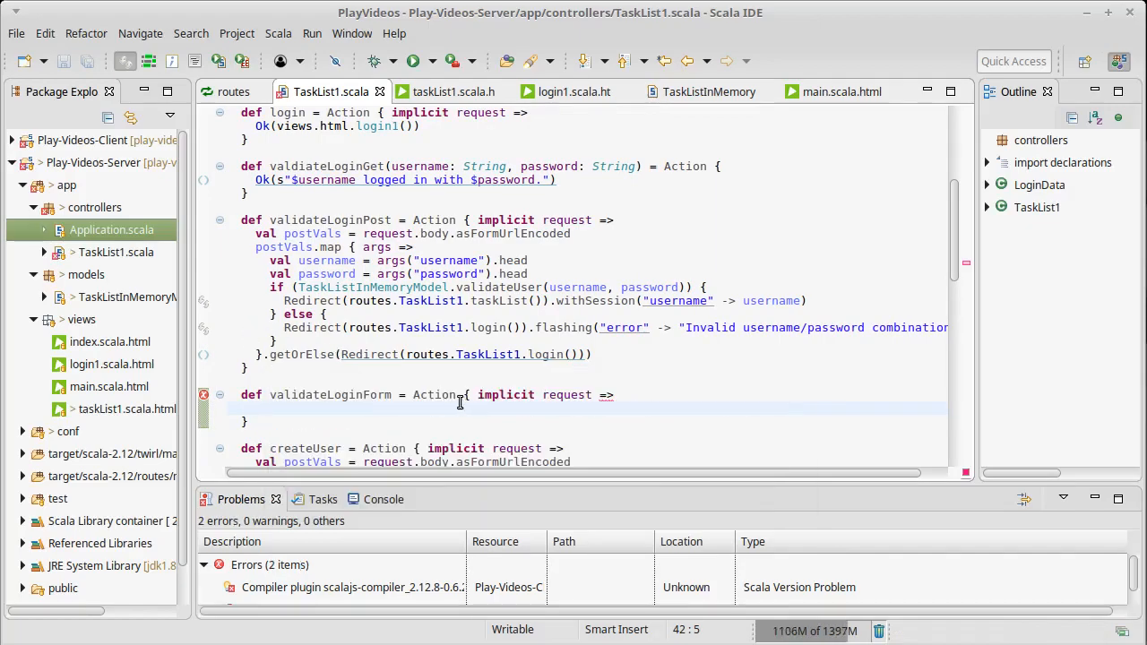
pyautogui.write('Ok(')
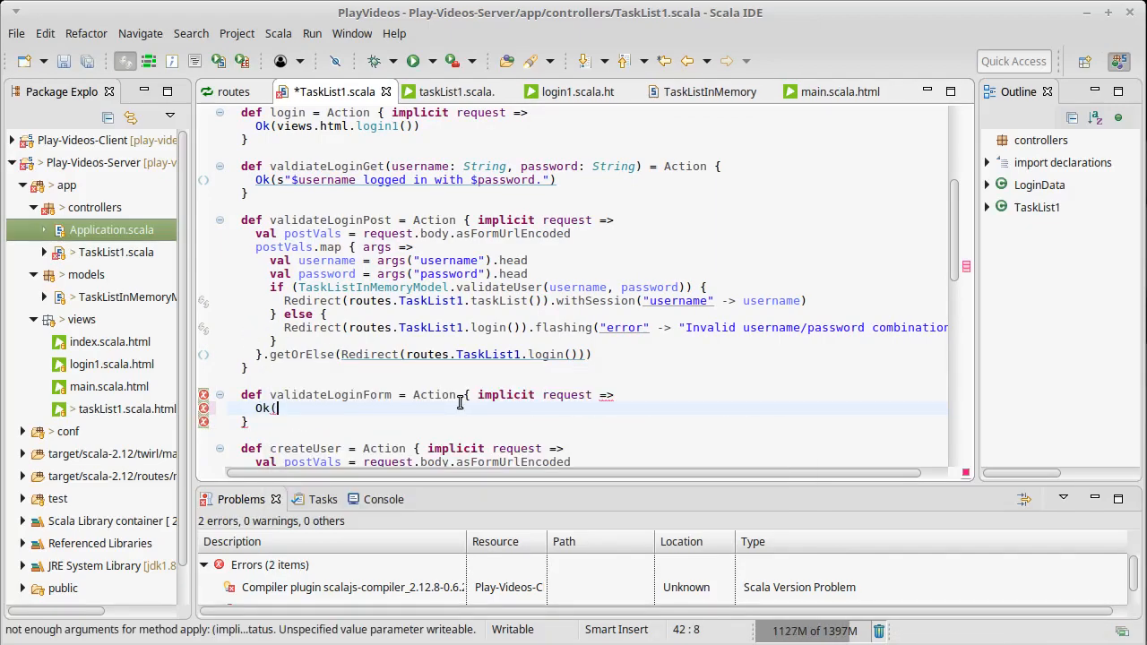
pyautogui.write('""')
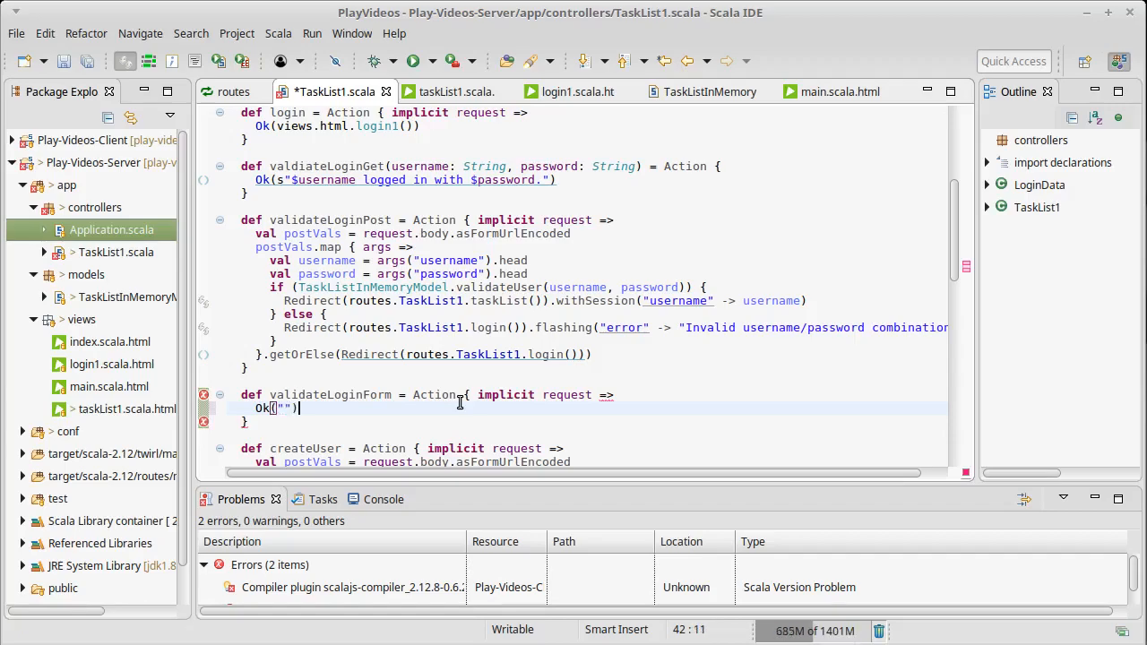
pyautogui.press('ctrl+s')
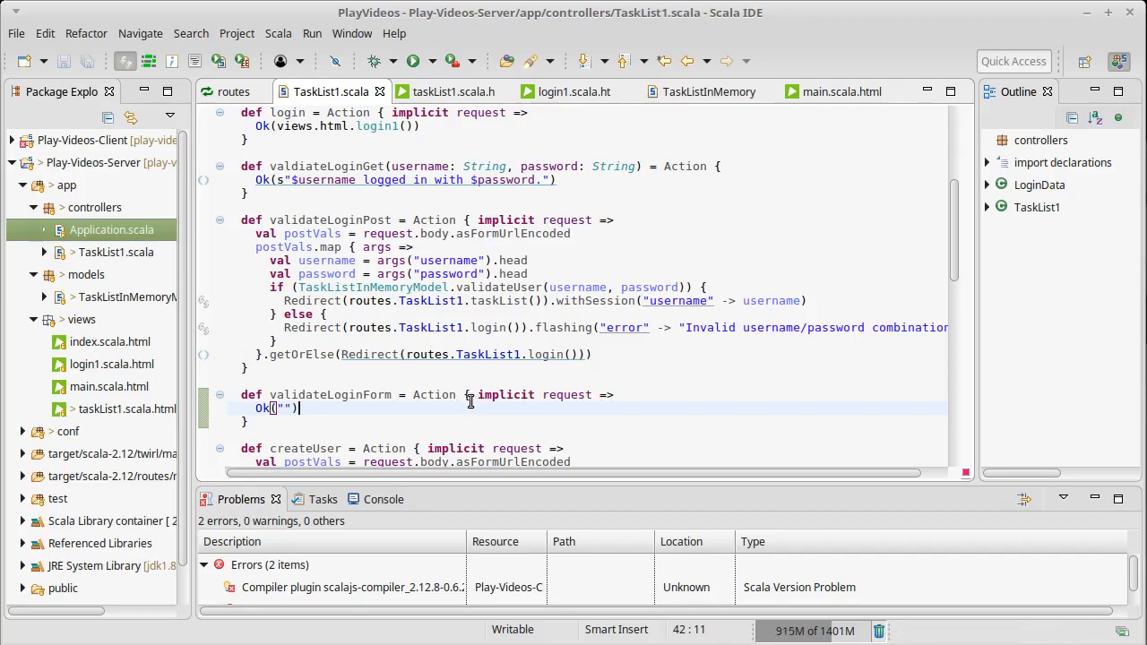
# - Duplicate the validatePost1 route and change its action to validateLoginForm
pyautogui.click(234, 92)
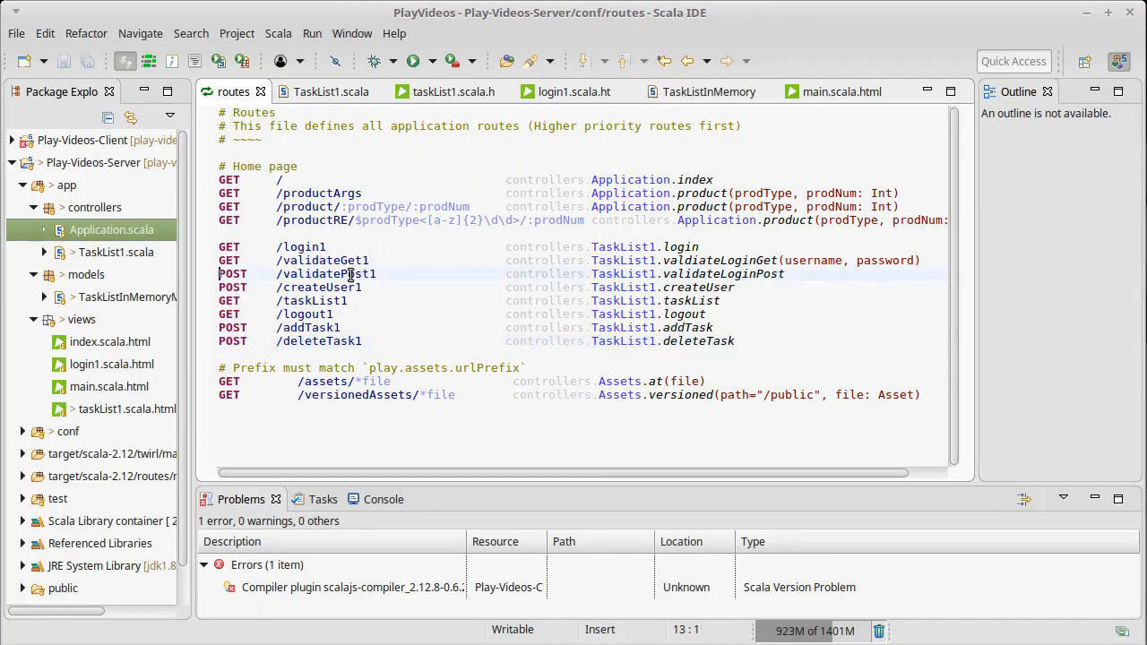
pyautogui.write('validatePost1')
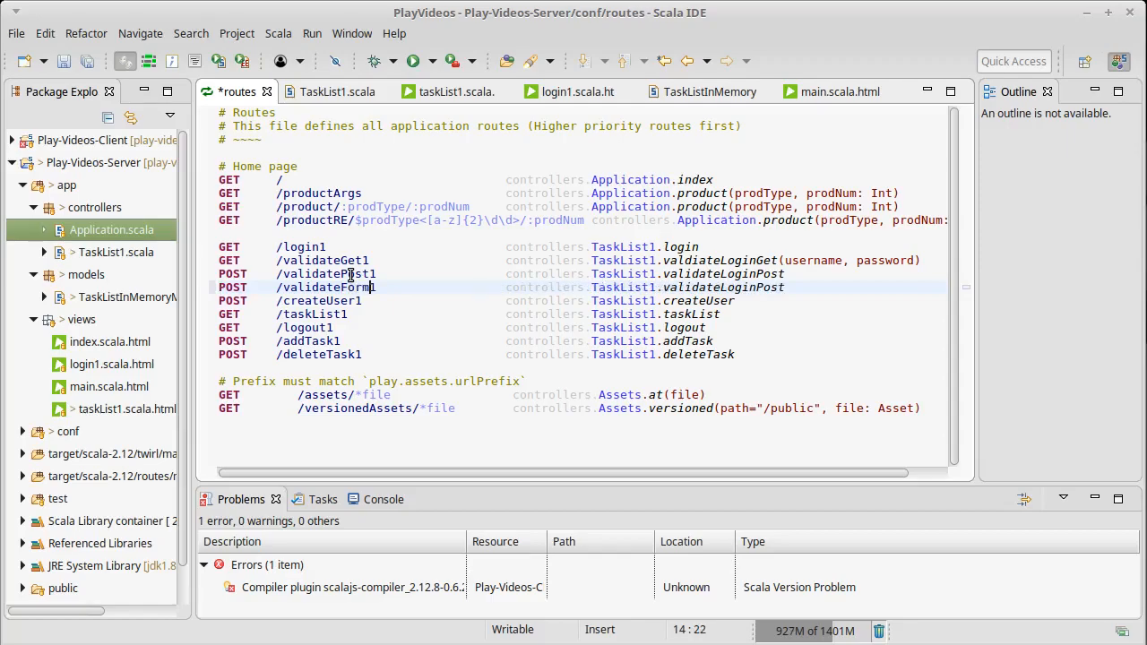
pyautogui.click(793, 286)
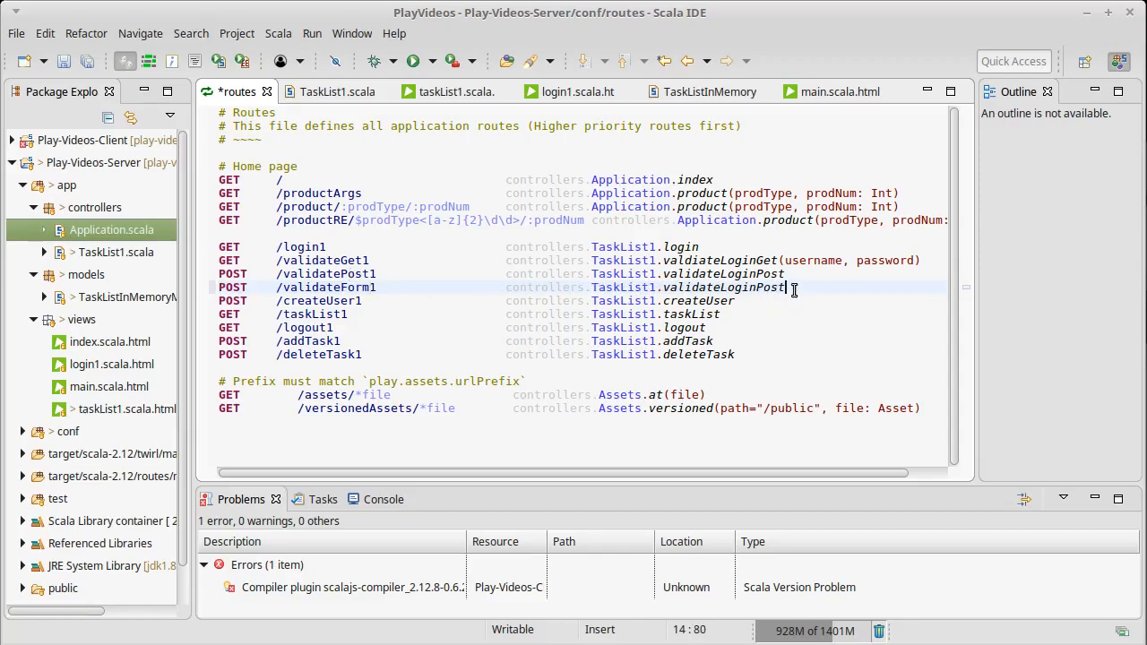
pyautogui.press('BackSpace')
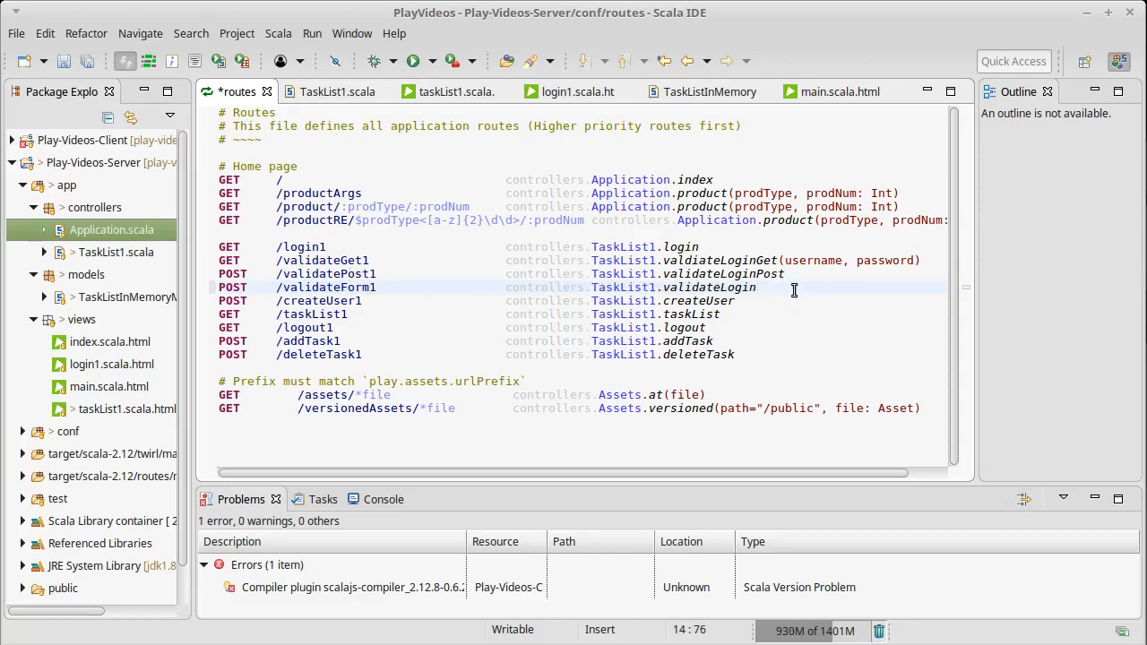
pyautogui.write('Form')
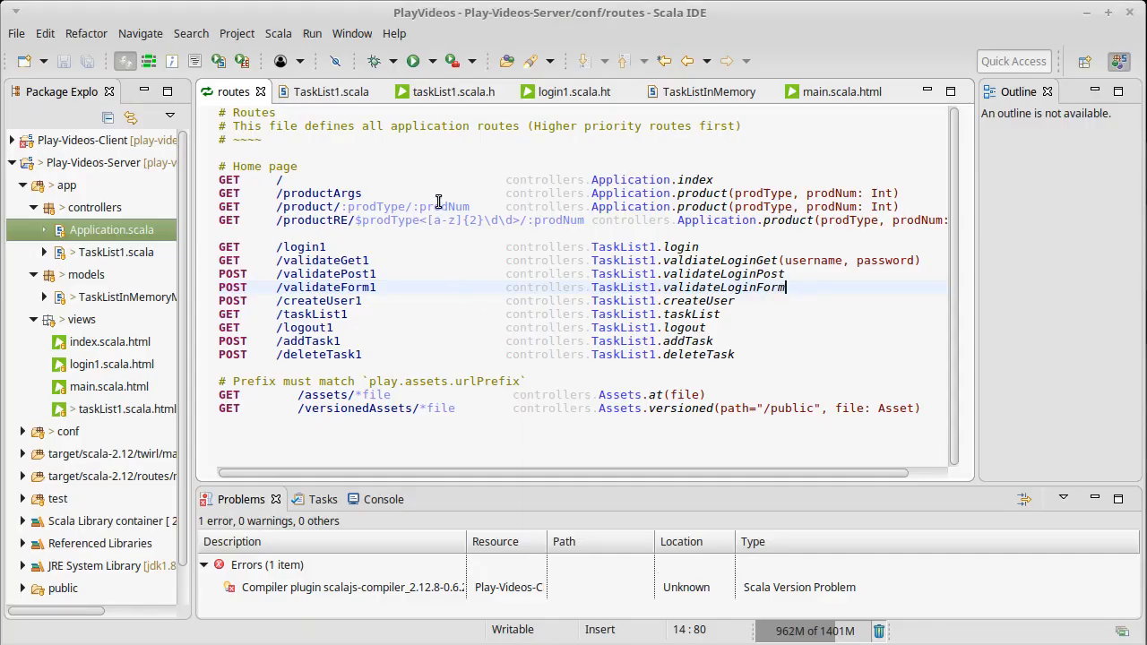
# - In login1.scala.html, insert a blank line after the Login with POST form
pyautogui.click(574, 91)
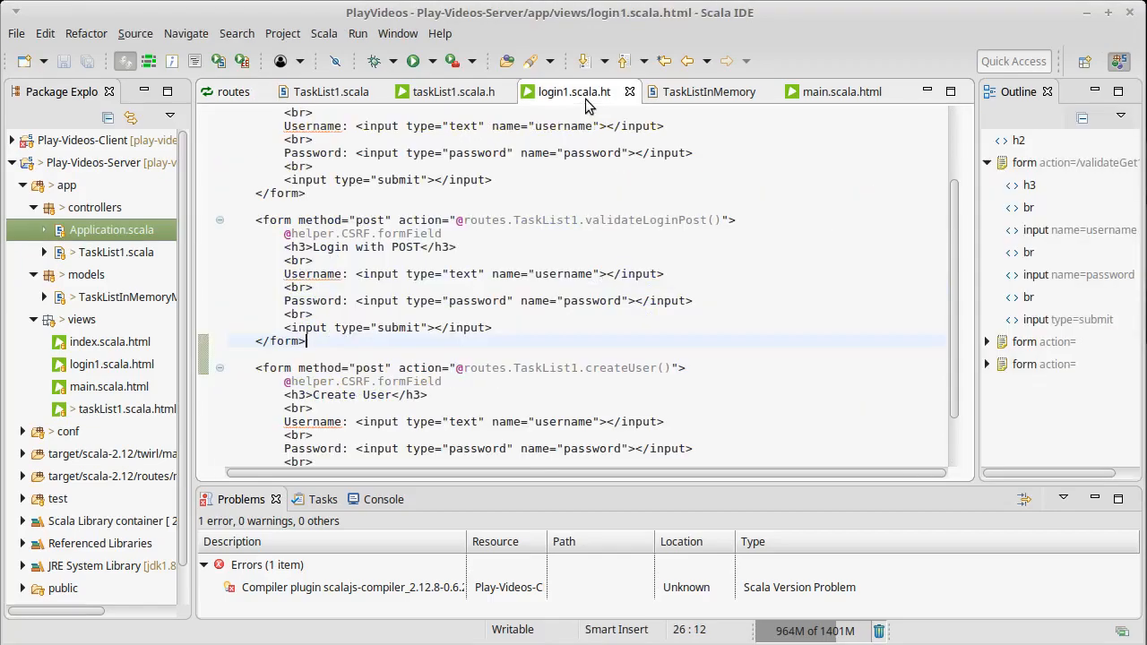
pyautogui.scroll(-3)
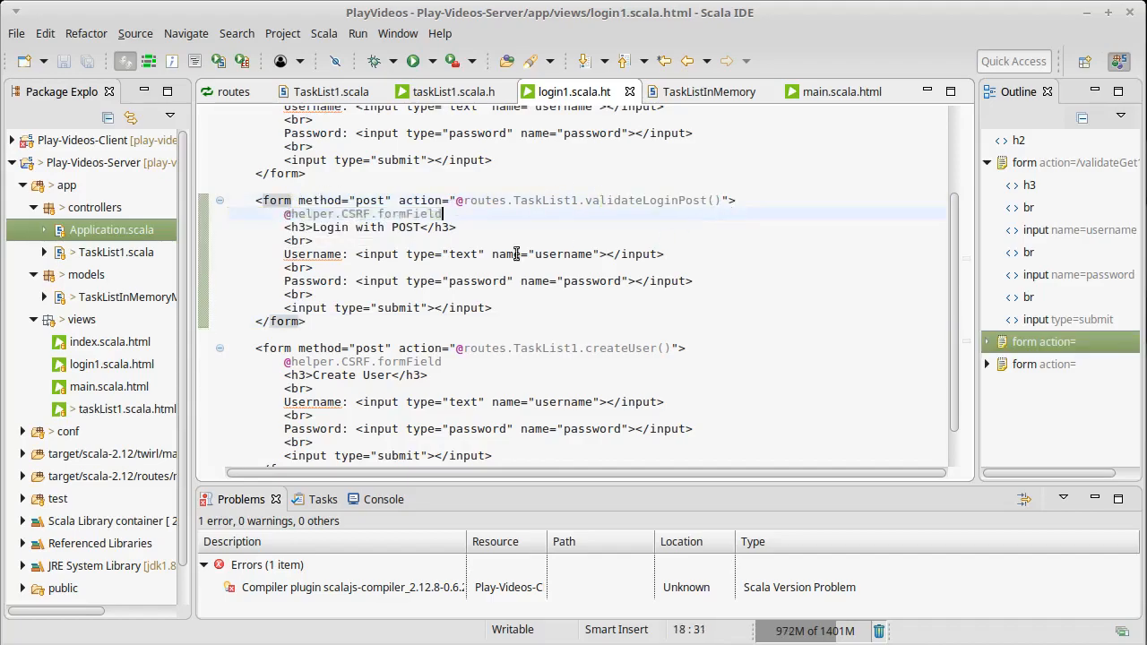
pyautogui.click(260, 200)
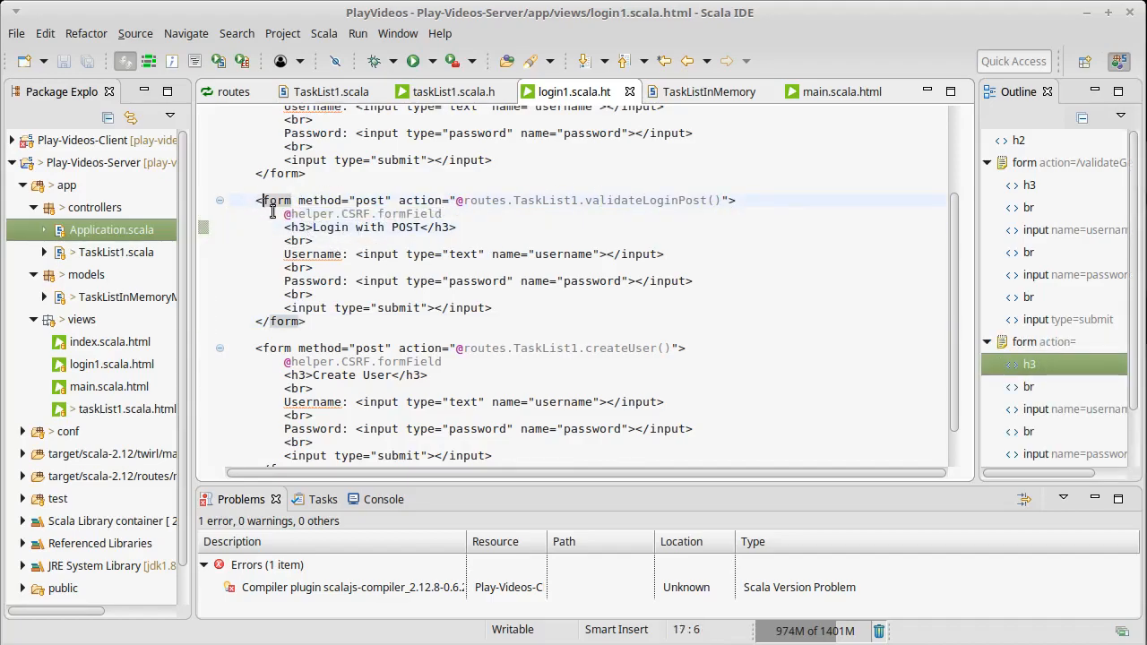
pyautogui.press('Return')
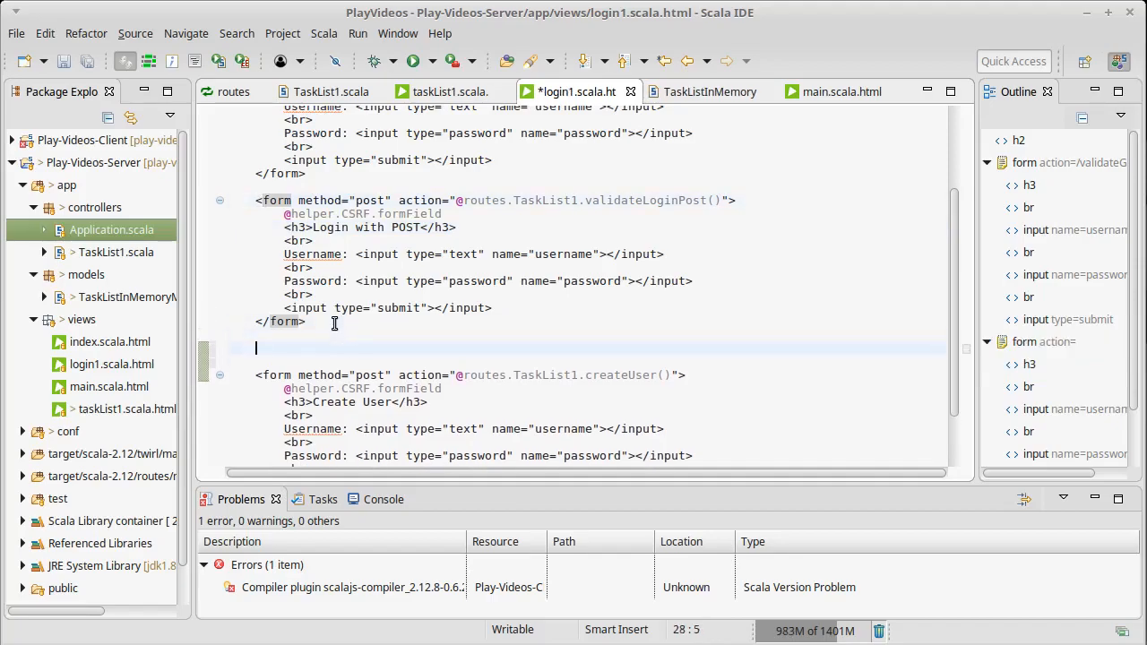
pyautogui.scroll(3)
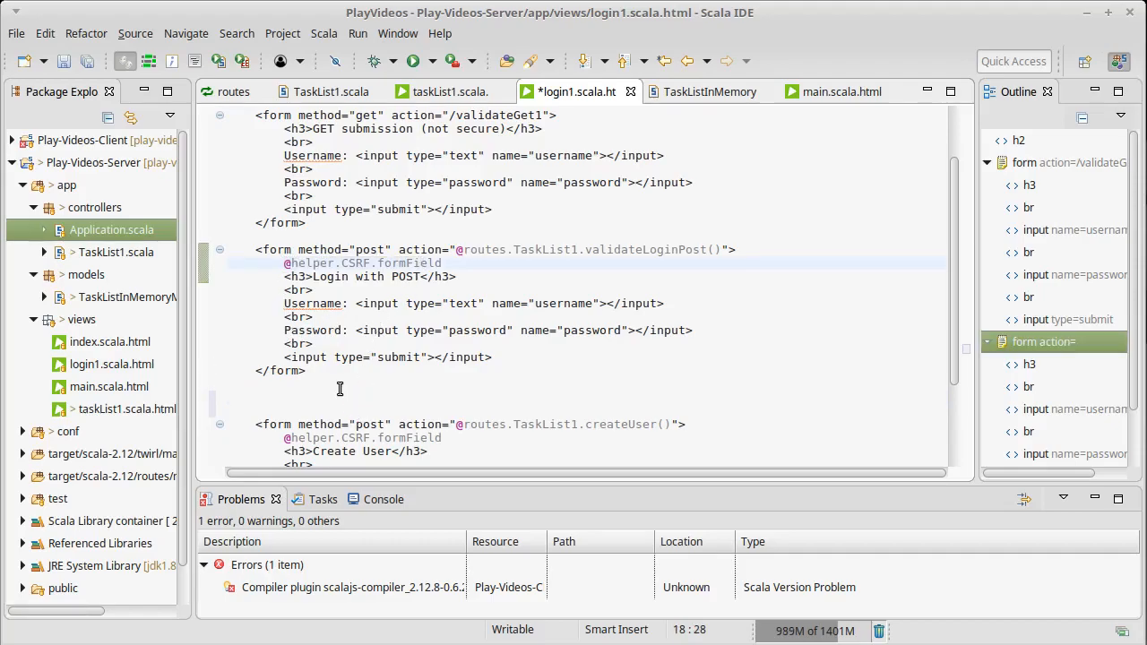
pyautogui.click(336, 398)
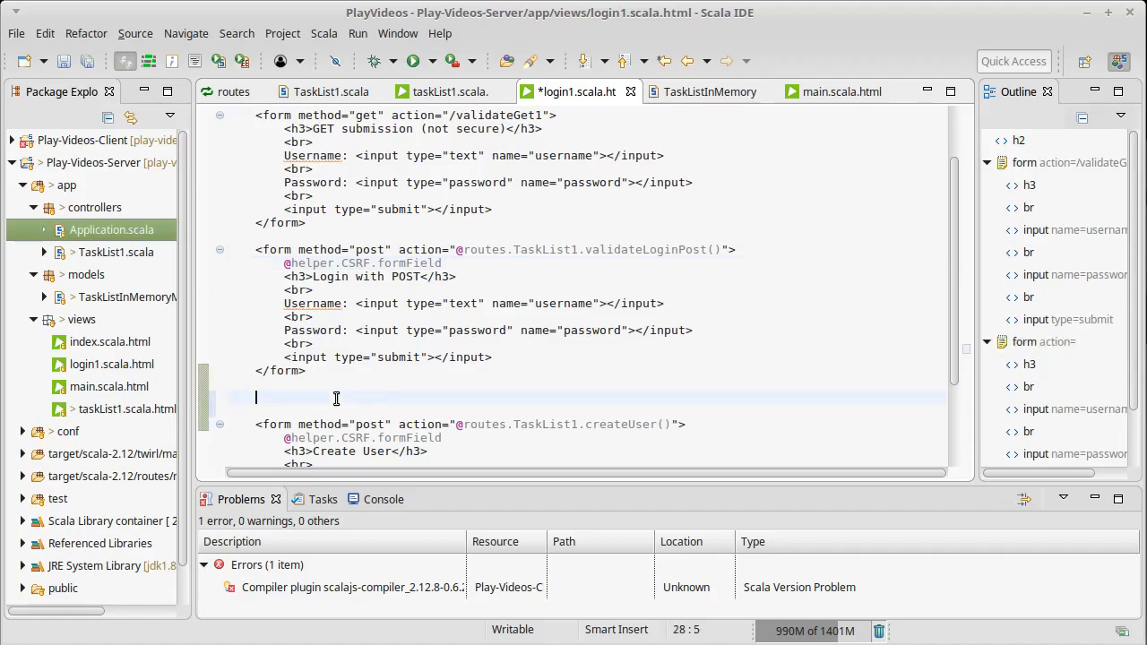
pyautogui.write('@')
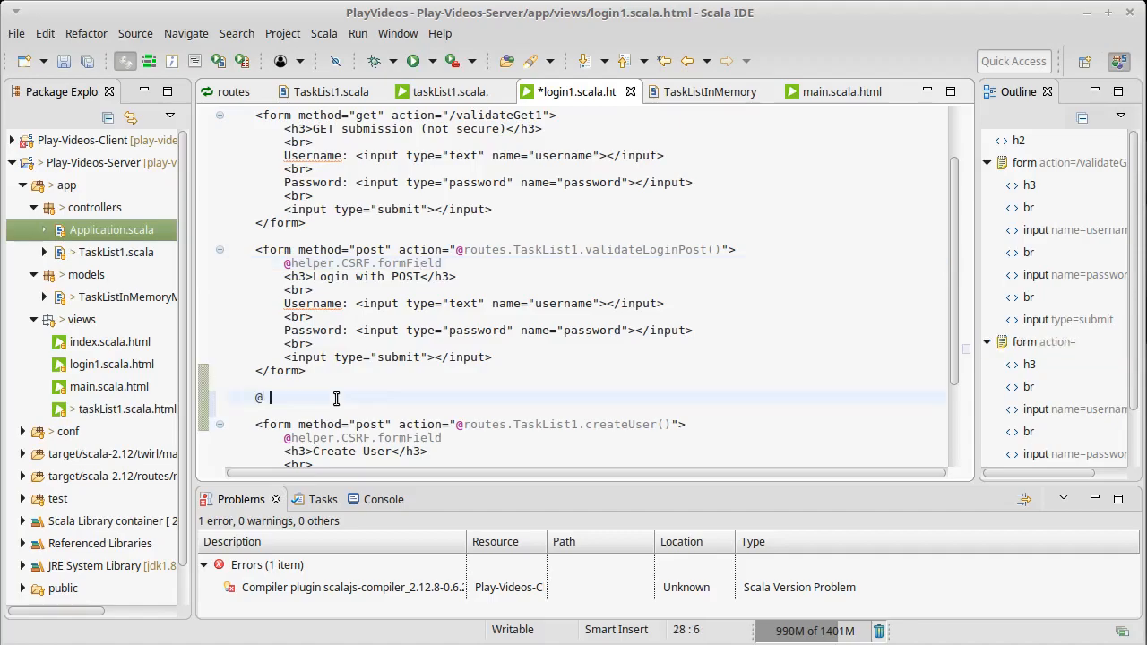
pyautogui.write('helper')
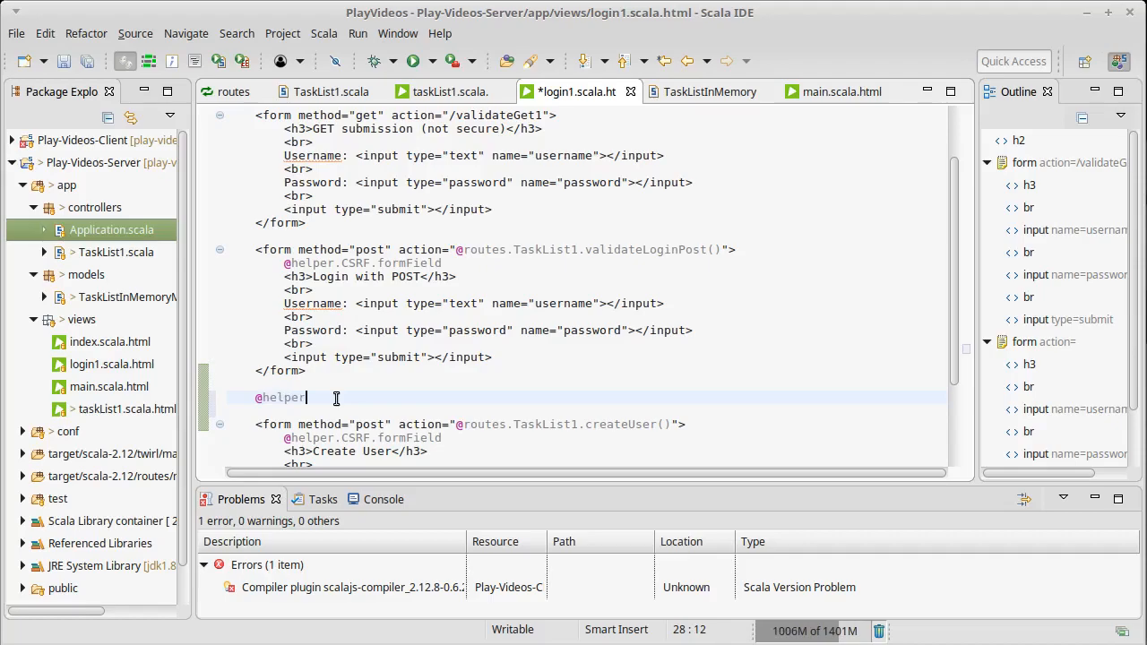
pyautogui.write('.')
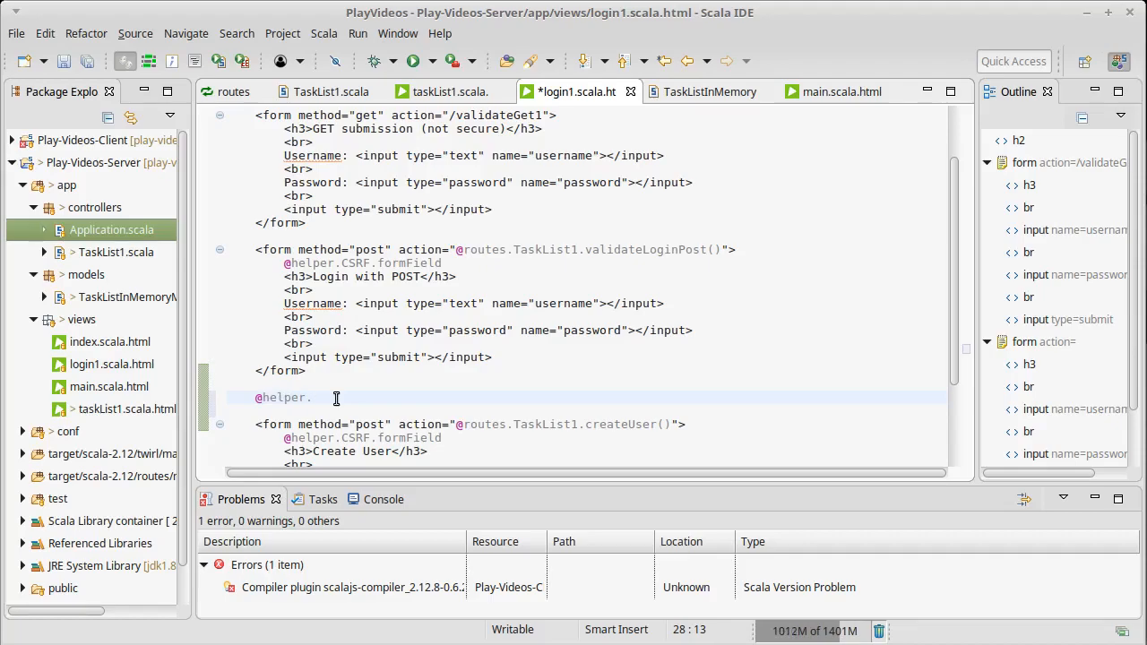
pyautogui.write('form')
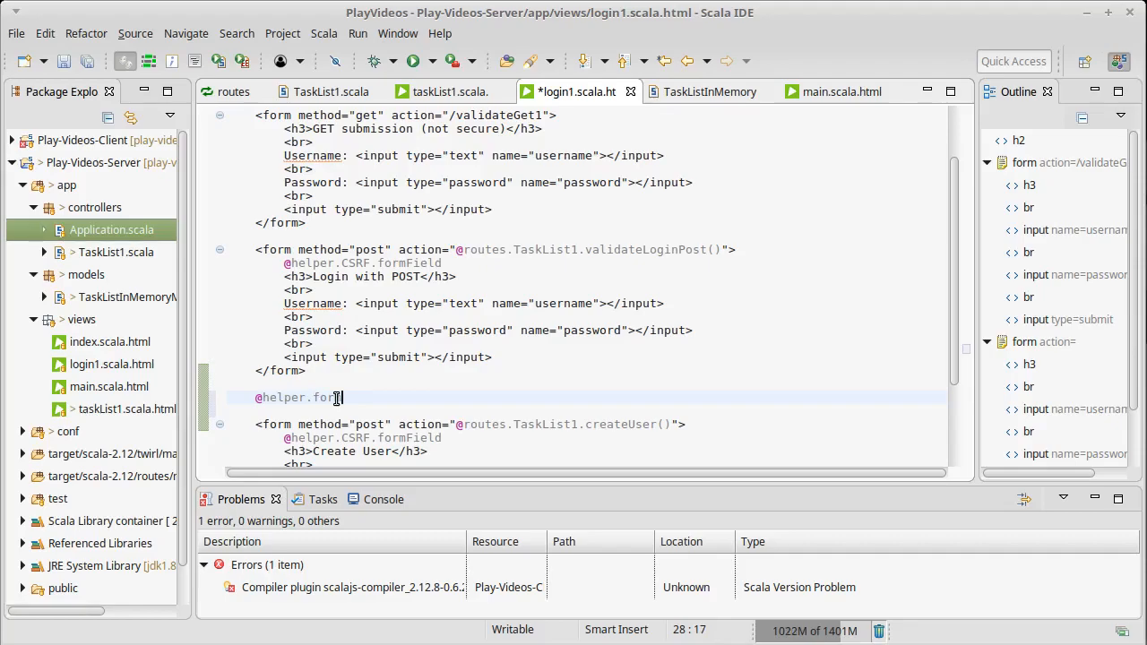
pyautogui.write('(action')
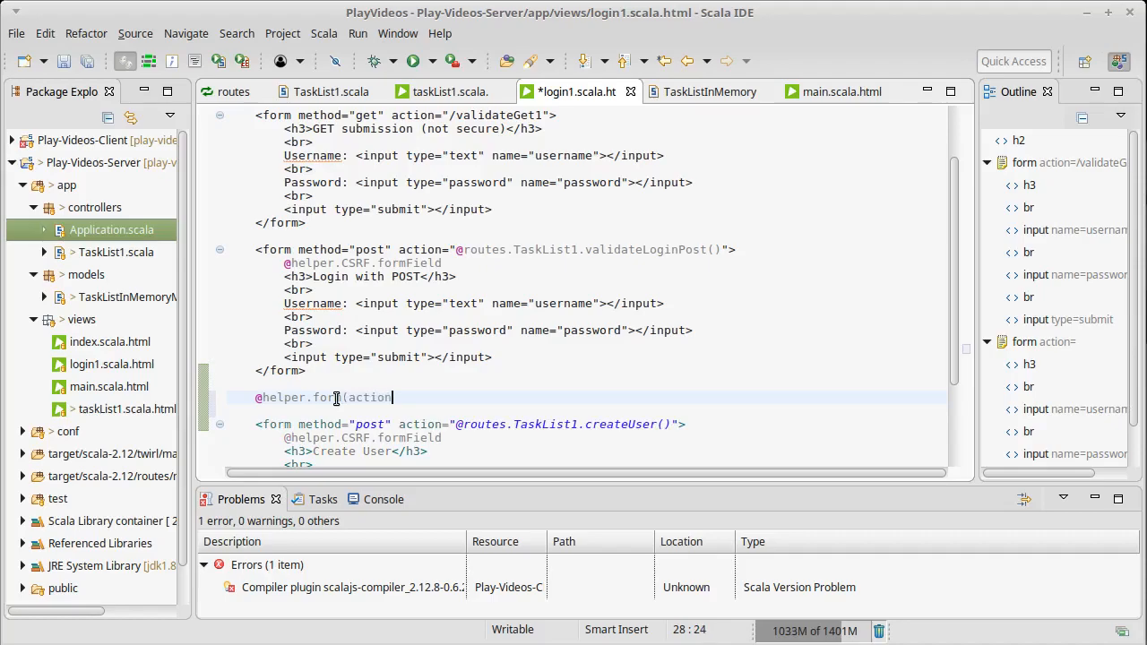
pyautogui.write('=')
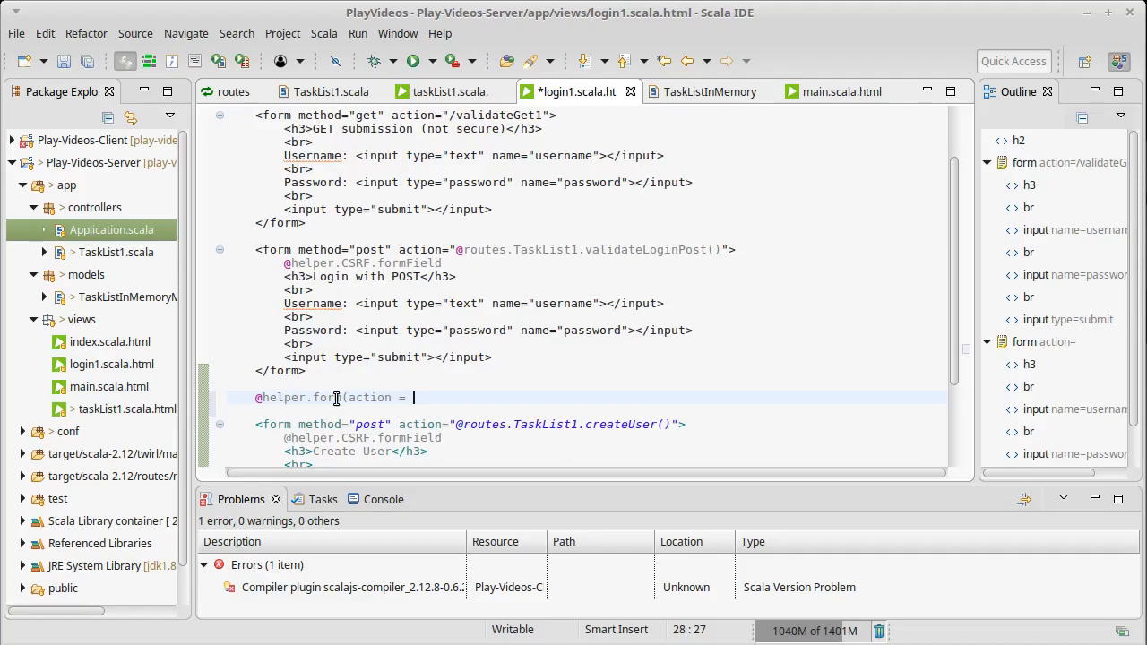
# - Set the form action to routes.TaskList1.validateLoginForm()
pyautogui.write('routes')
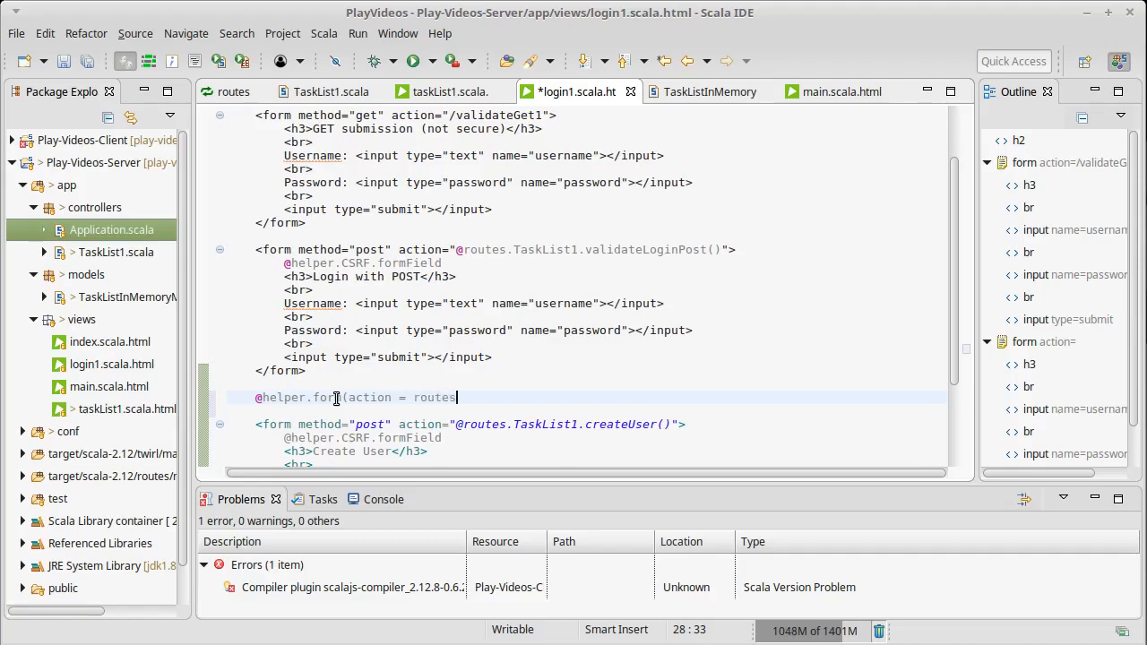
pyautogui.write('.T')
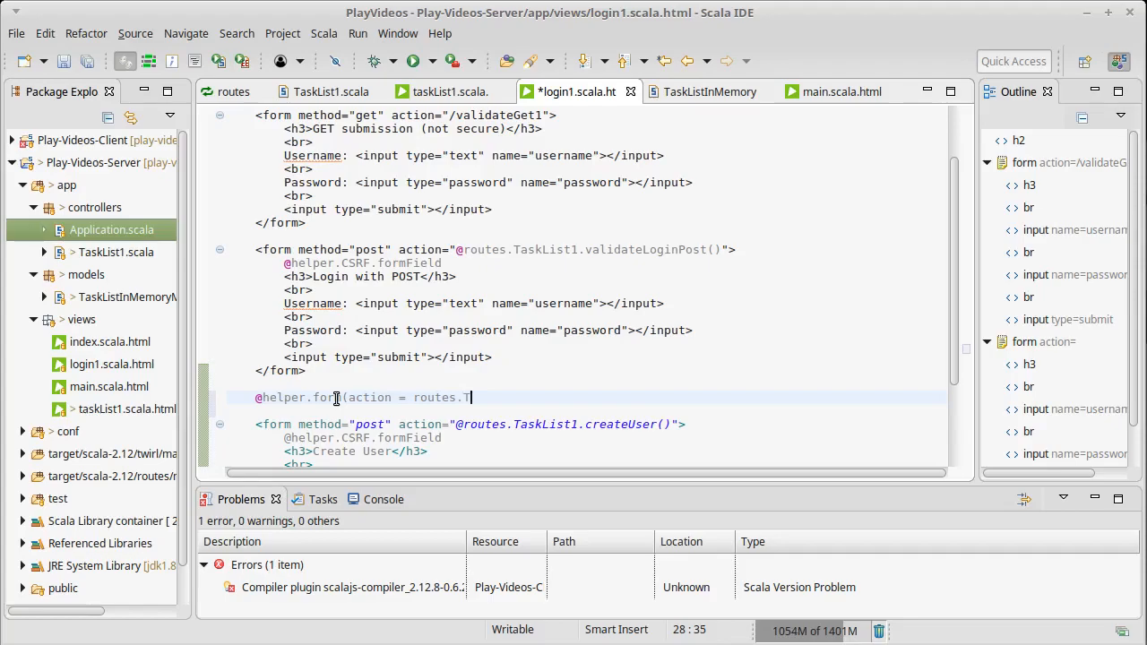
pyautogui.write('askList1')
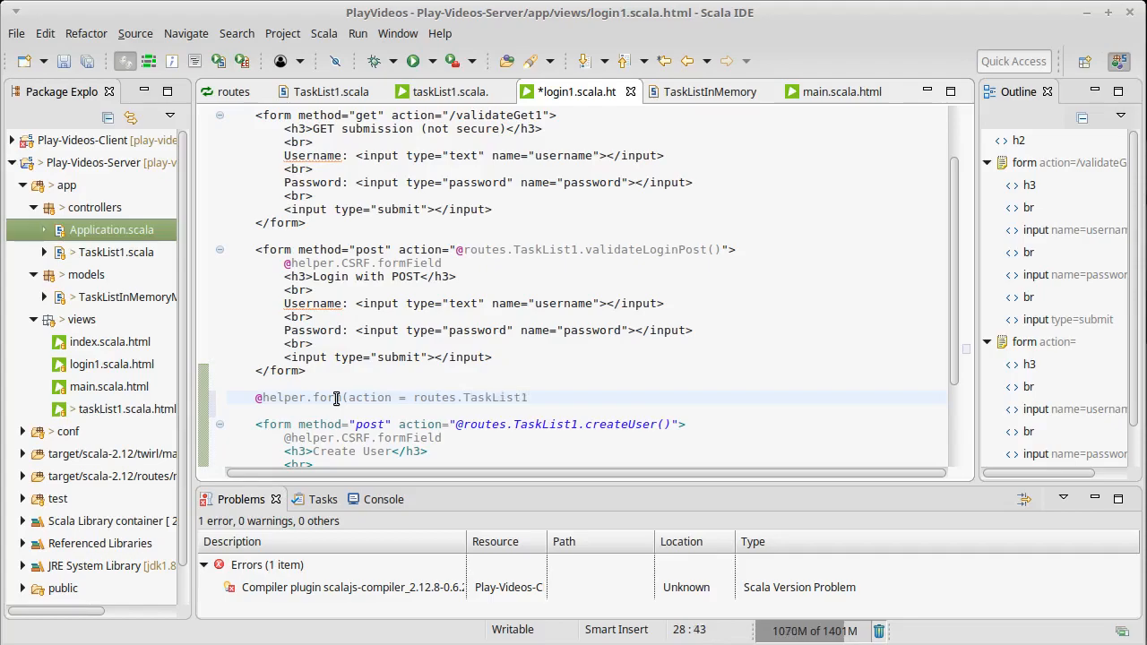
pyautogui.write('.')
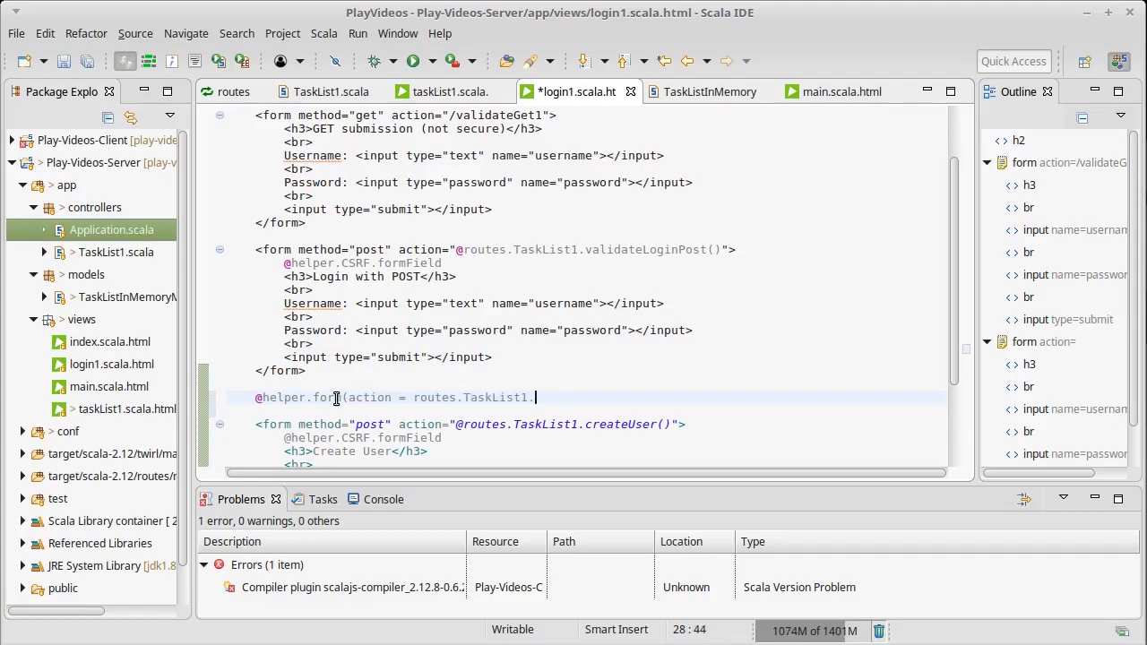
pyautogui.write('validateLoginForm')
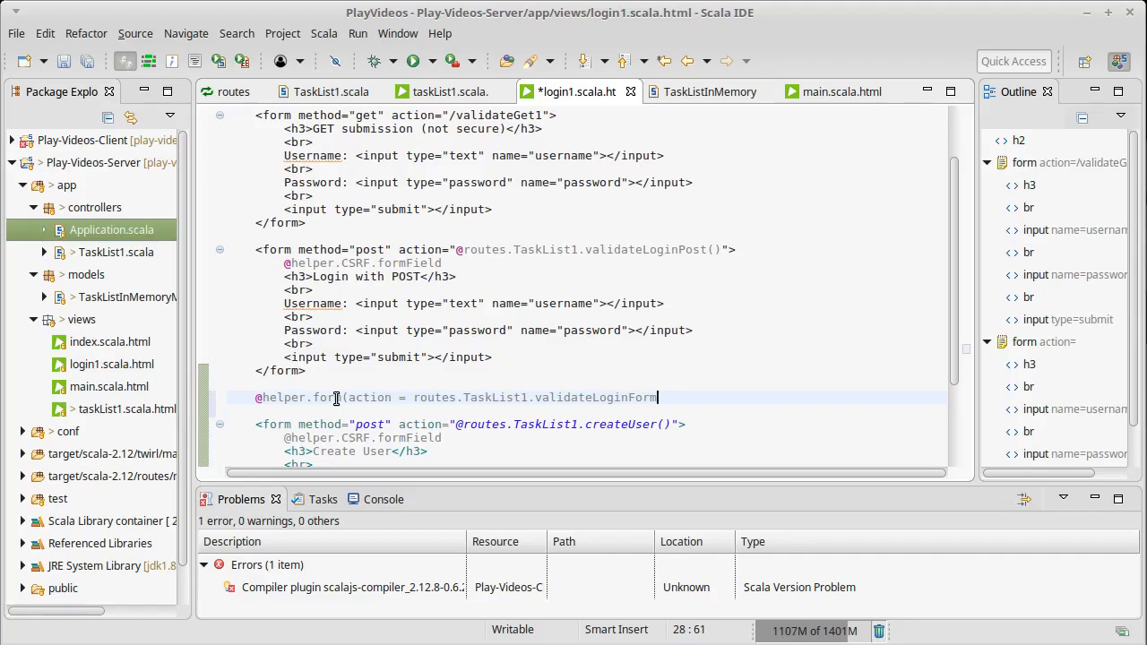
pyautogui.write('(')
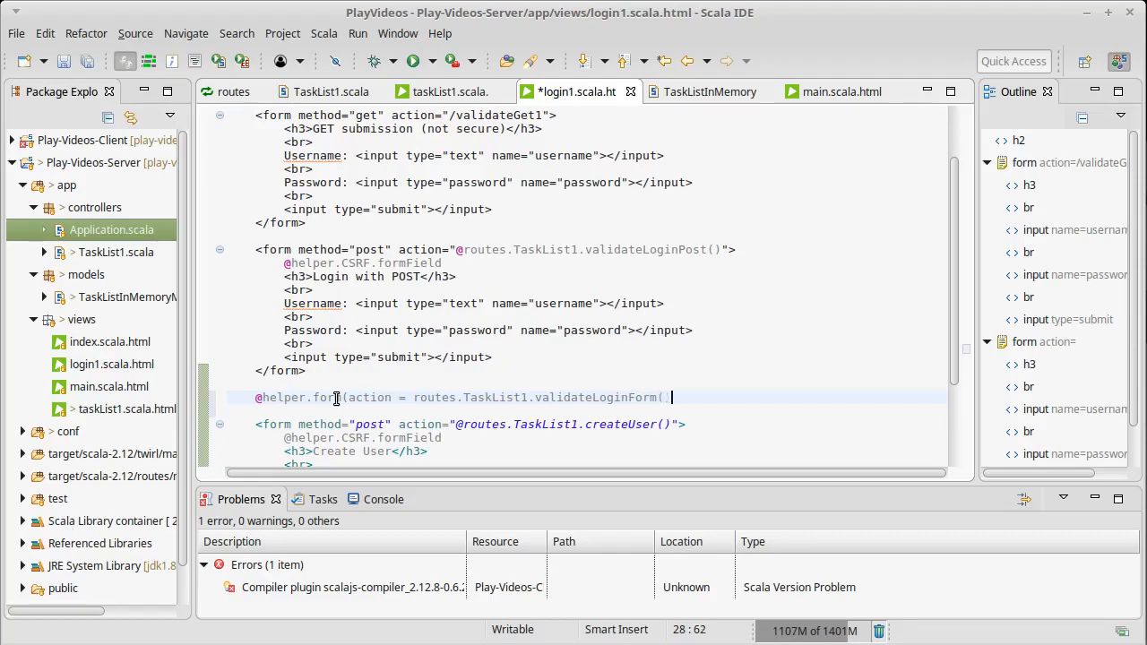
pyautogui.write(')) {')
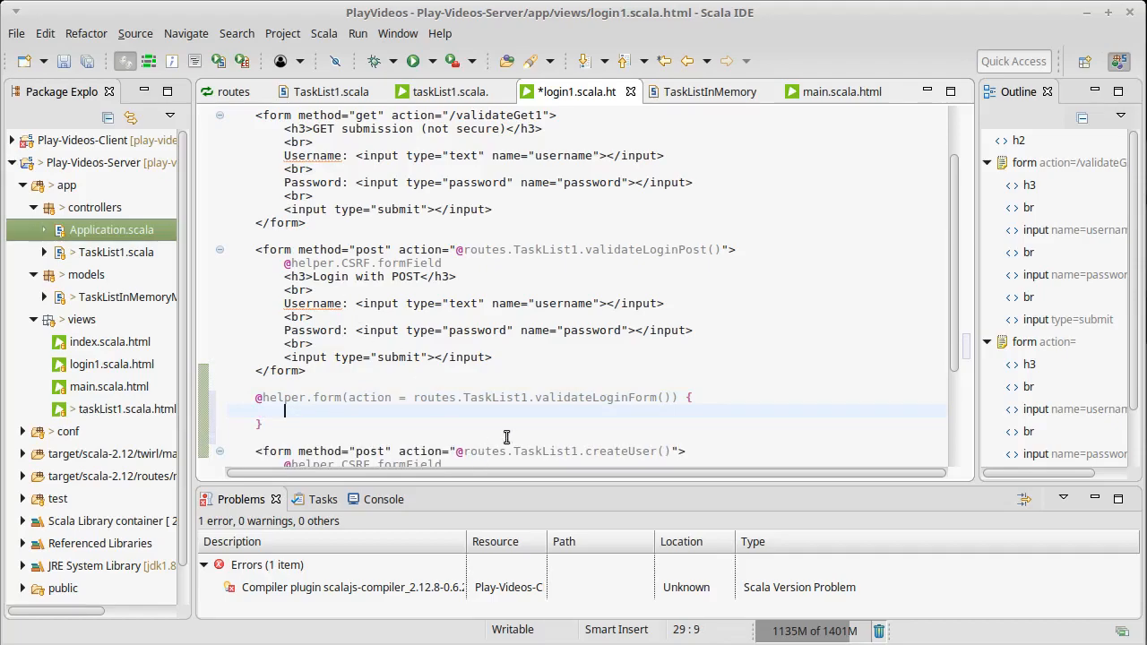
pyautogui.moveTo(733, 409)
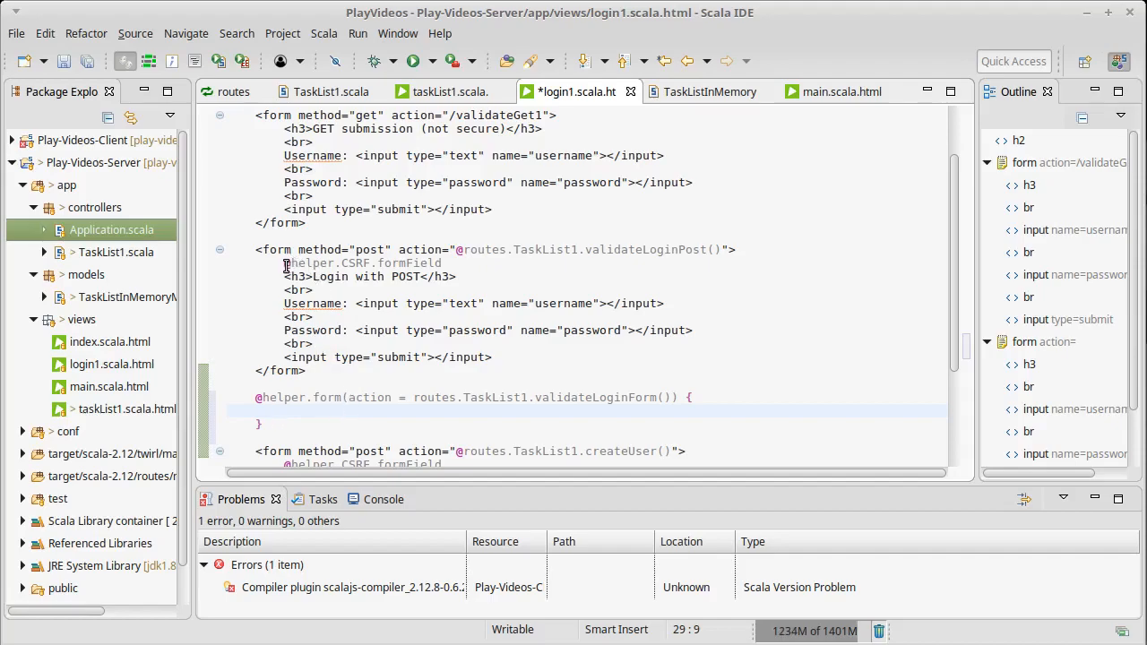
pyautogui.doubleClick(363, 263)
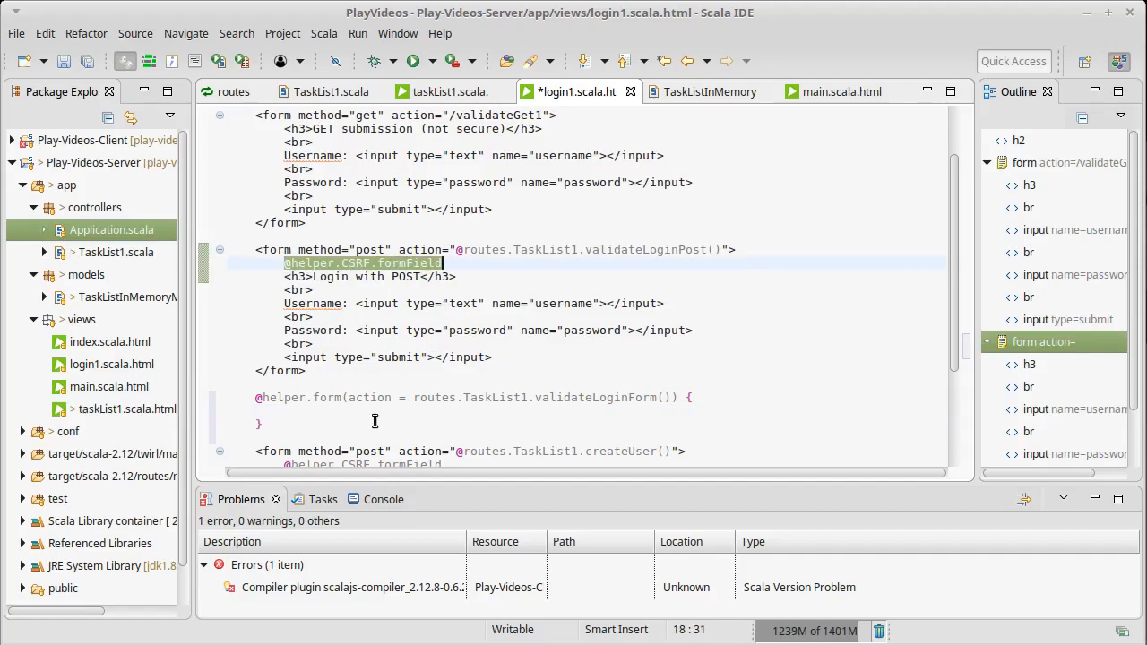
pyautogui.write('@helper.CSRF.formField')
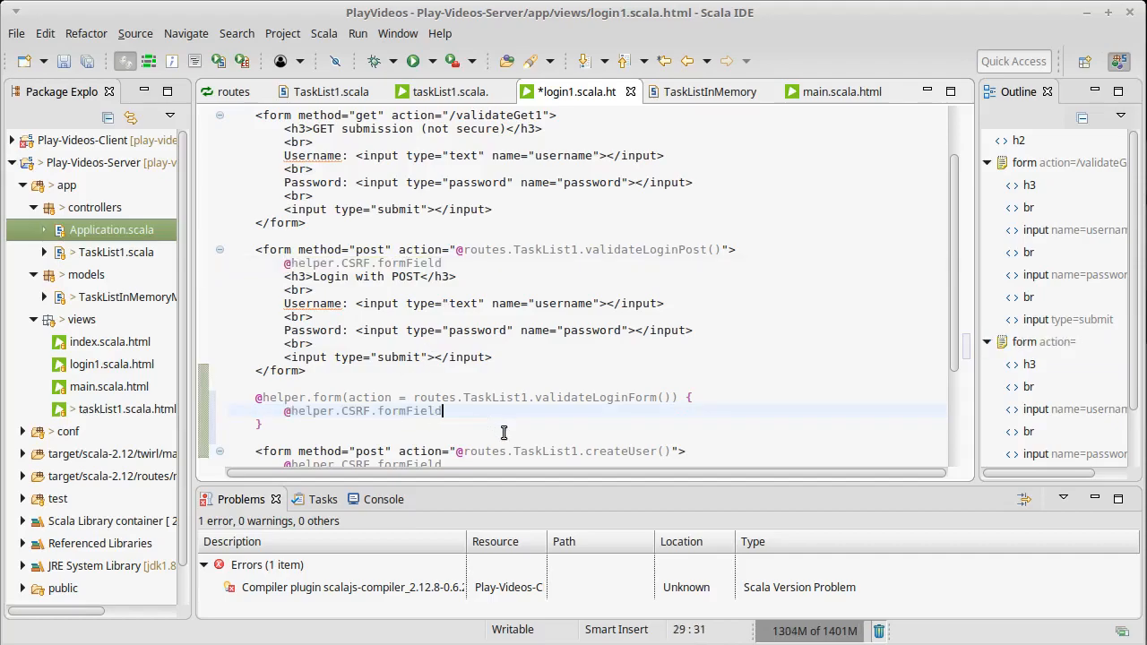
pyautogui.press('Return')
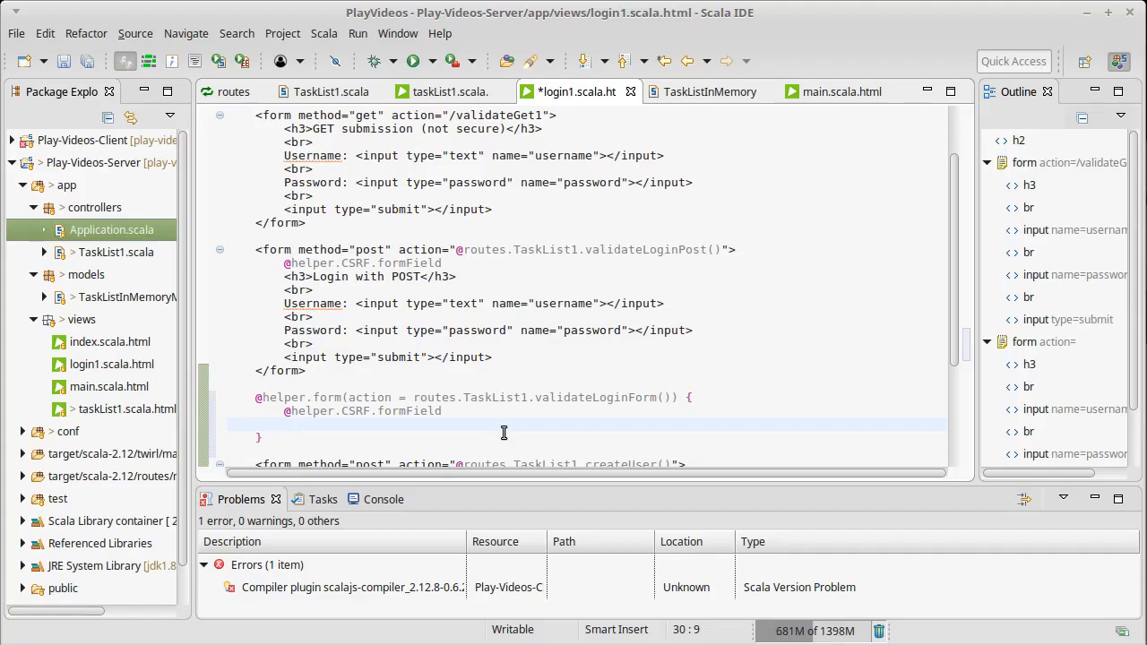
pyautogui.write('@h')
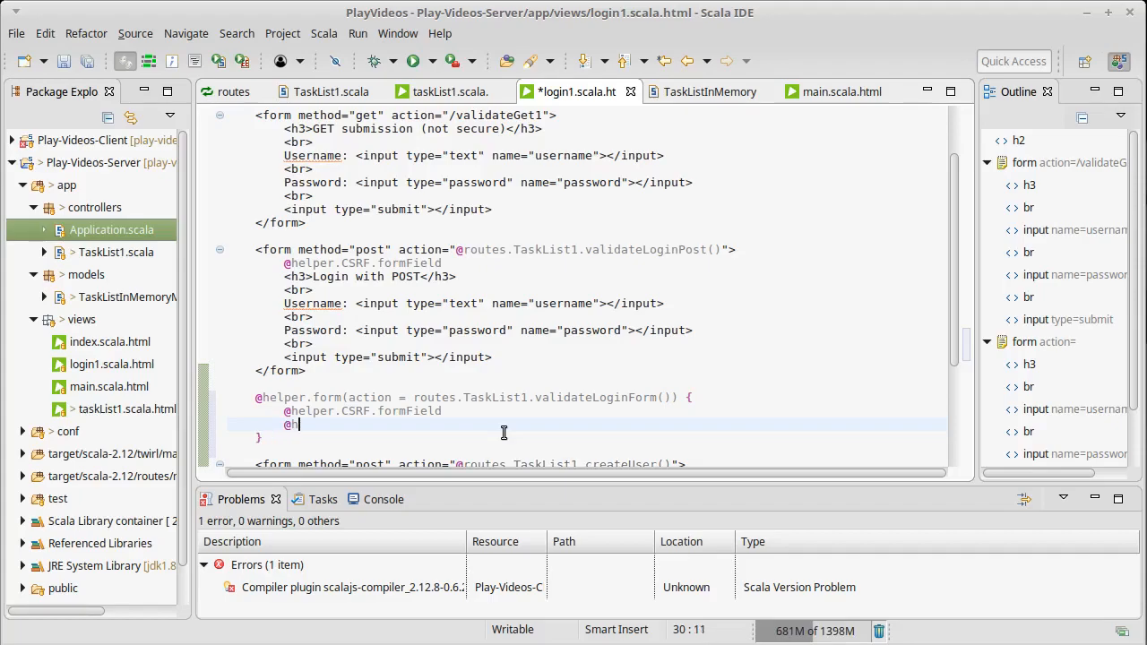
pyautogui.write('elper')
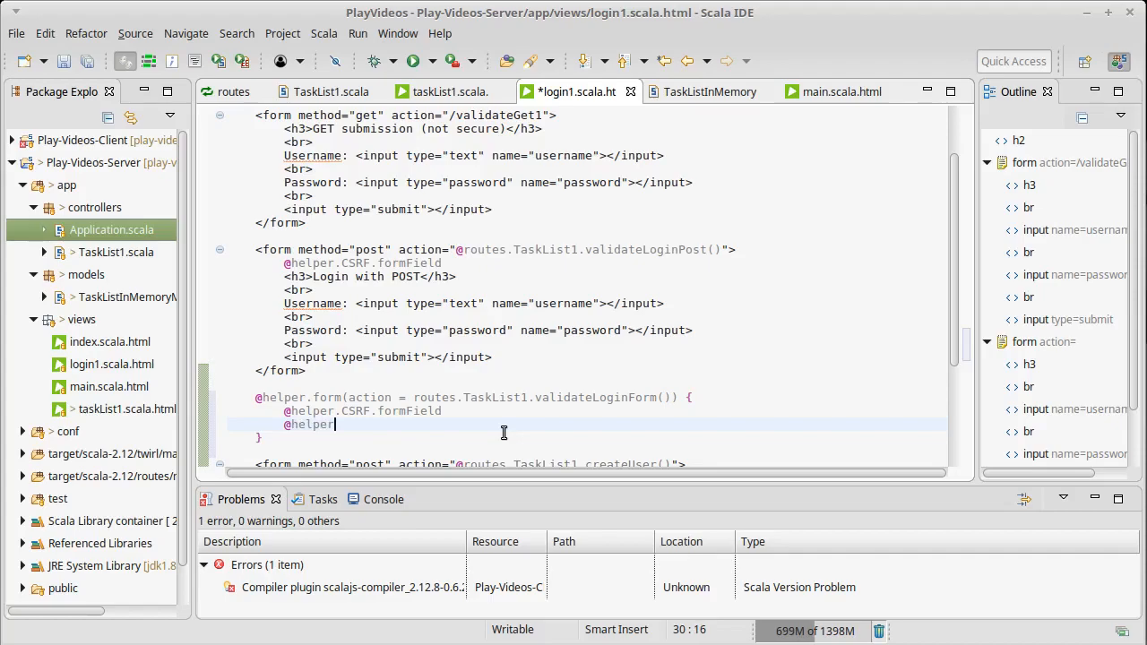
pyautogui.write('.textF')
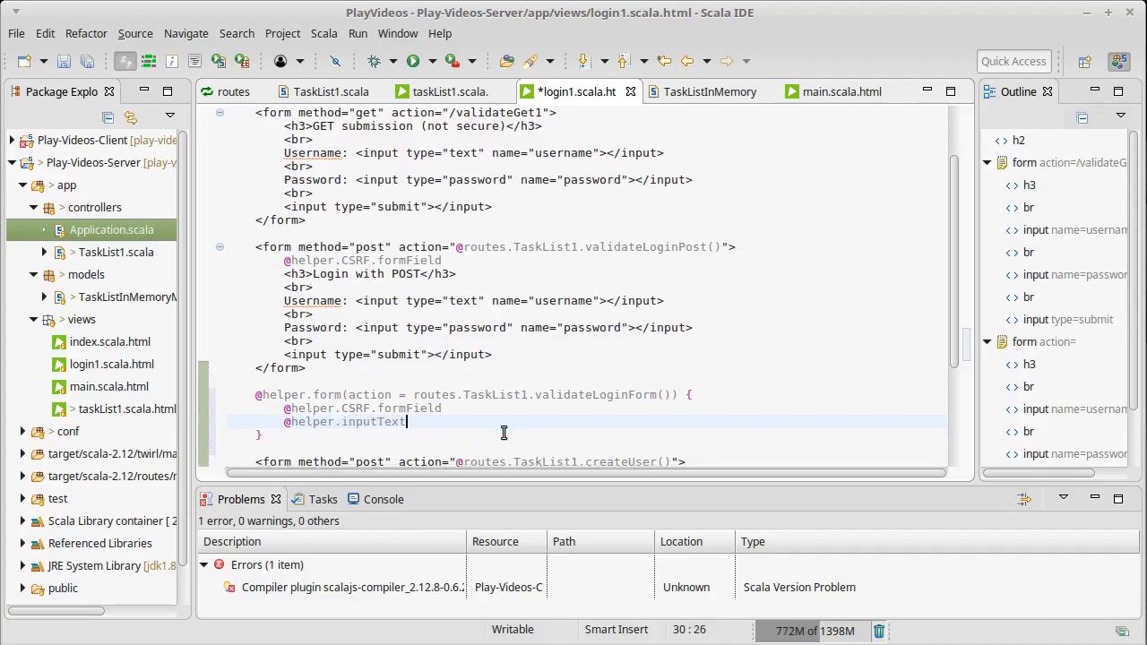
pyautogui.write('(')
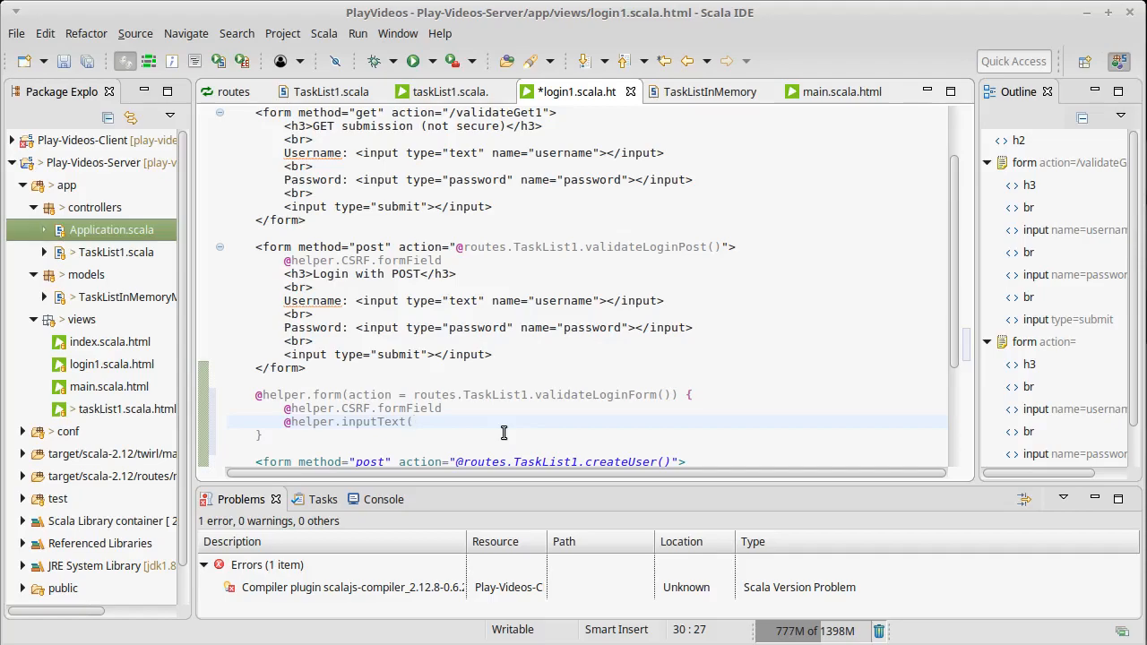
pyautogui.write('loginFor')
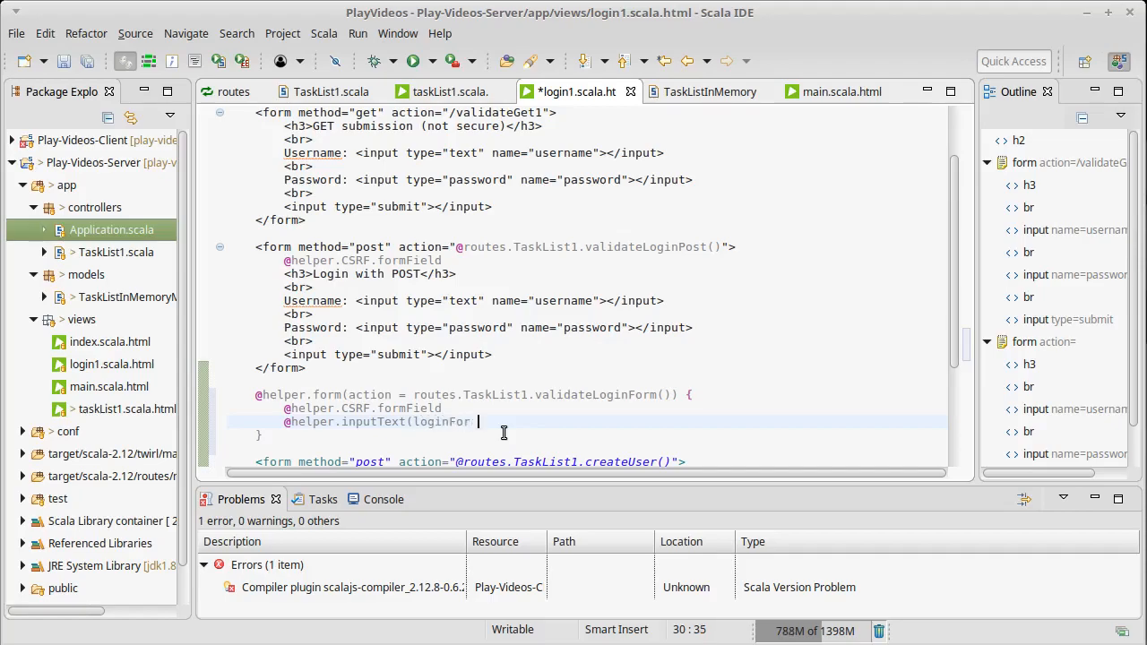
pyautogui.write('("')
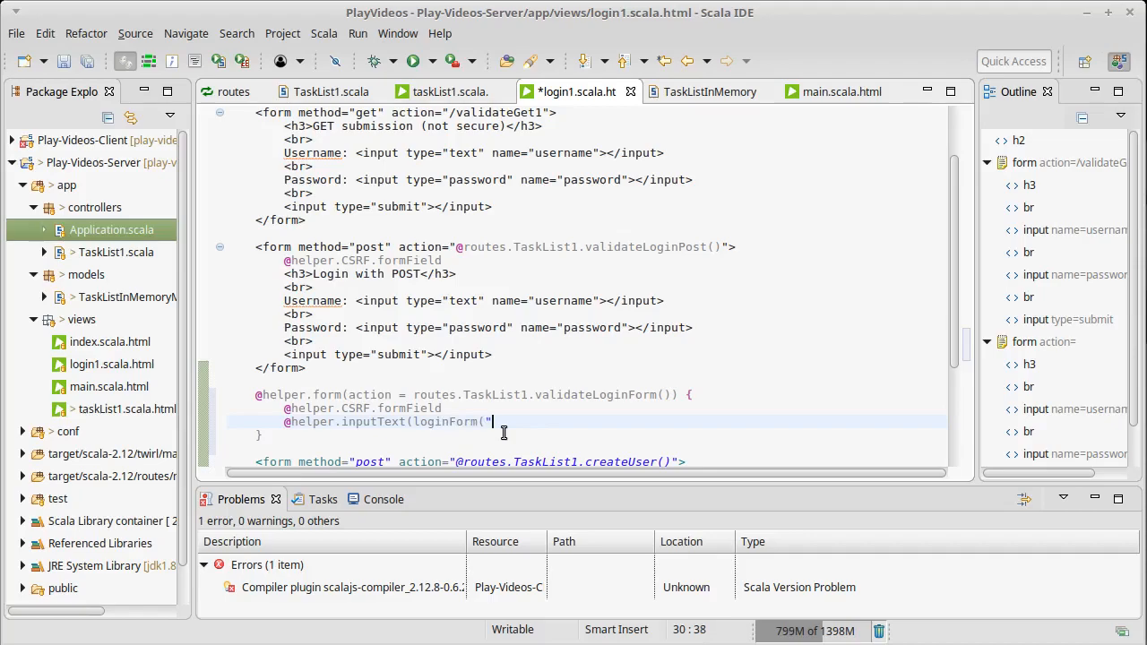
pyautogui.write('Username')
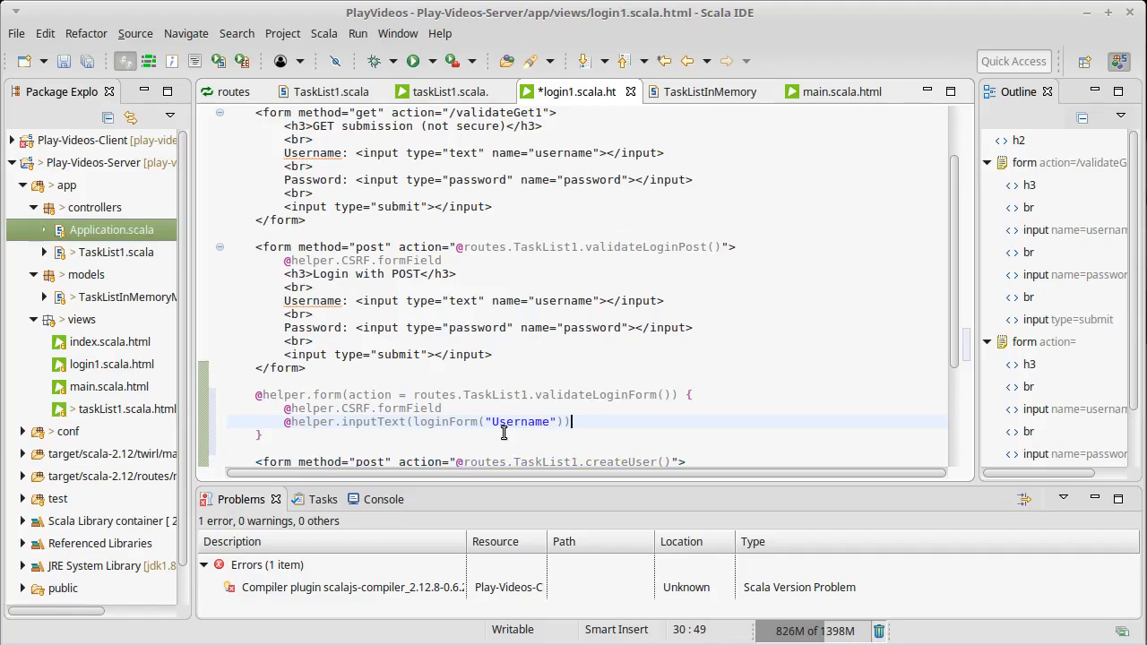
# - Duplicate the Username field line and change it to a Password field
pyautogui.press('ctrl+s')
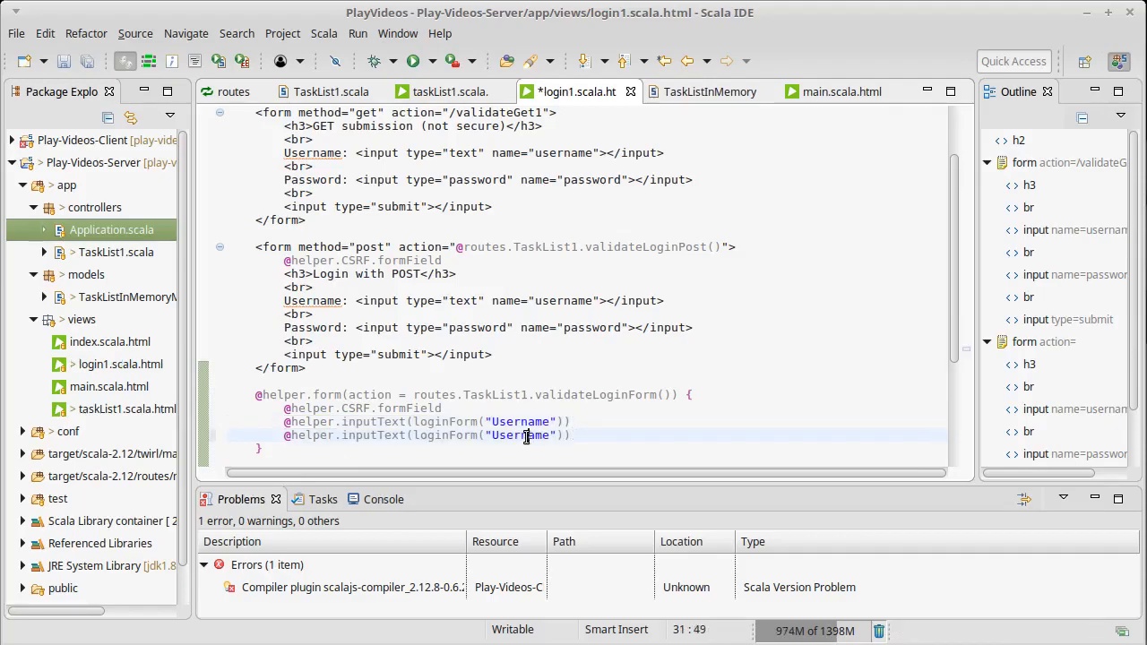
pyautogui.write('Passw')
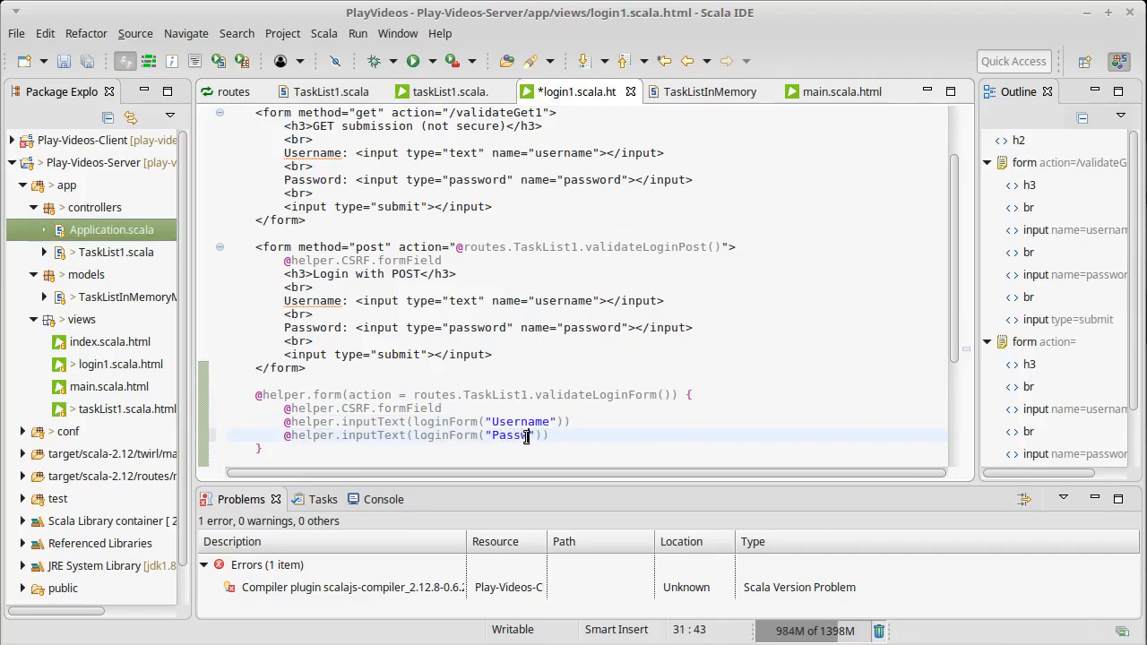
pyautogui.write('ord')
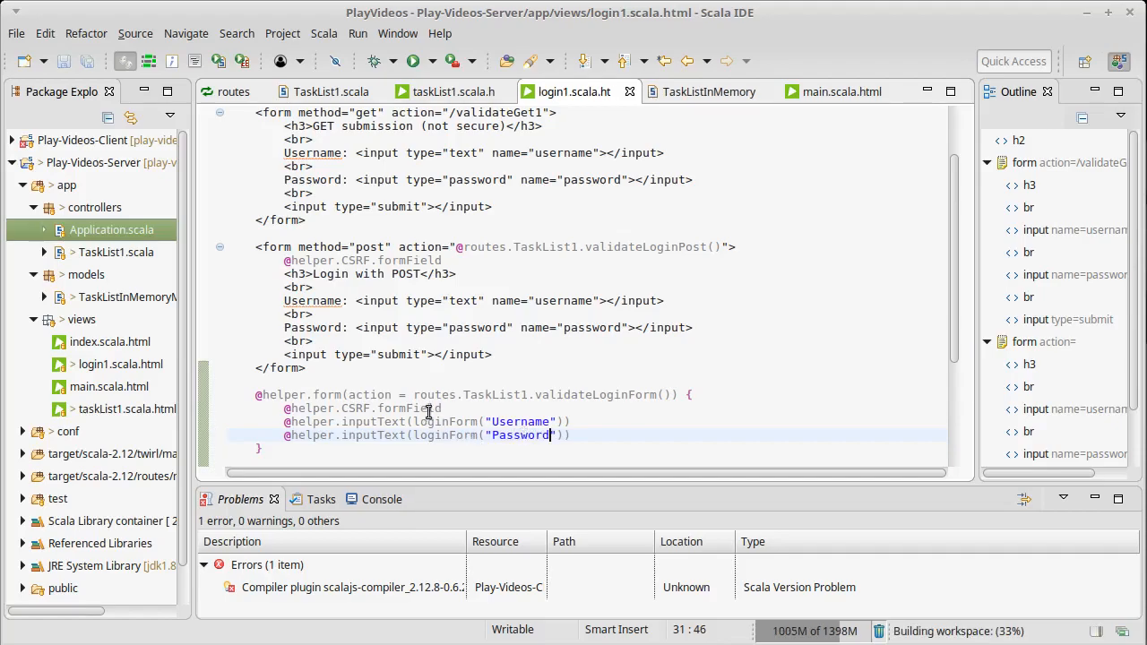
pyautogui.moveTo(444, 435)
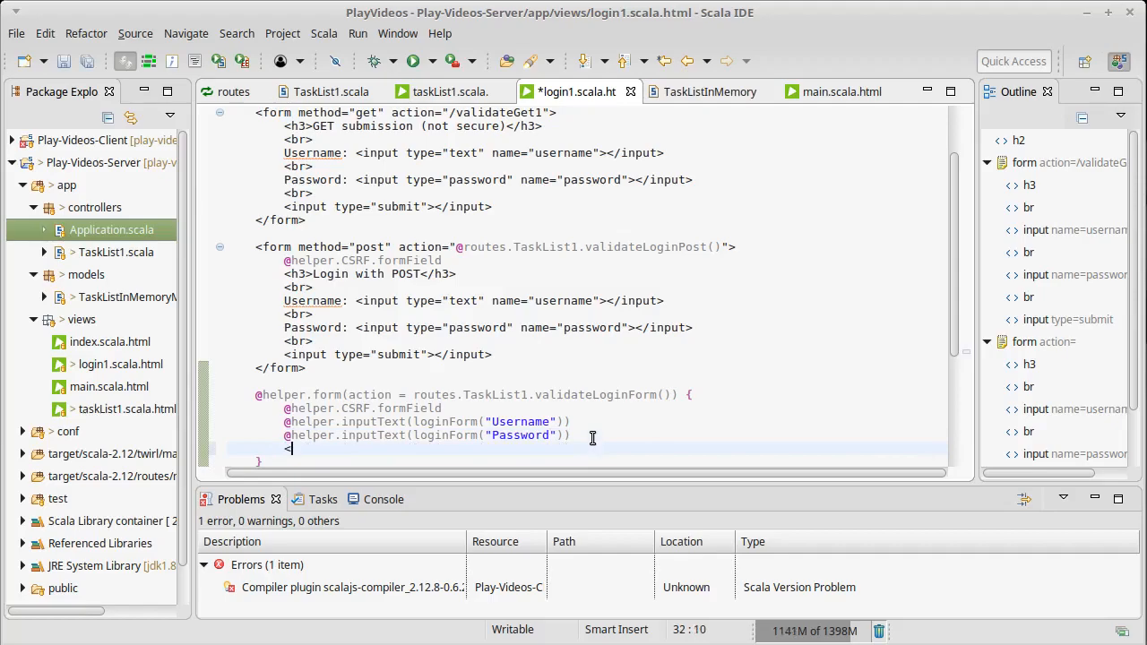
# - Add a <div class="form-actions"> after the inputText fields
pyautogui.write('div')
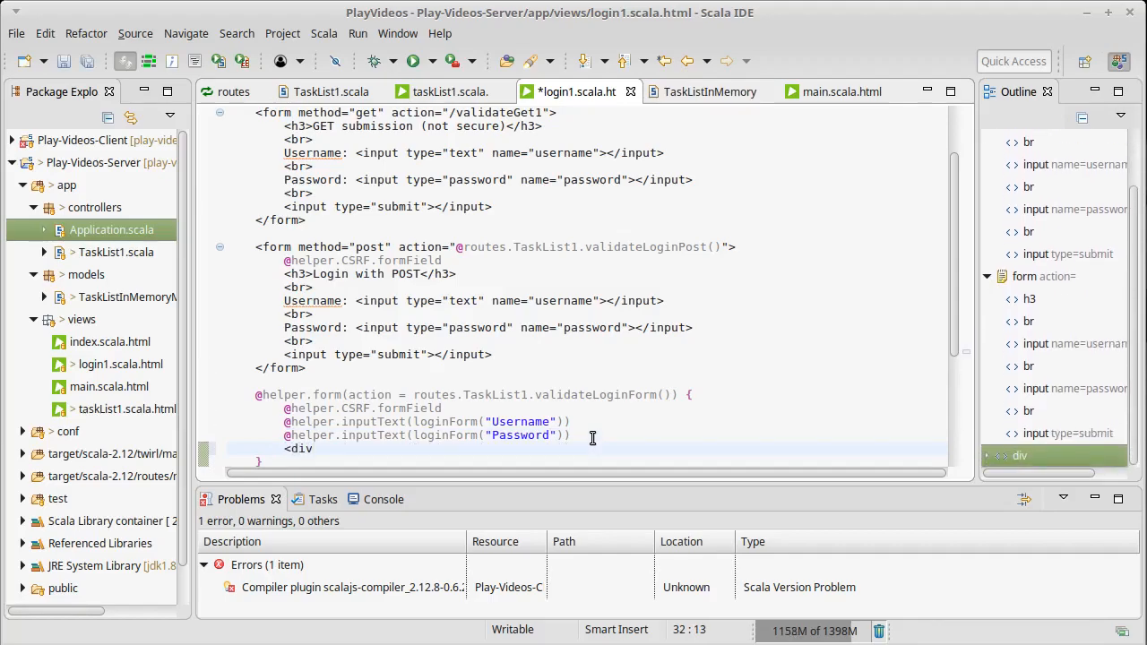
pyautogui.write('c')
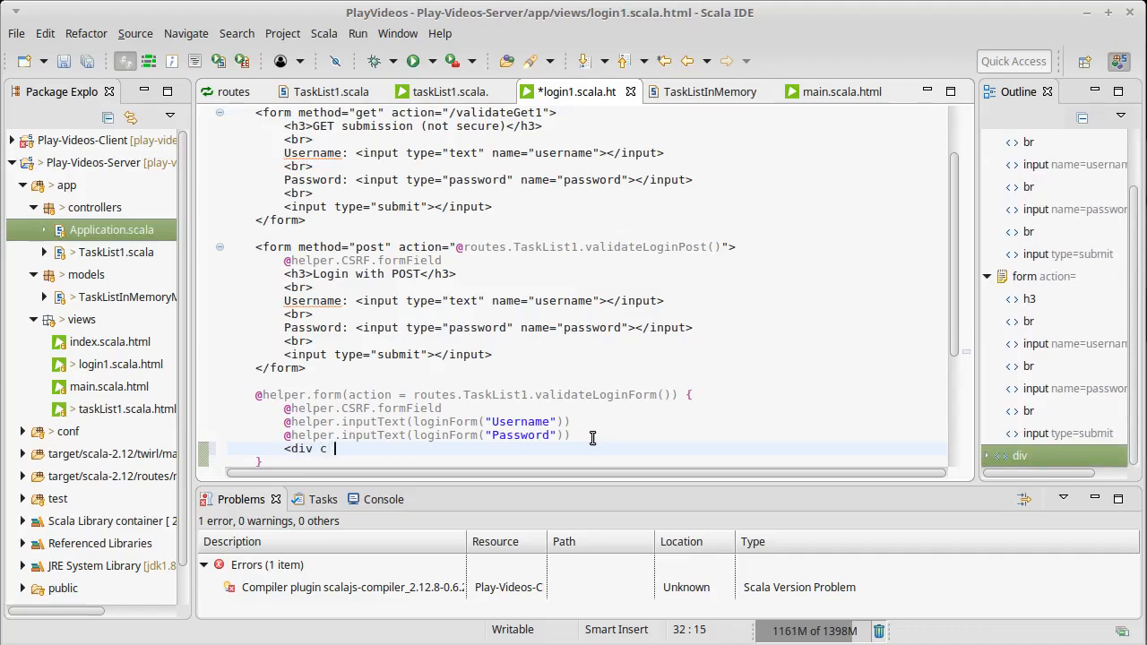
pyautogui.write('lass=')
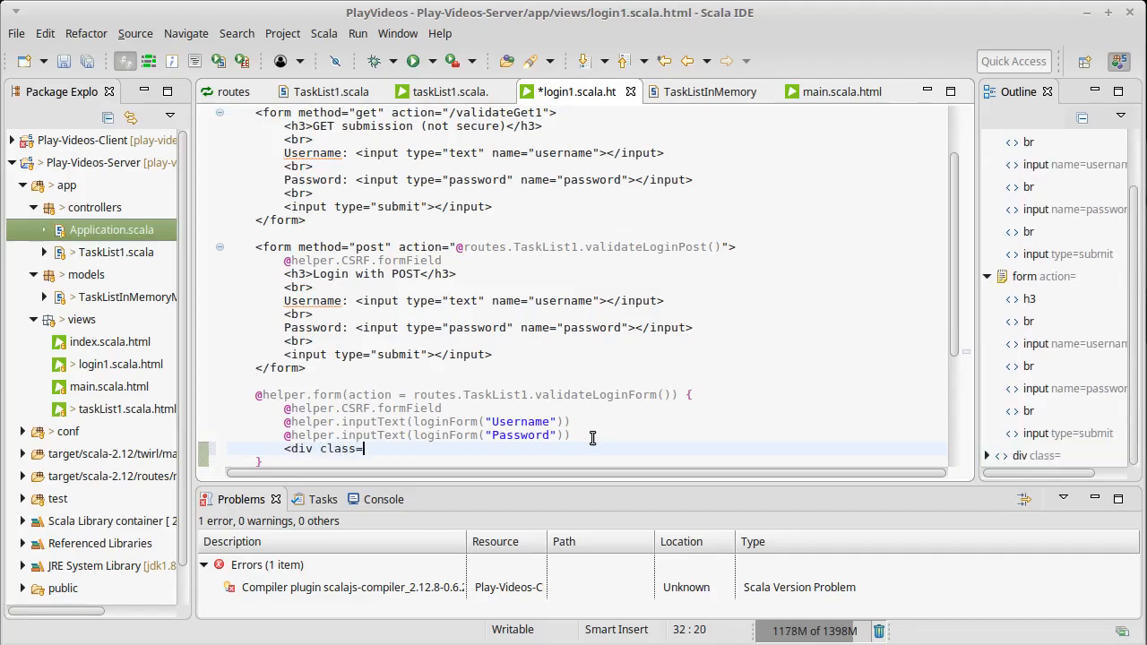
pyautogui.press('BackSpace')
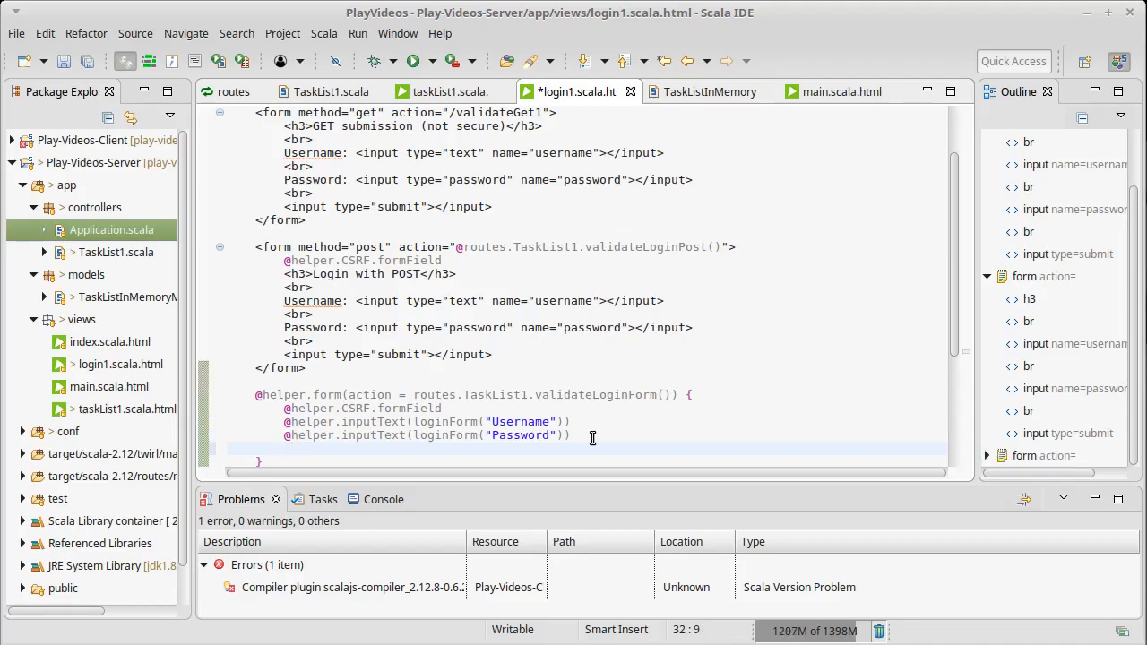
pyautogui.write('<')
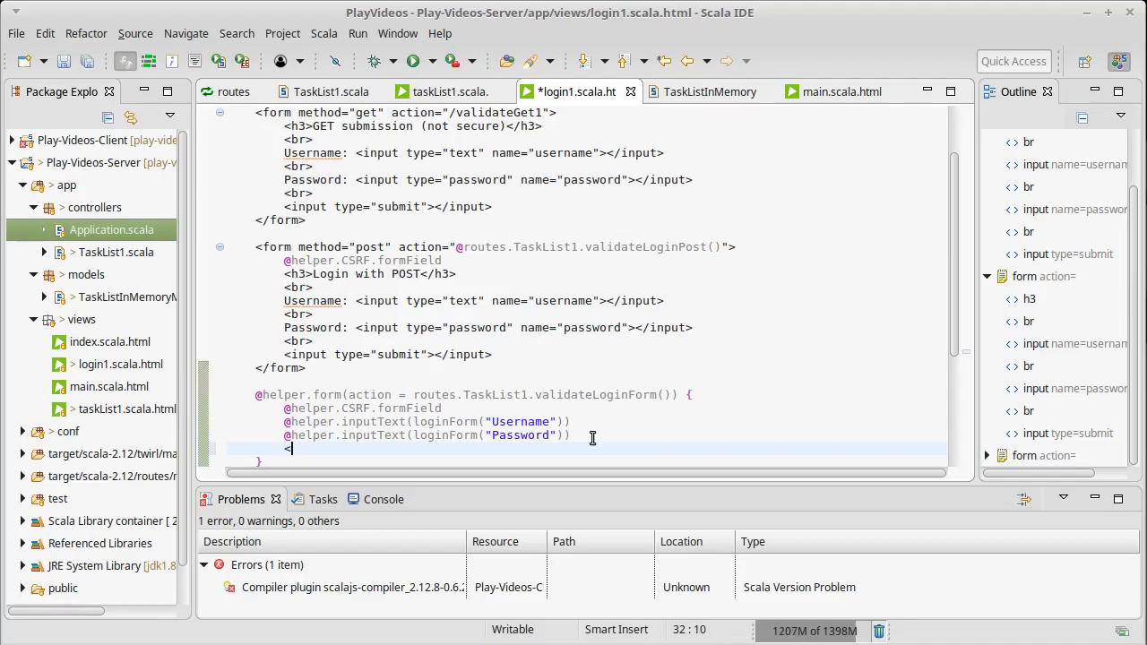
pyautogui.write('div class')
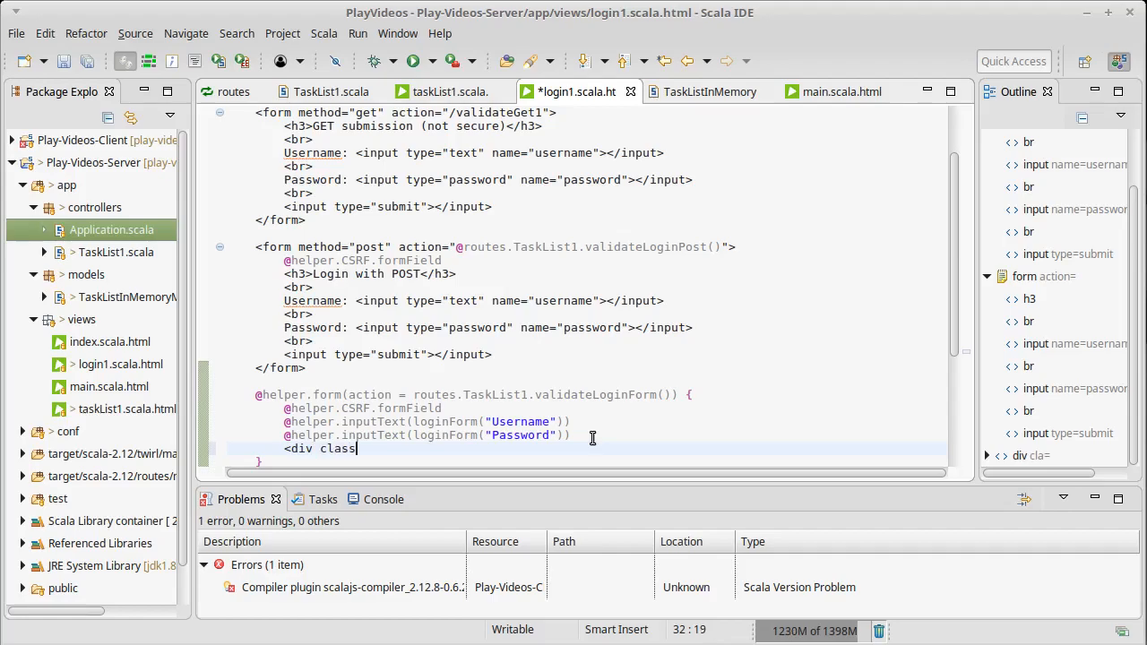
pyautogui.write('="')
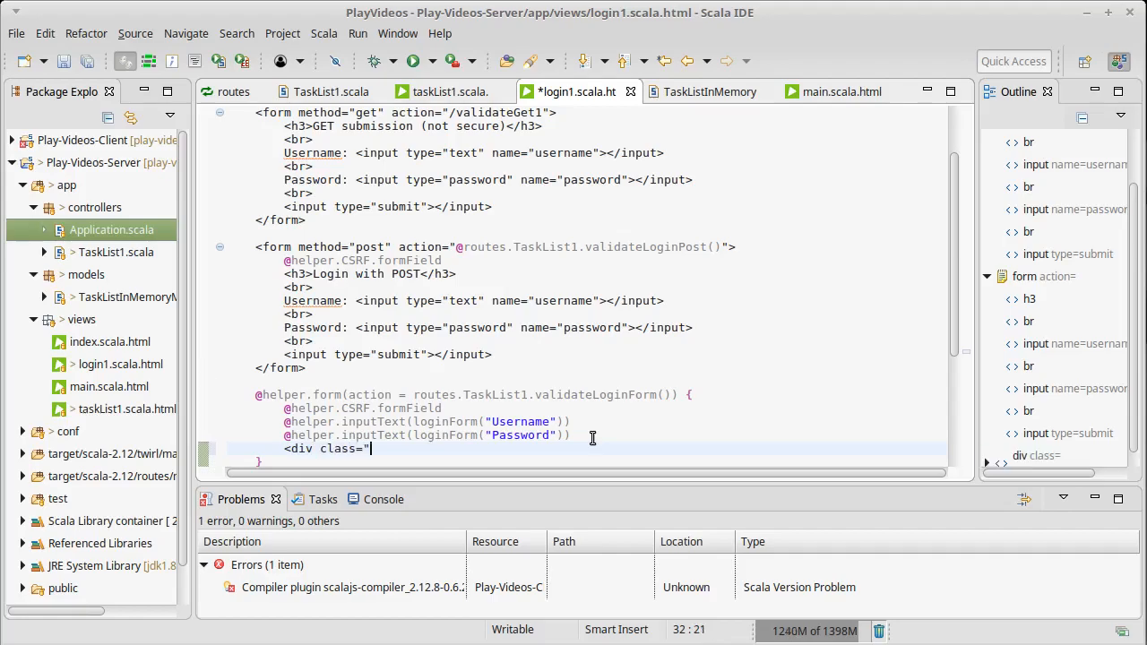
pyautogui.write('form-actio')
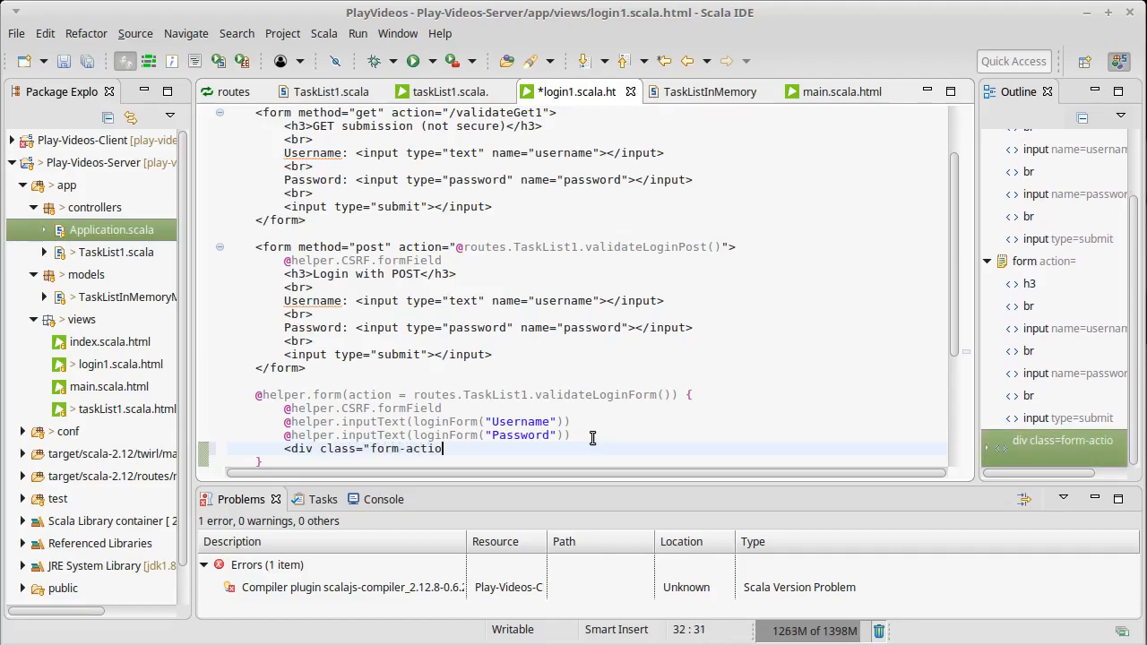
pyautogui.write('ns">')
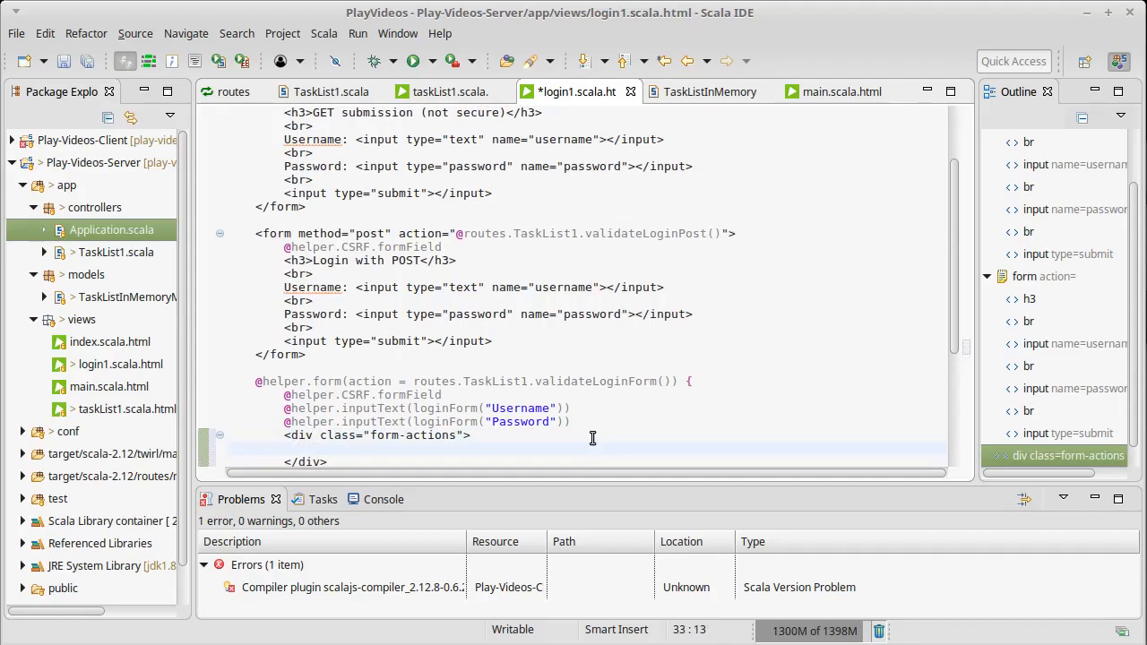
# - Put a <button type="submit"> labelled Login inside the form-actions div
pyautogui.write('<in')
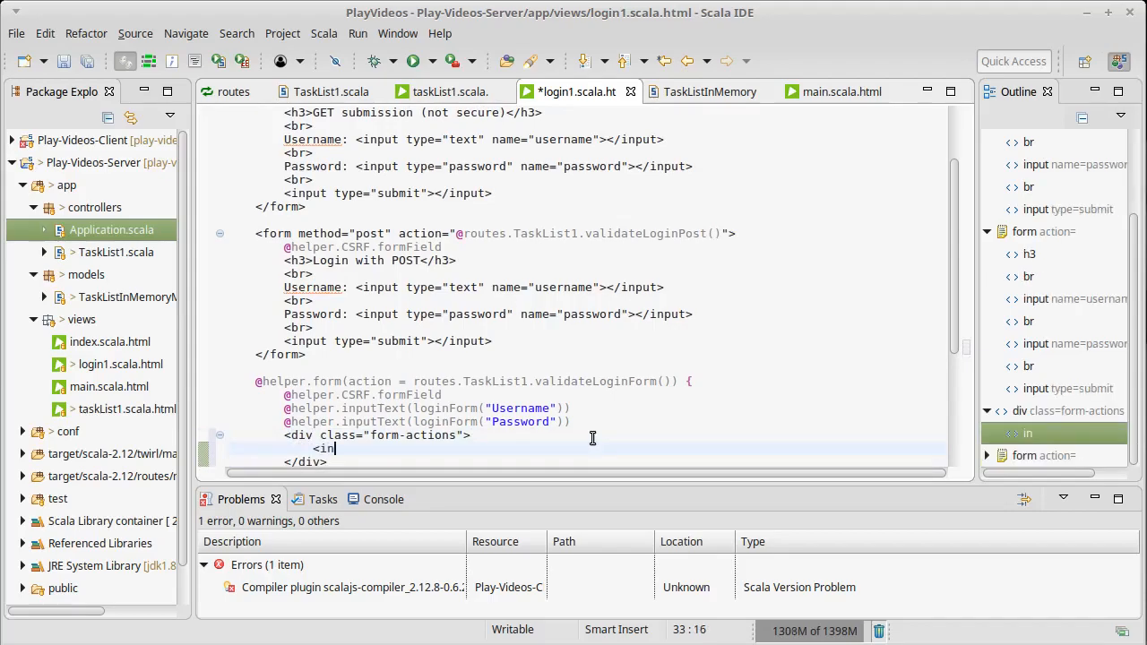
pyautogui.press('BackSpace')
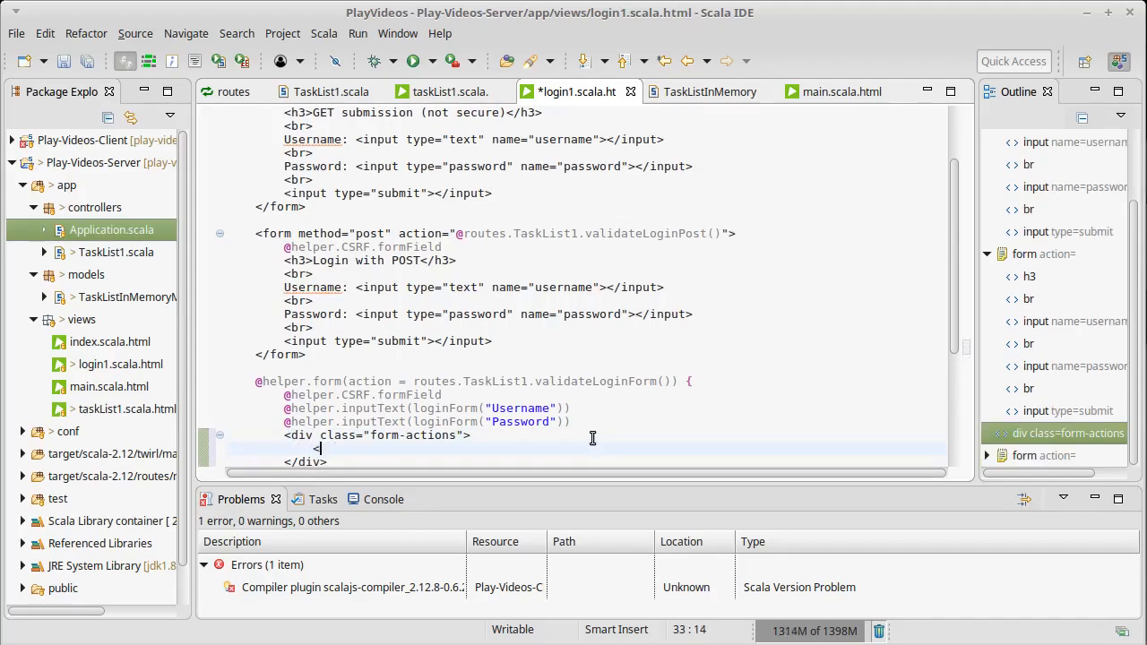
pyautogui.write('button')
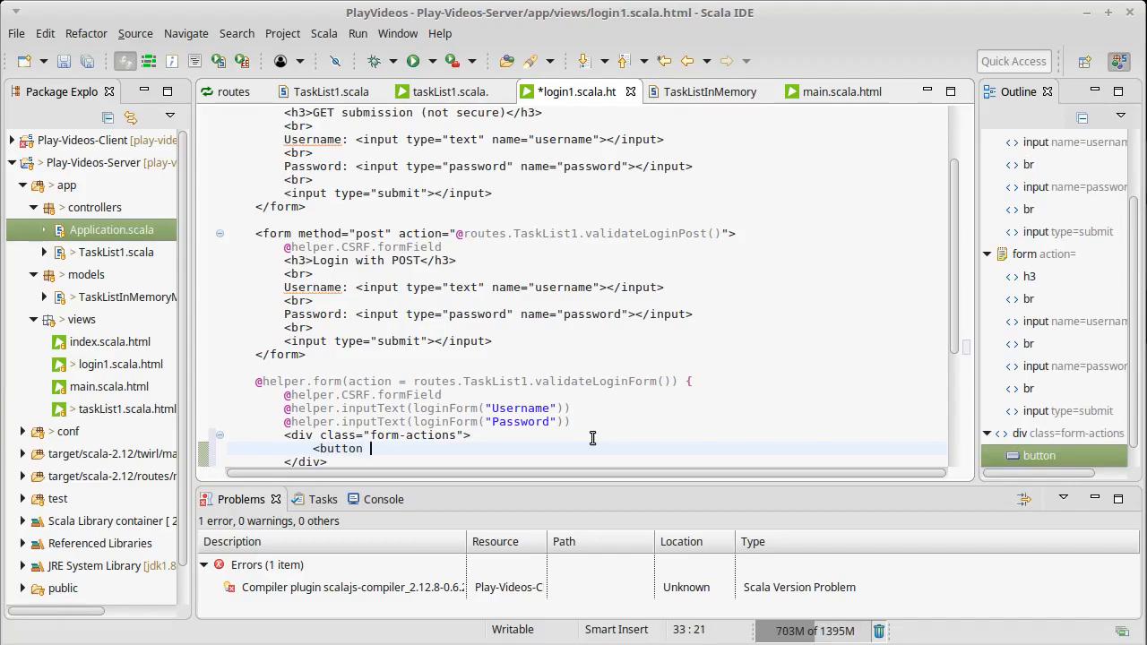
pyautogui.write('typ')
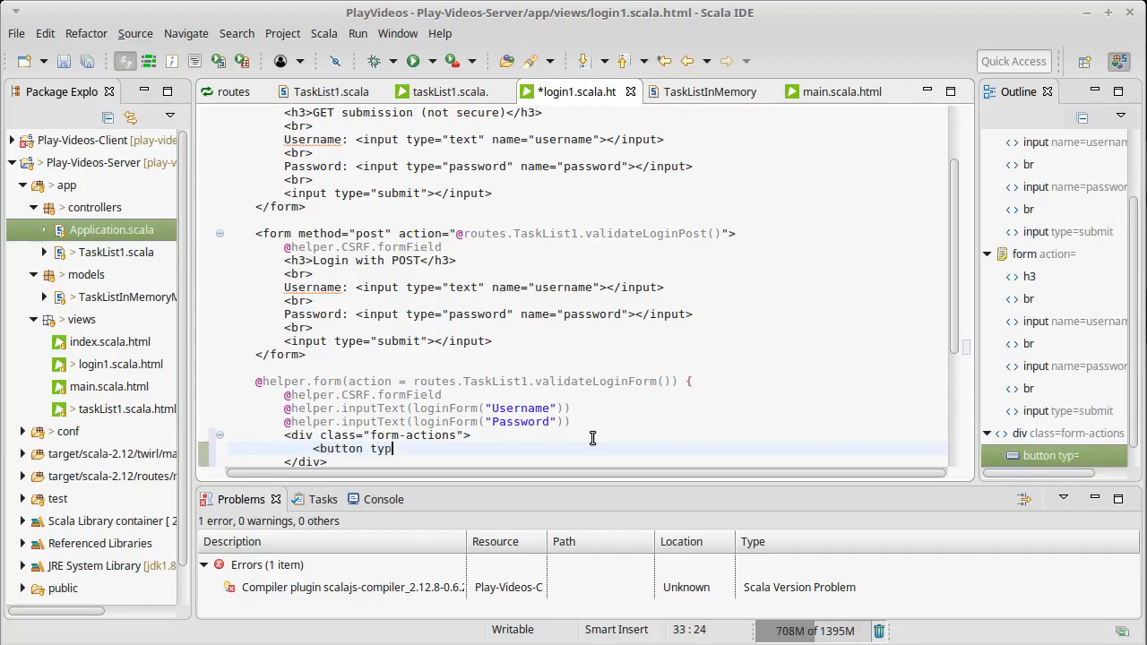
pyautogui.write('e="submit')
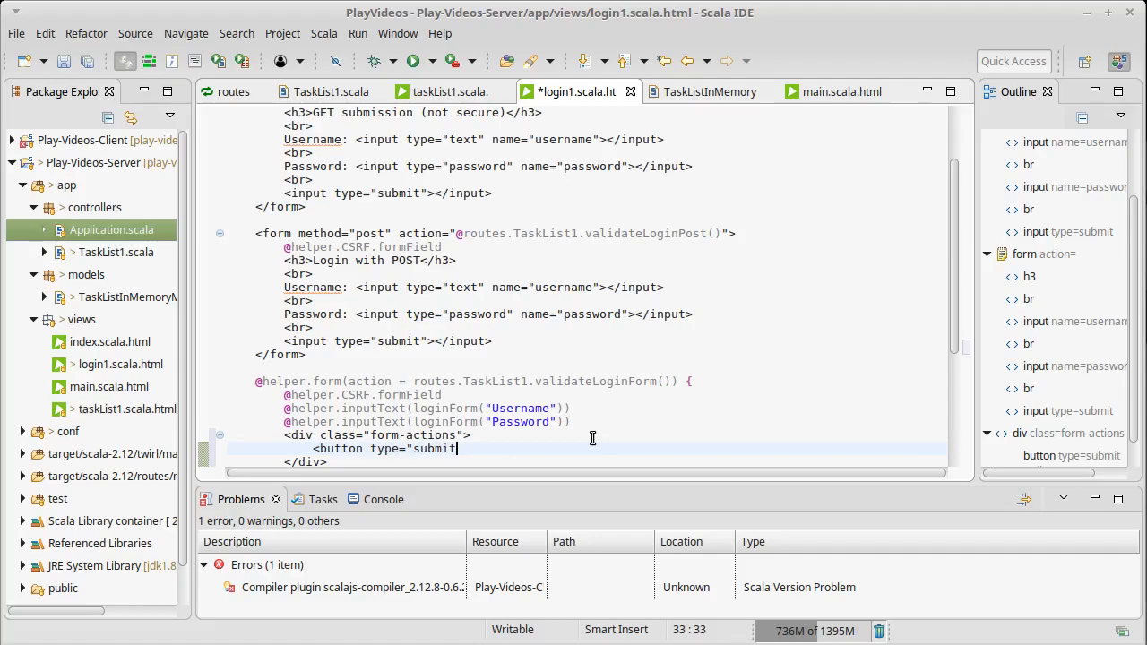
pyautogui.write('">L</button>')
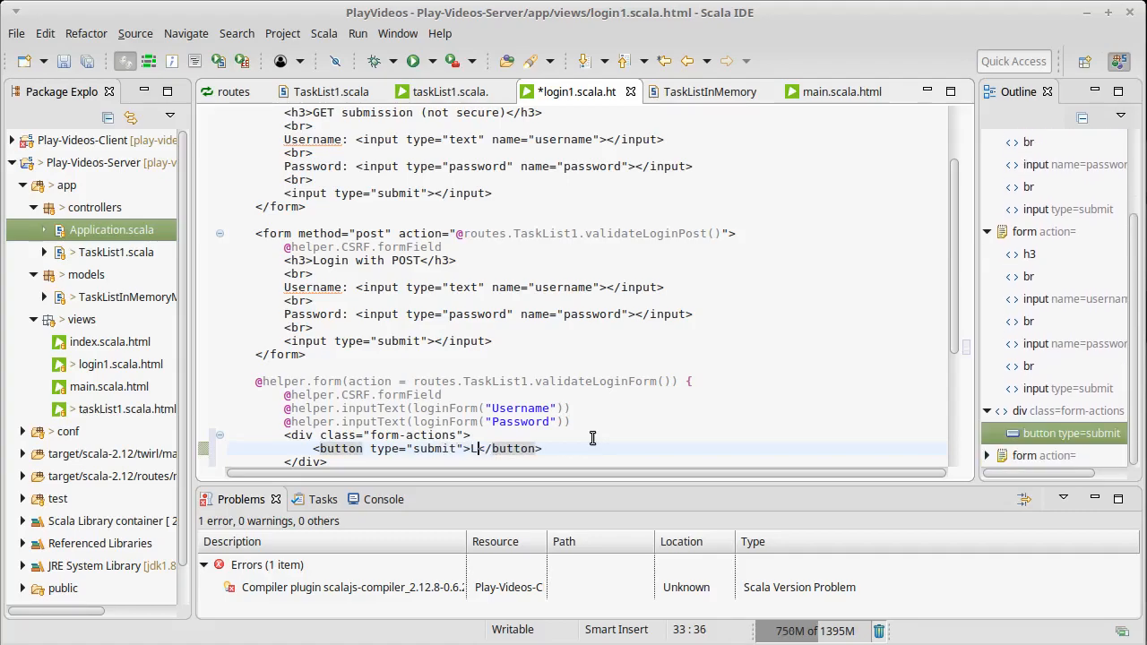
pyautogui.write('ogin')
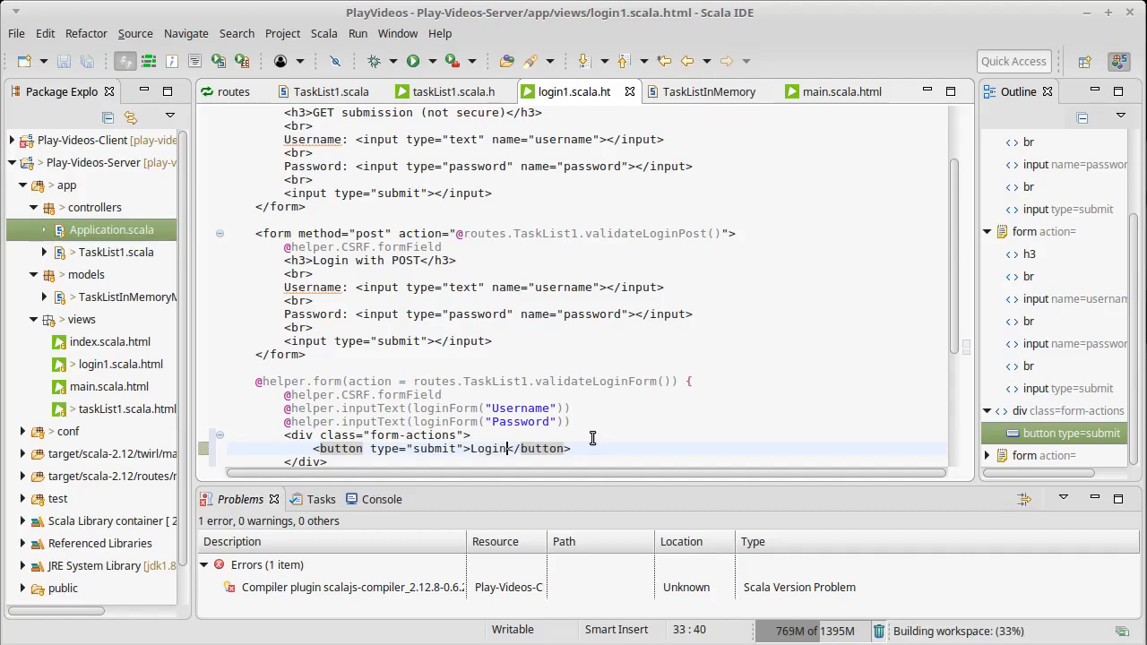
pyautogui.scroll(-3)
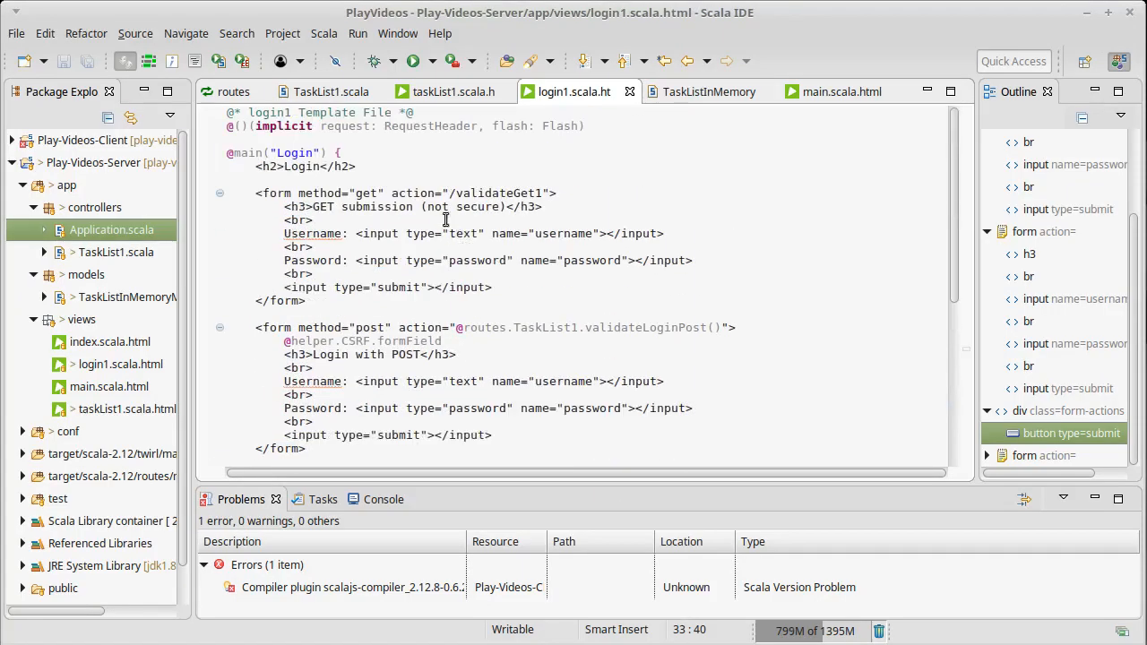
# - Add a (loginForm: Form[LoginData]) parameter before the implicit parameters on line 2
pyautogui.click(241, 125)
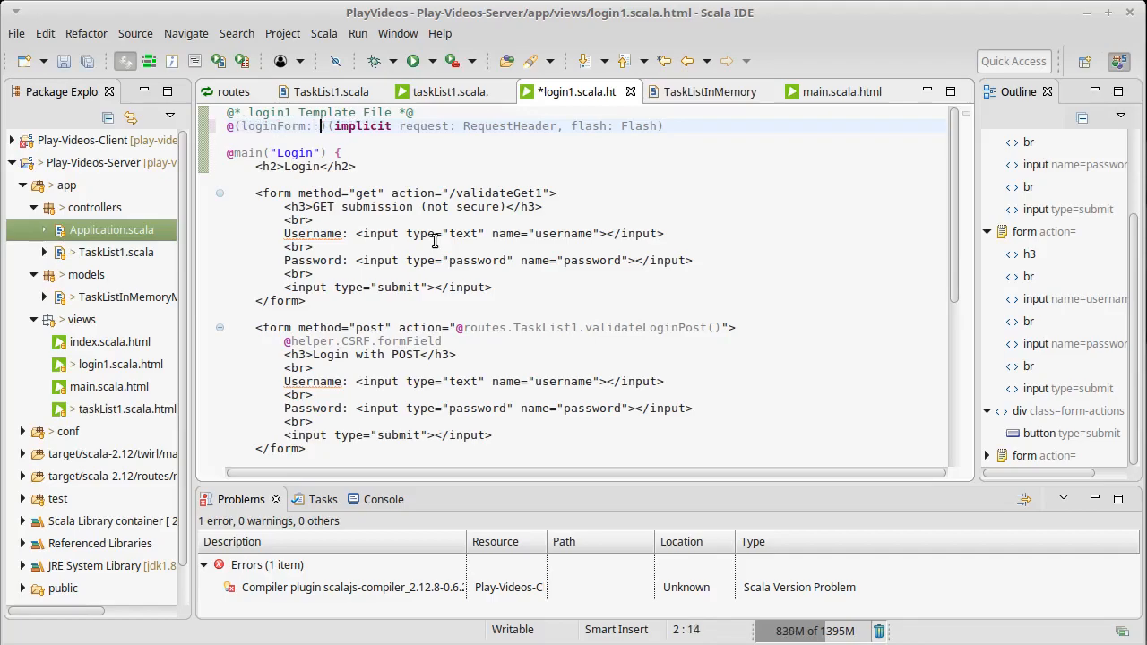
pyautogui.write('Form[]')
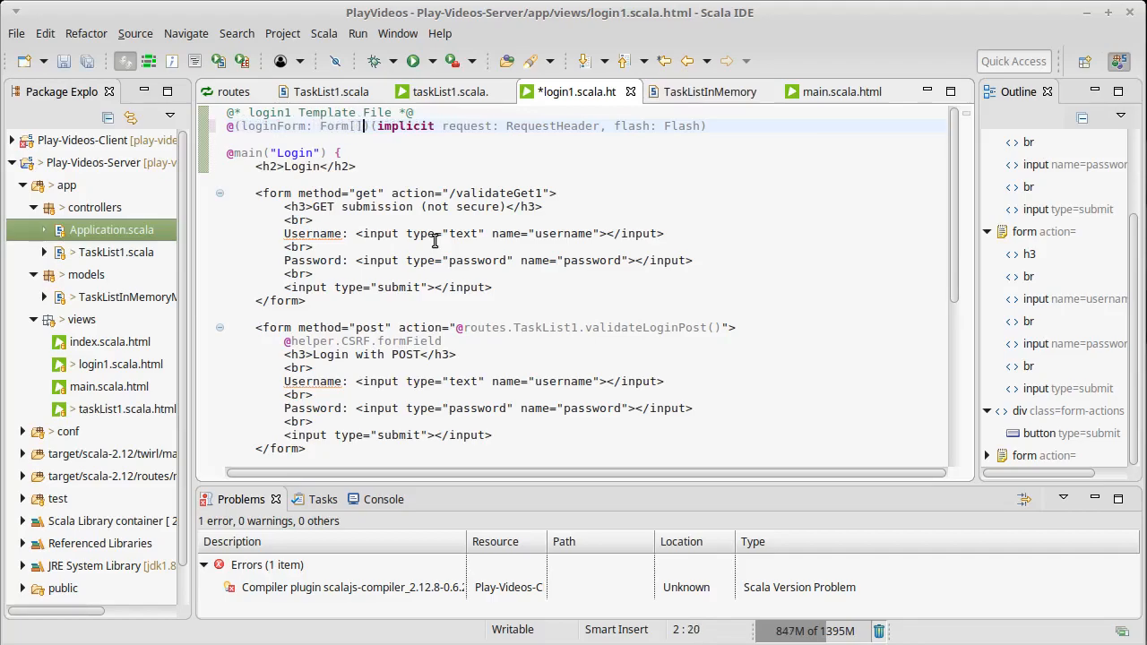
pyautogui.write('Login')
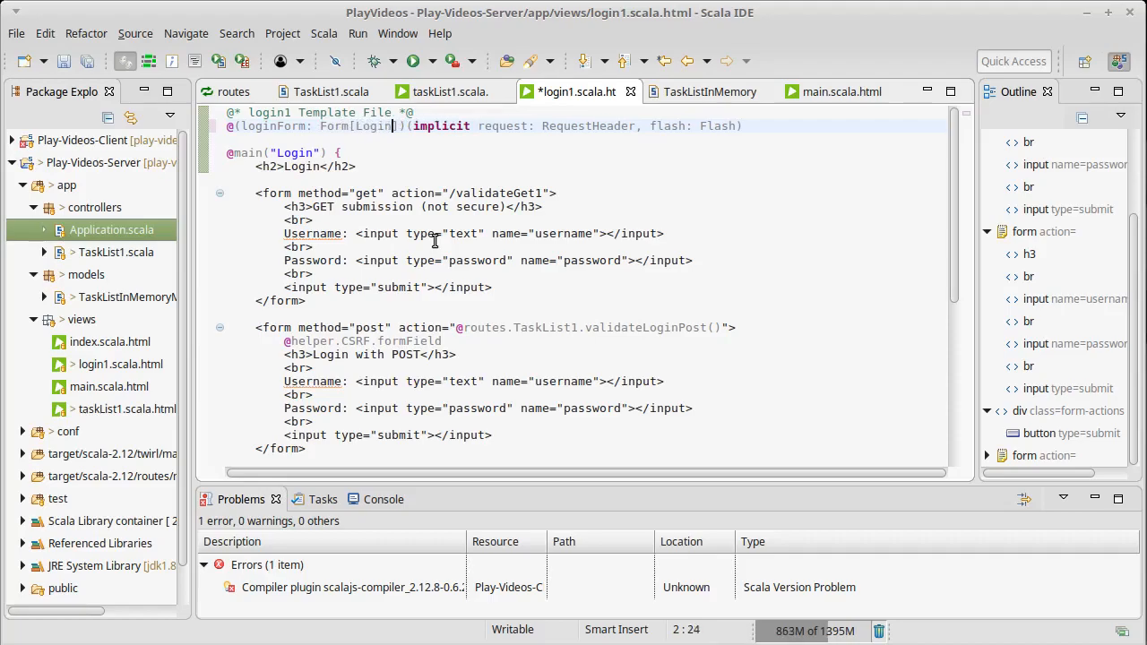
pyautogui.write('Data')
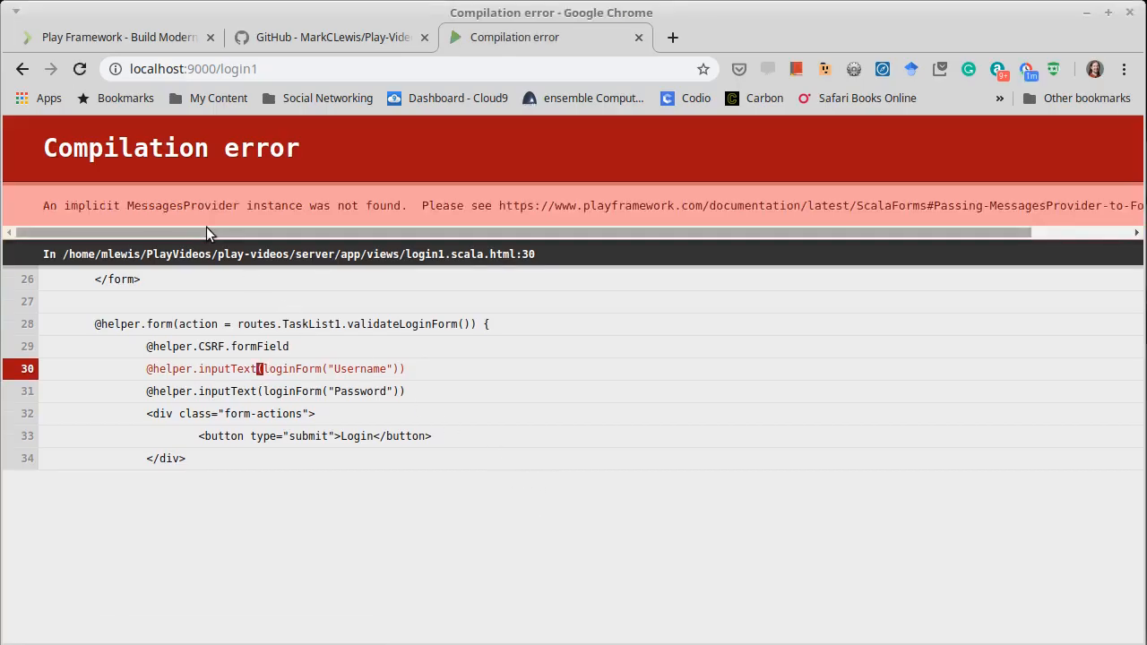
pyautogui.moveTo(332, 377)
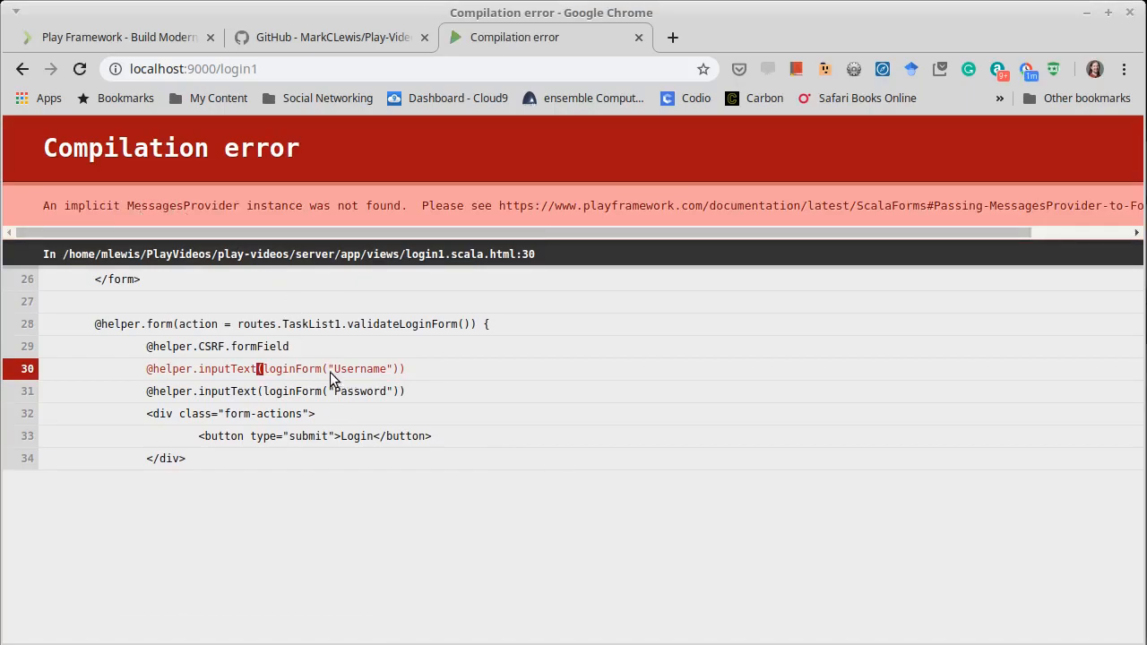
pyautogui.moveTo(175, 242)
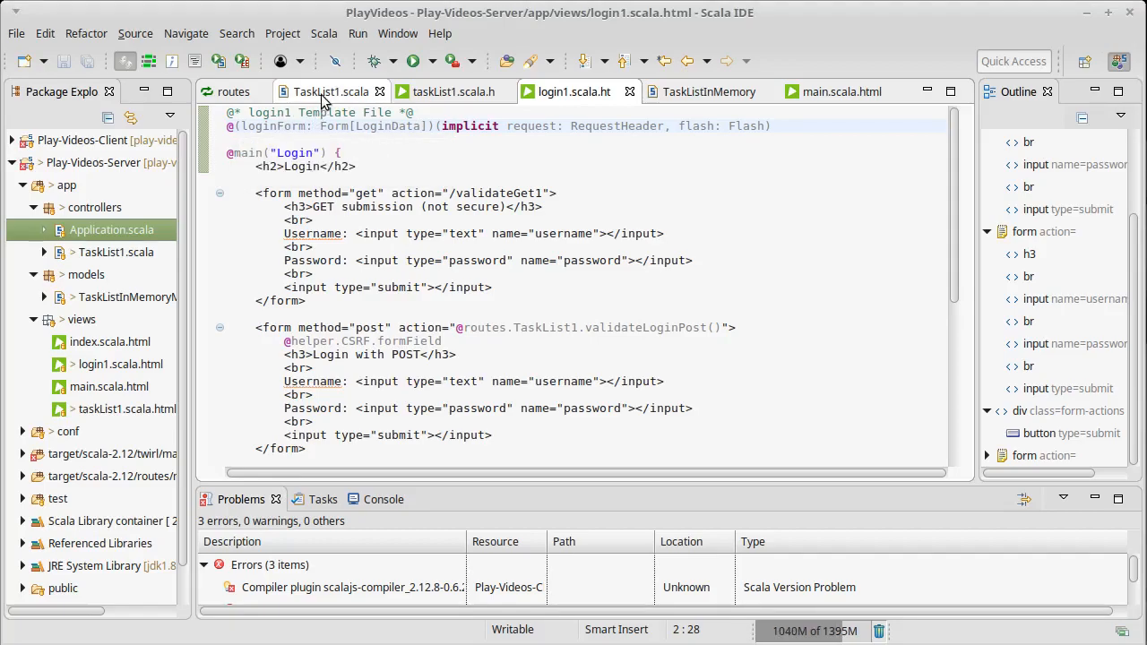
# - Switch to TaskList1.scala and review the validateLoginForm action returning an empty Ok
pyautogui.click(331, 92)
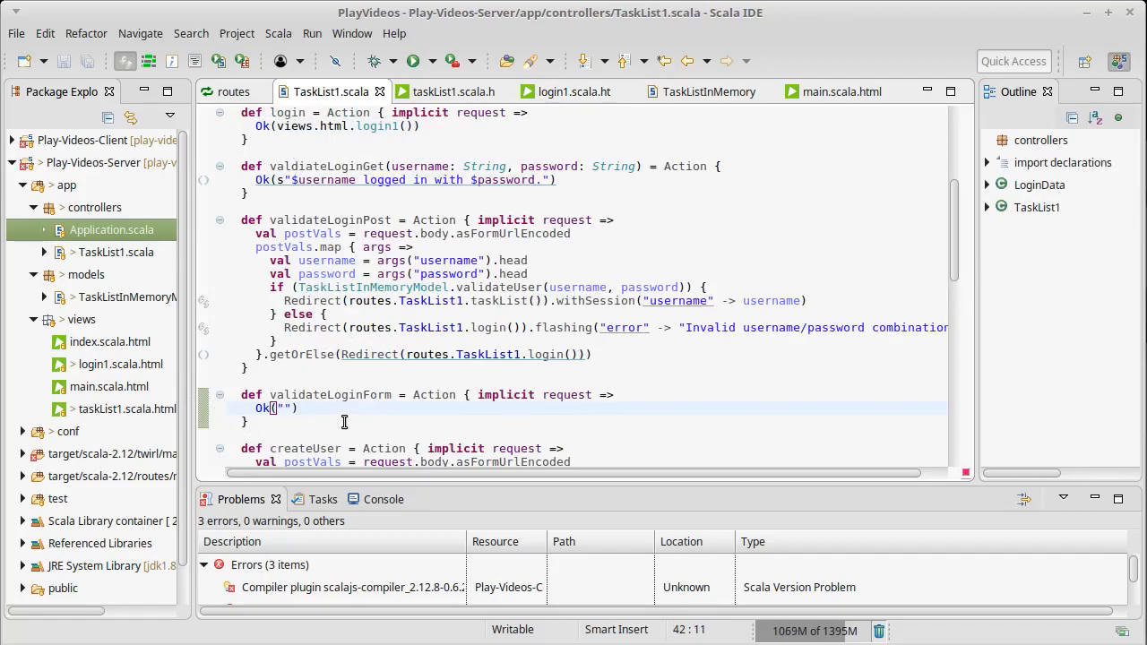
pyautogui.moveTo(433, 166)
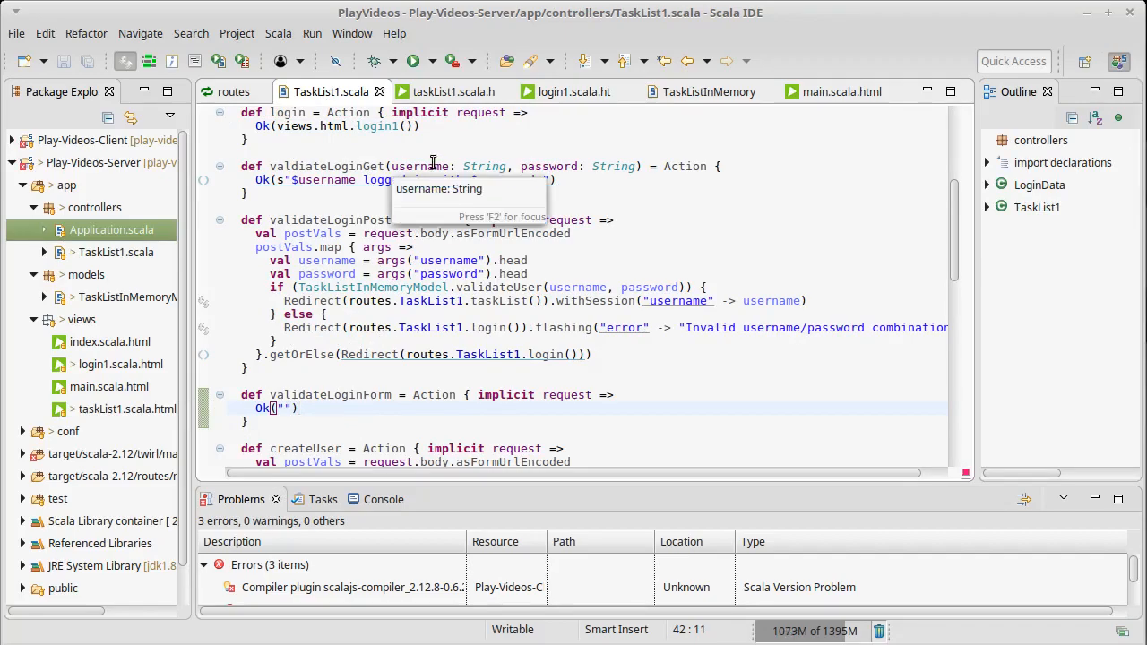
pyautogui.scroll(3)
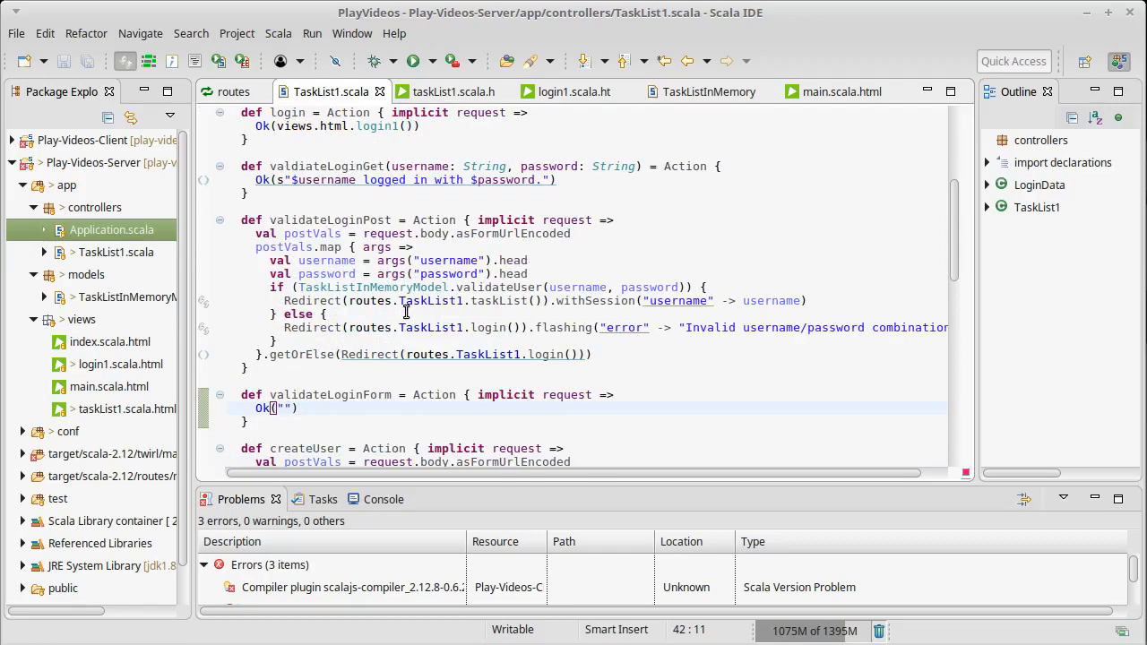
pyautogui.click(454, 92)
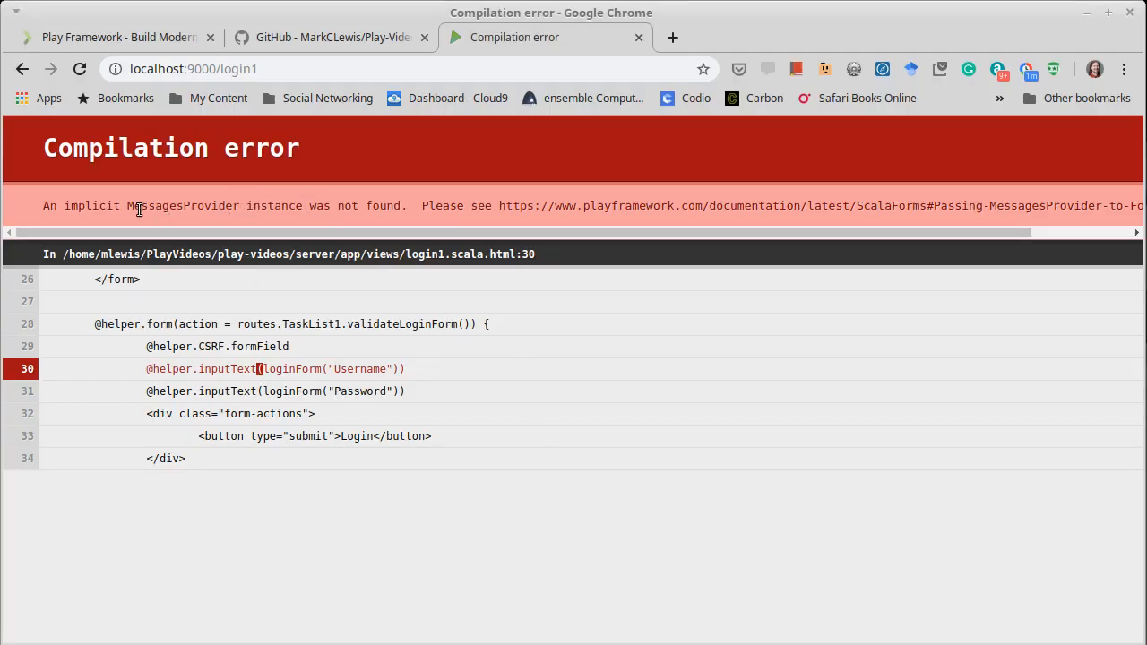
pyautogui.moveTo(253, 224)
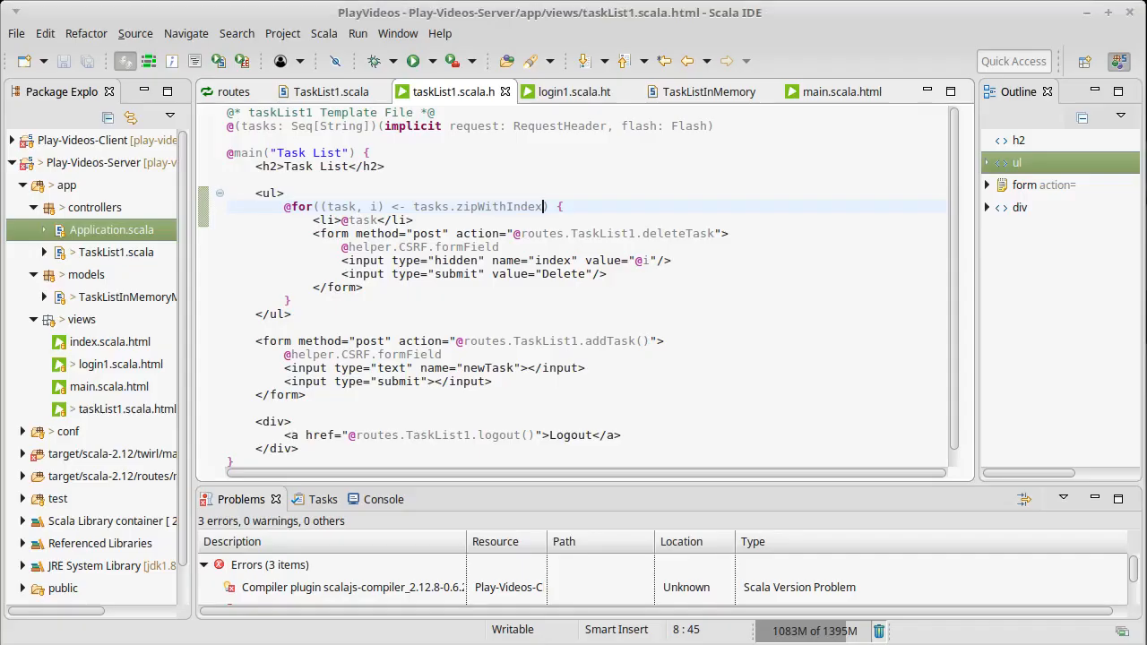
pyautogui.click(331, 91)
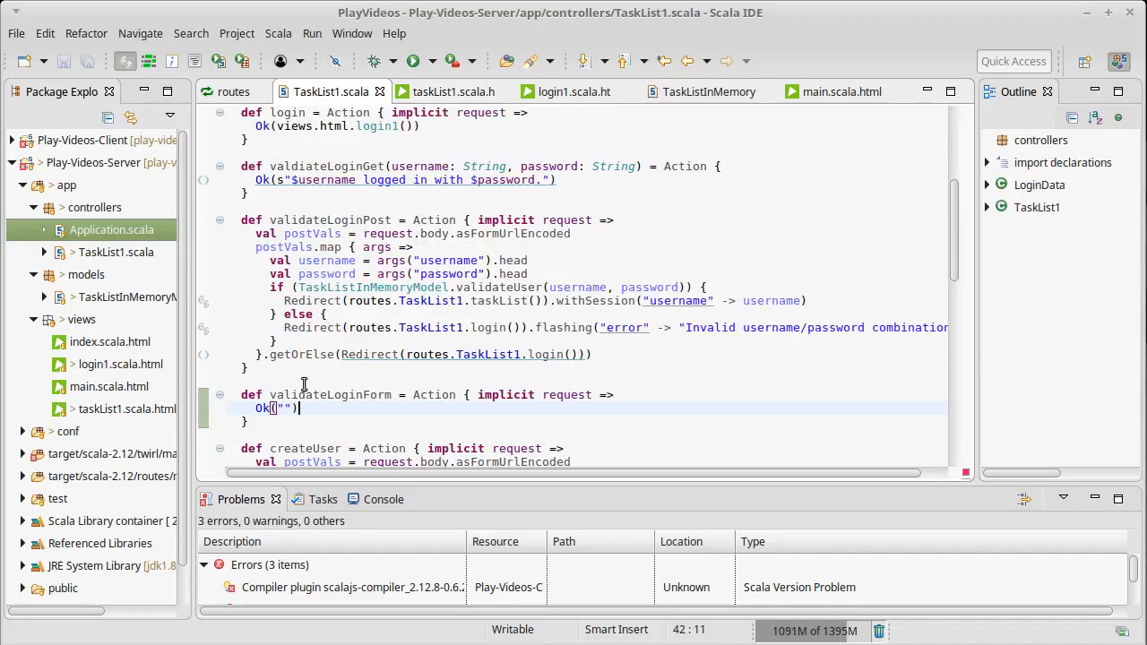